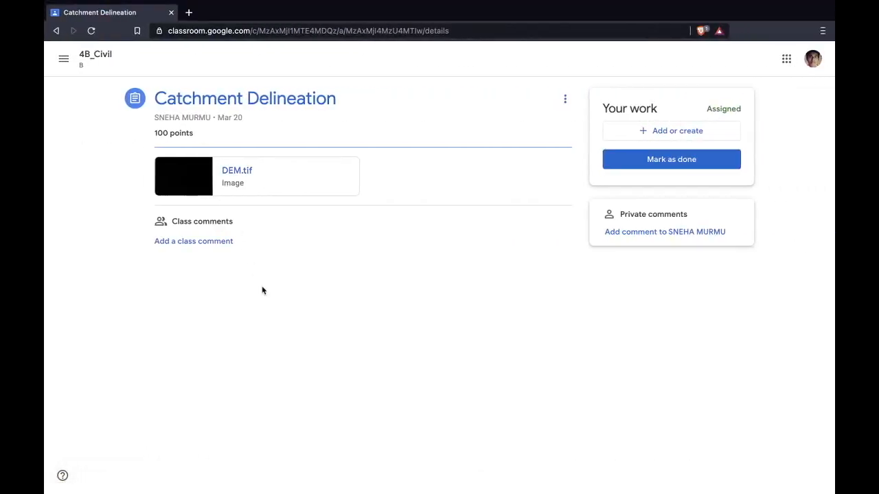
{"action": "mouse_move", "coordinate": [269, 294]}
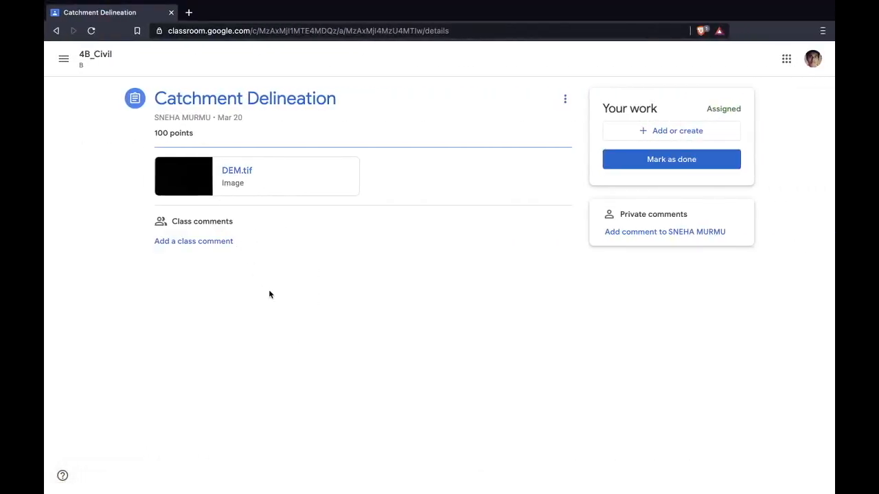
{"action": "mouse_move", "coordinate": [156, 189]}
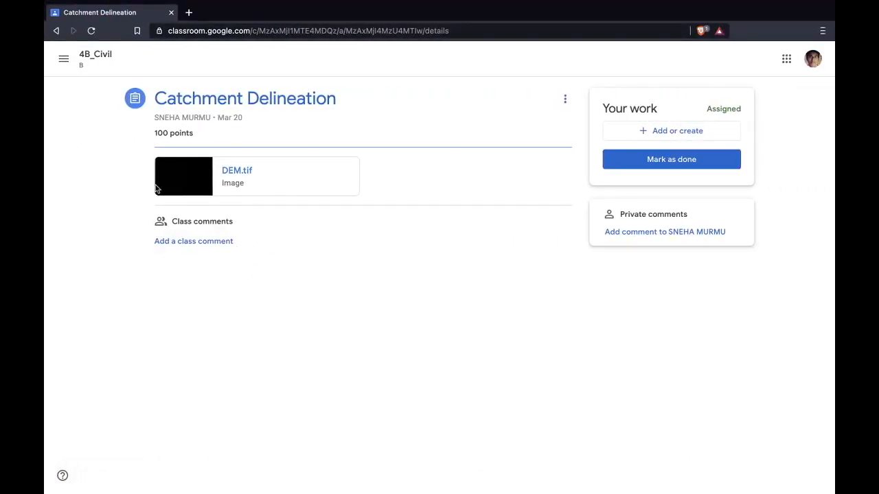
{"action": "mouse_move", "coordinate": [255, 190]}
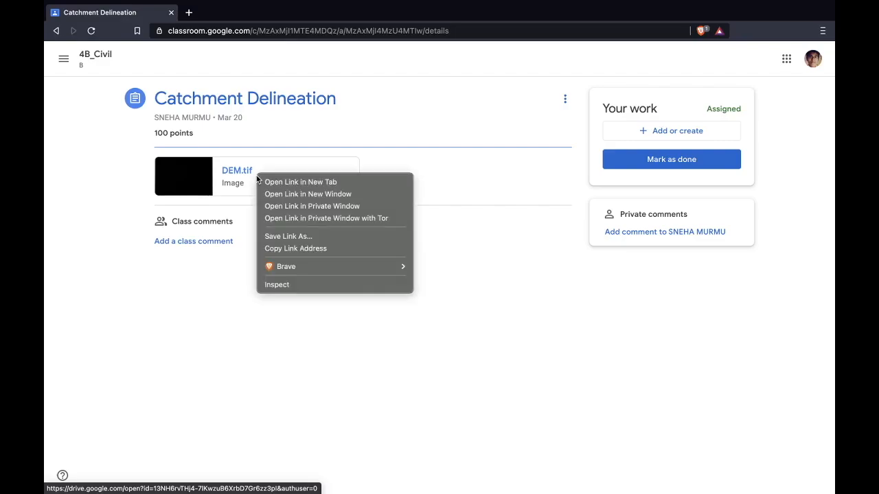
Open the DEM.tif attachment in Drive and download it
{"action": "left_click", "coordinate": [300, 182]}
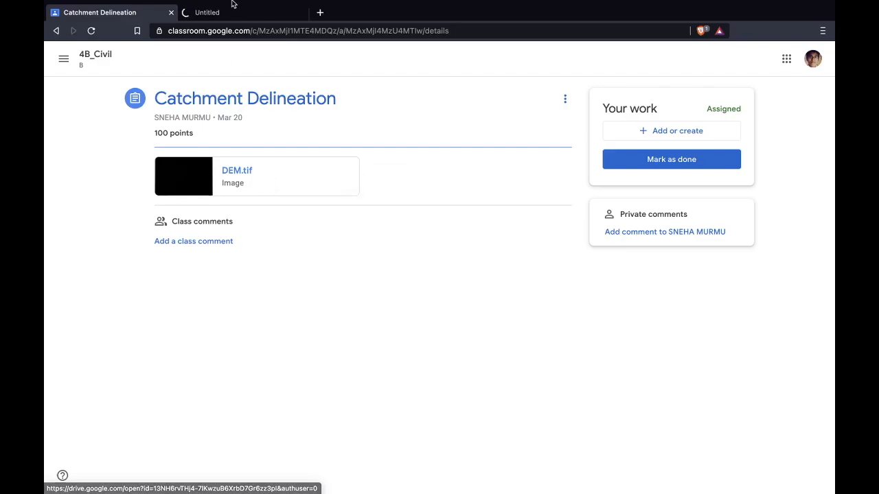
{"action": "left_click", "coordinate": [236, 170]}
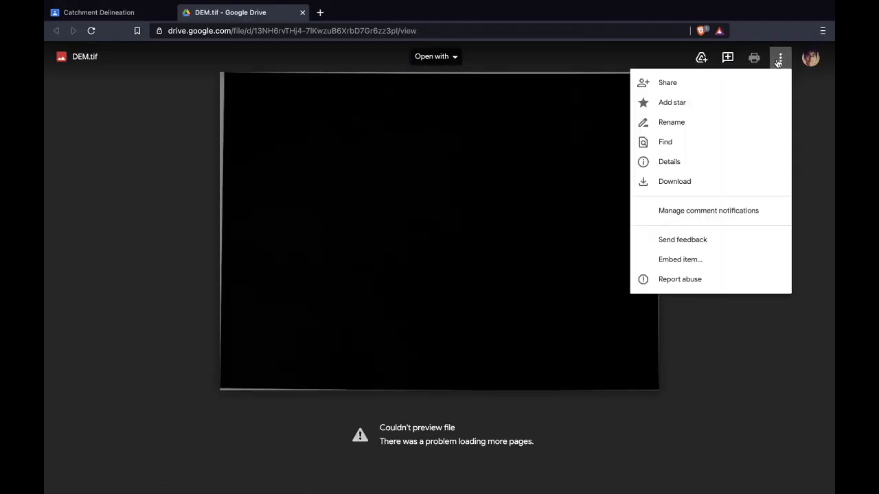
{"action": "mouse_move", "coordinate": [675, 182]}
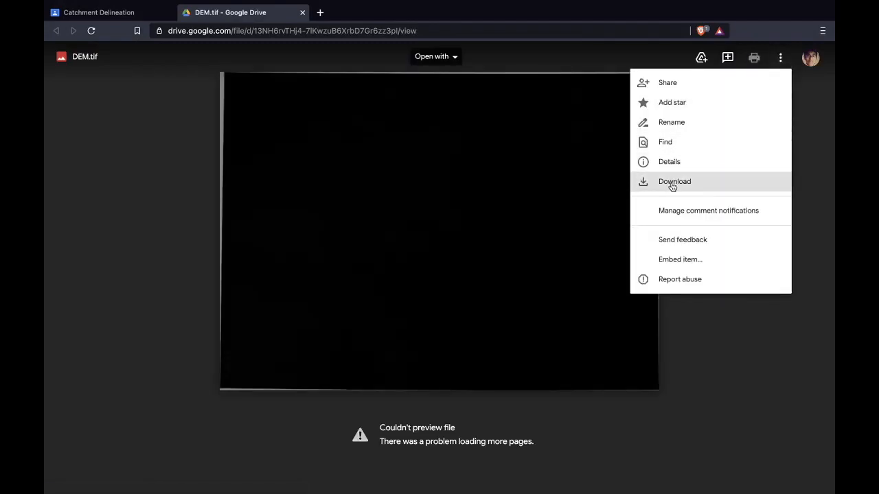
{"action": "left_click", "coordinate": [705, 343]}
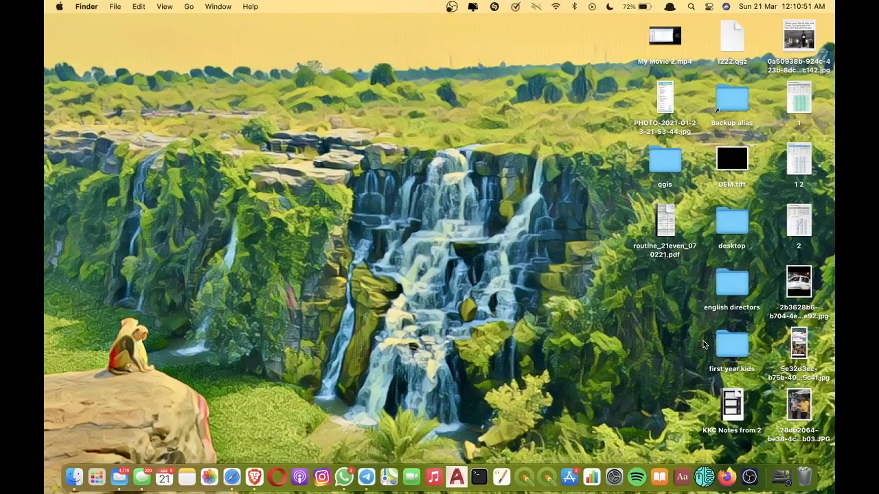
{"action": "mouse_move", "coordinate": [739, 190]}
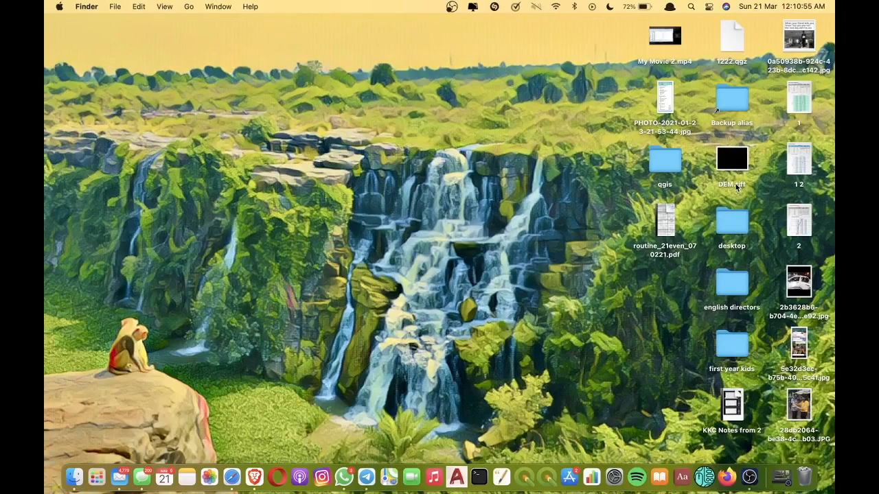
Move DEM.tif into the qgis folder on the desktop and open that folder
{"action": "left_click", "coordinate": [731, 159]}
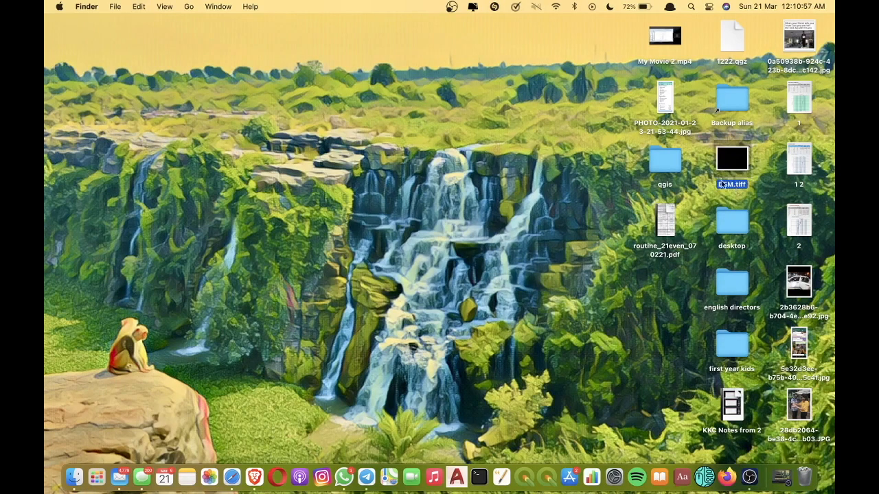
{"action": "left_click", "coordinate": [665, 160]}
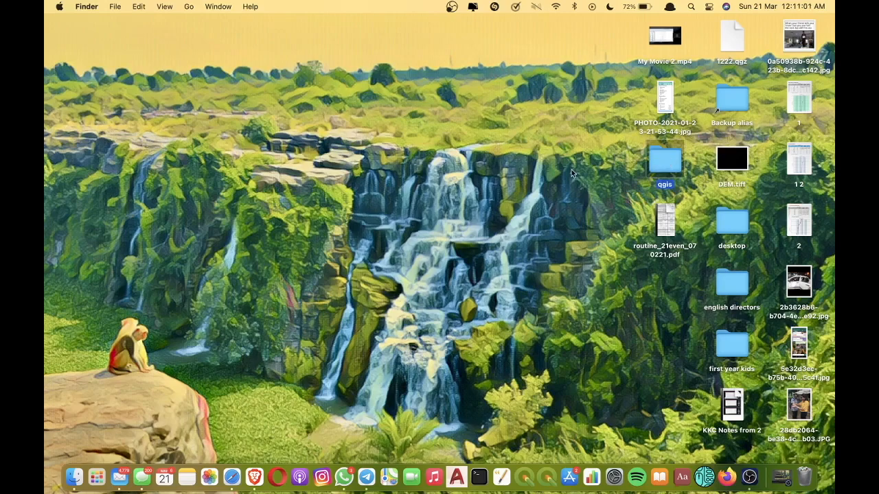
{"action": "double_click", "coordinate": [665, 159]}
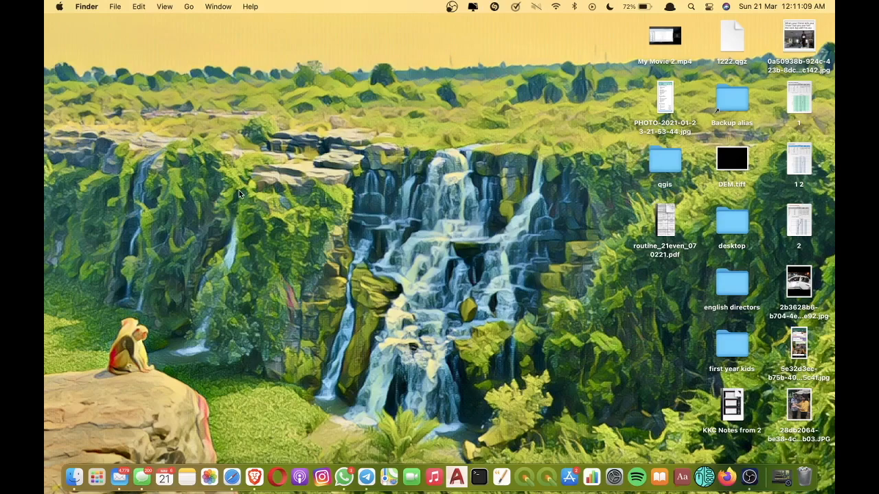
{"action": "mouse_move", "coordinate": [693, 201]}
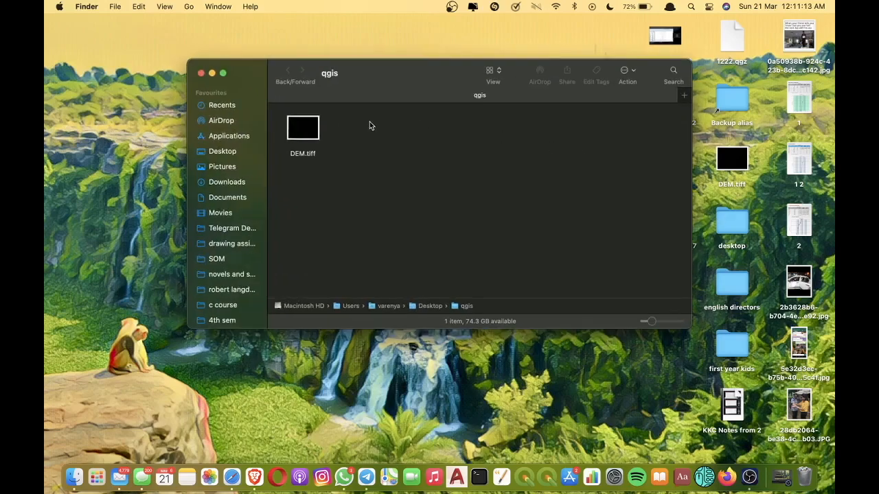
{"action": "mouse_move", "coordinate": [323, 171]}
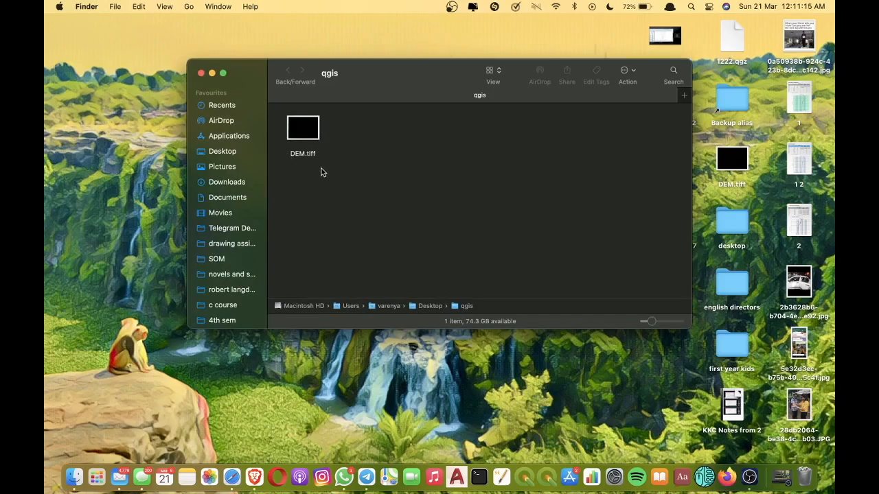
{"action": "left_click", "coordinate": [201, 72]}
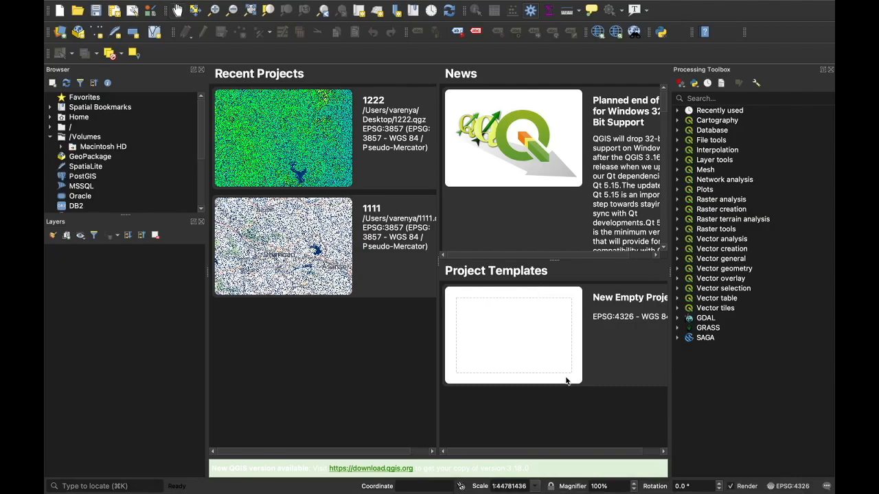
{"action": "mouse_move", "coordinate": [112, 306]}
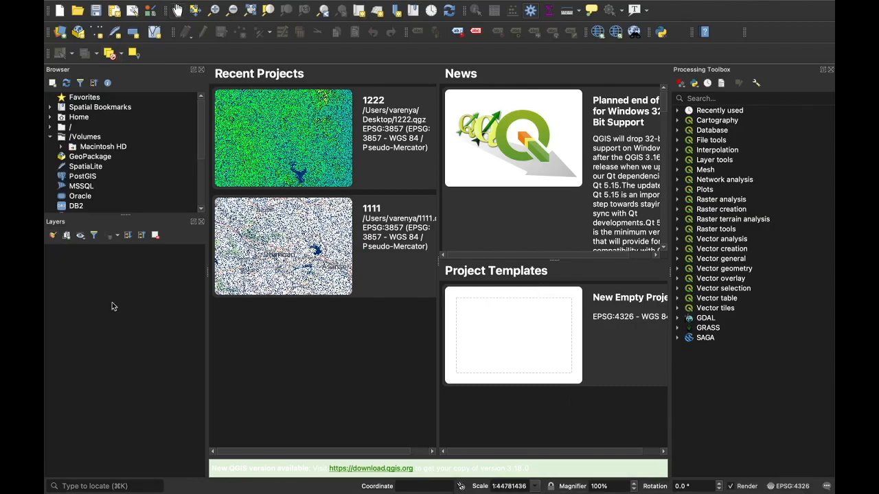
{"action": "mouse_move", "coordinate": [233, 331]}
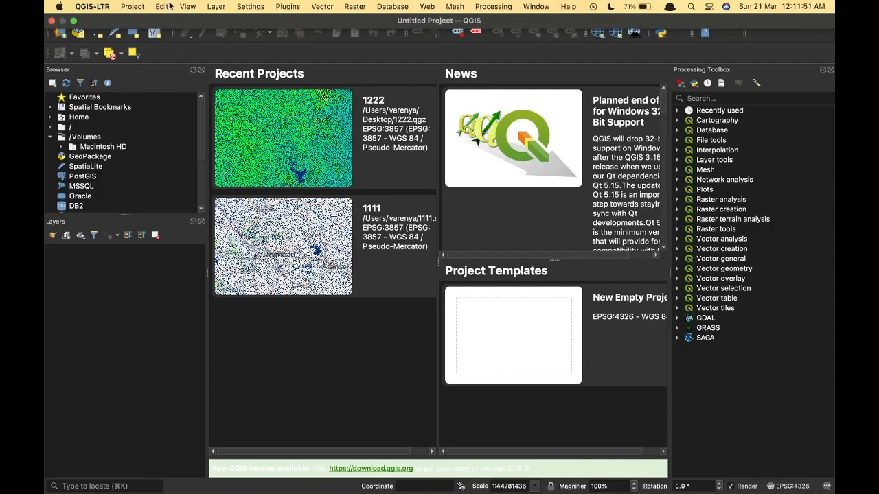
{"action": "mouse_move", "coordinate": [244, 5]}
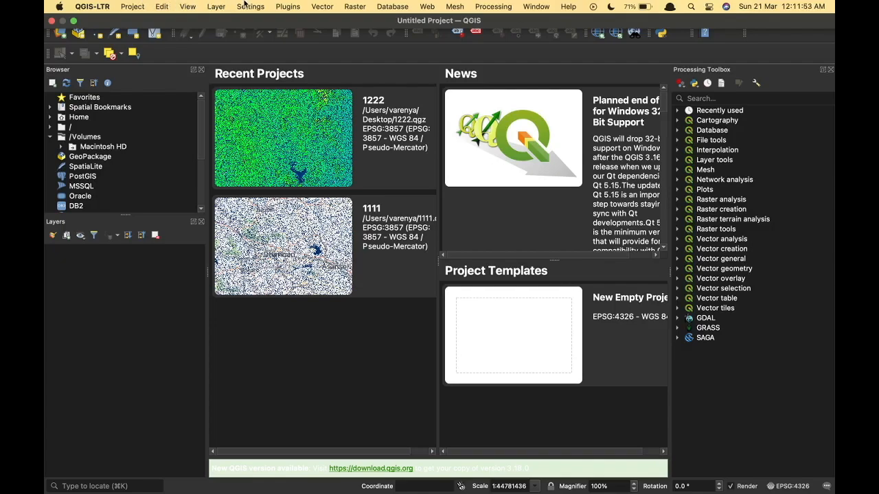
Open the Plugins manager from the menu bar
{"action": "left_click", "coordinate": [287, 6]}
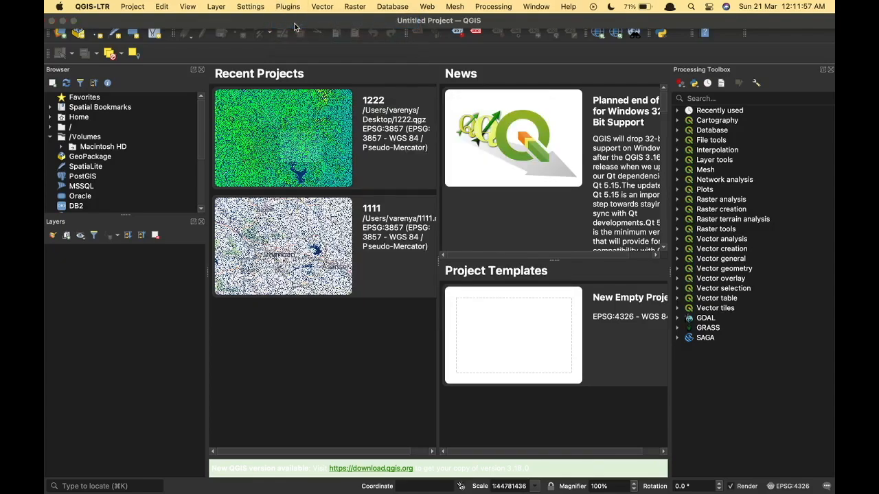
{"action": "left_click", "coordinate": [287, 5]}
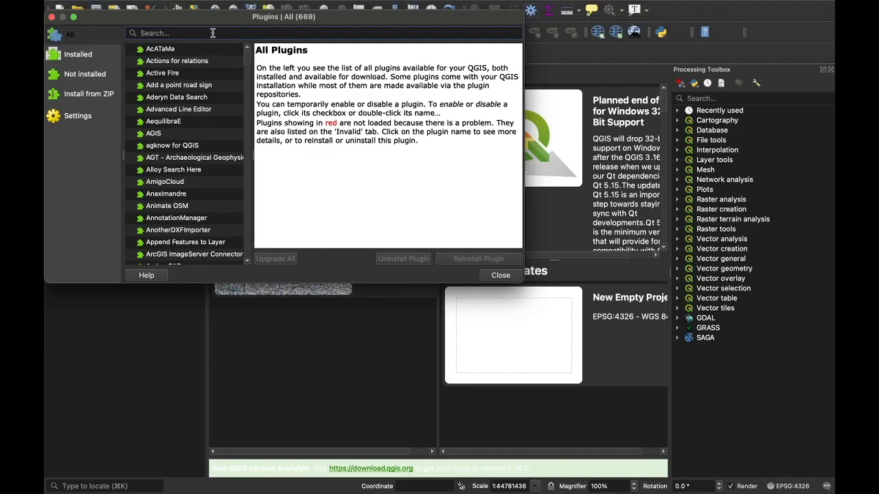
Search 'quic', verify QuickMapServices is installed and enabled, then close the manager
{"action": "type", "text": "quickmap"}
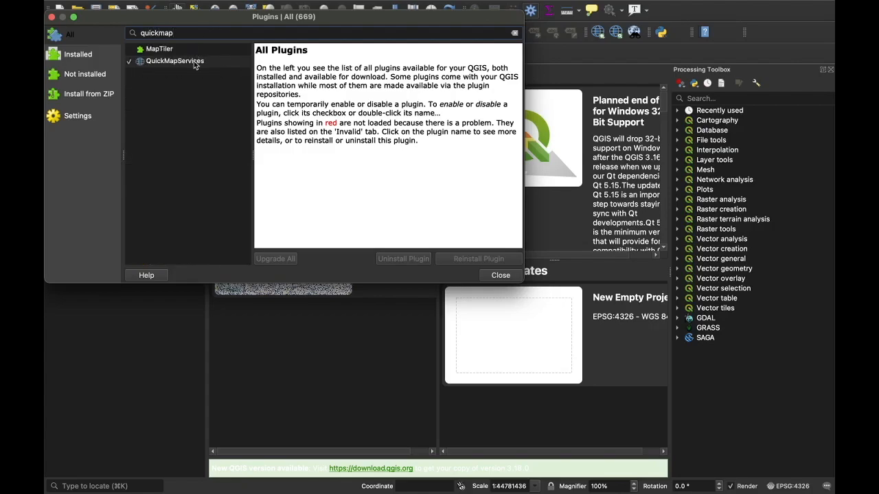
{"action": "left_click", "coordinate": [176, 60]}
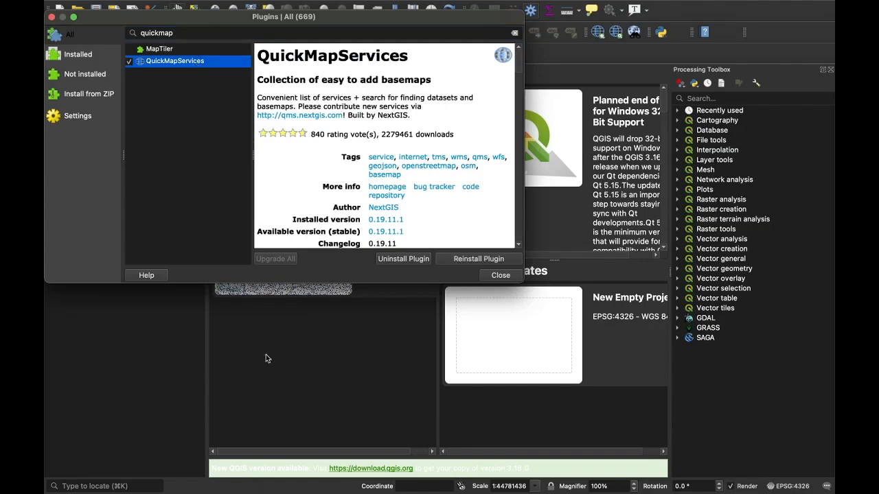
{"action": "mouse_move", "coordinate": [516, 236]}
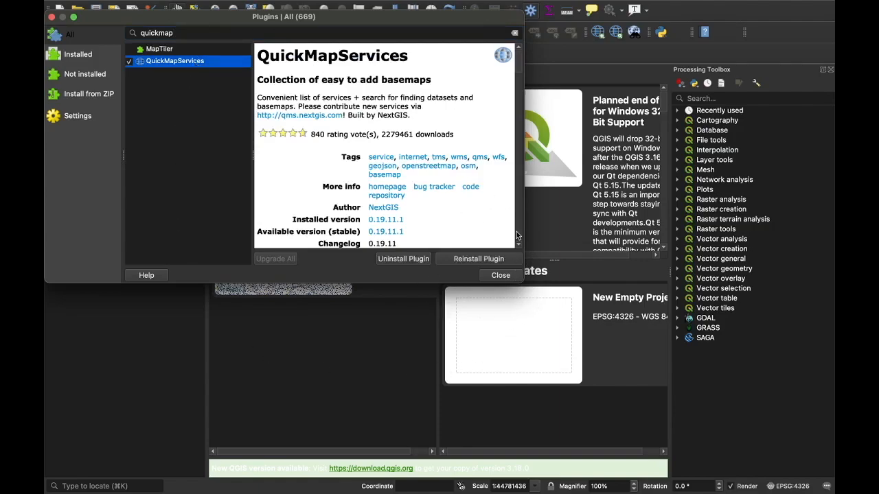
{"action": "mouse_move", "coordinate": [453, 241]}
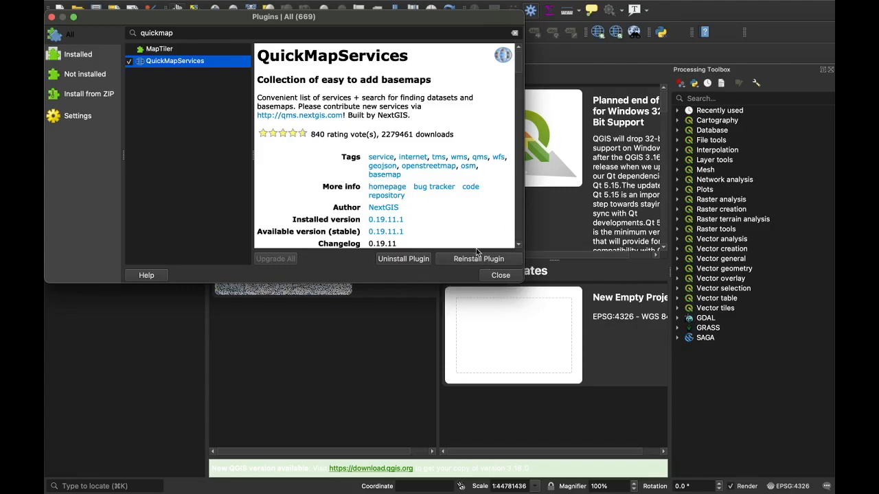
{"action": "mouse_move", "coordinate": [446, 228]}
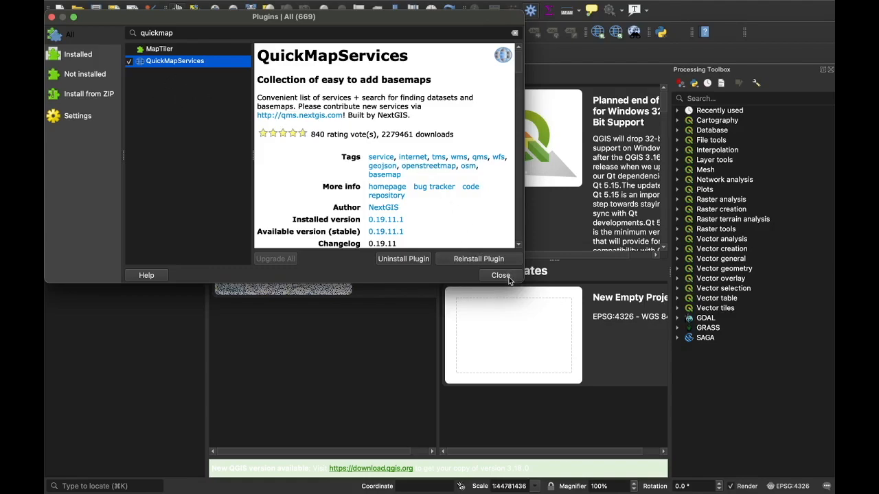
{"action": "left_click", "coordinate": [500, 275]}
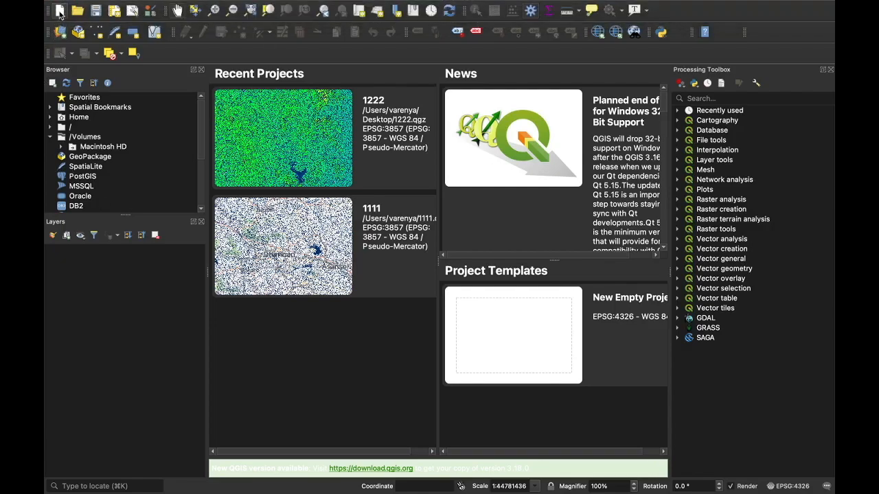
Start a new empty project and show the Processing Toolbox panel via View > Panels
{"action": "left_click", "coordinate": [59, 10]}
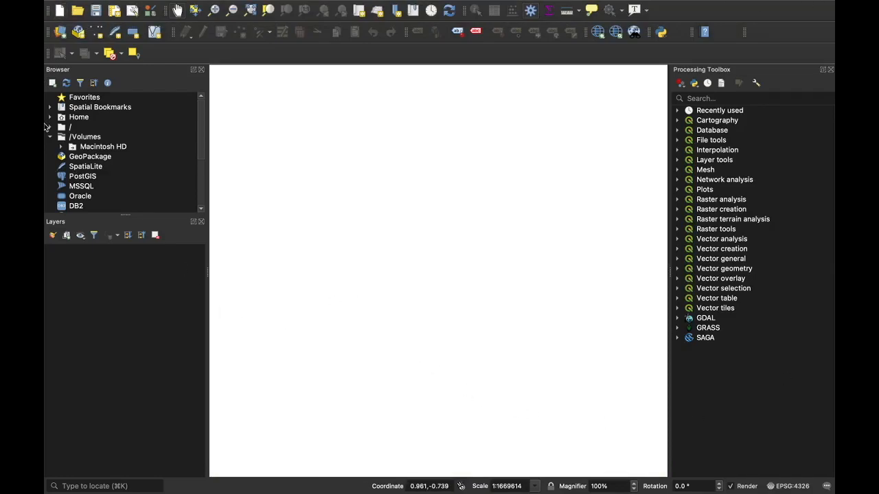
{"action": "mouse_move", "coordinate": [780, 93]}
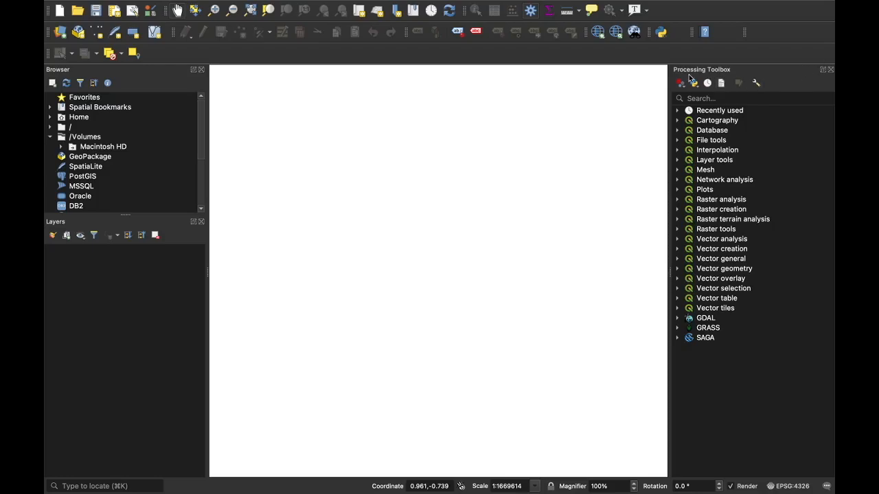
{"action": "mouse_move", "coordinate": [694, 83]}
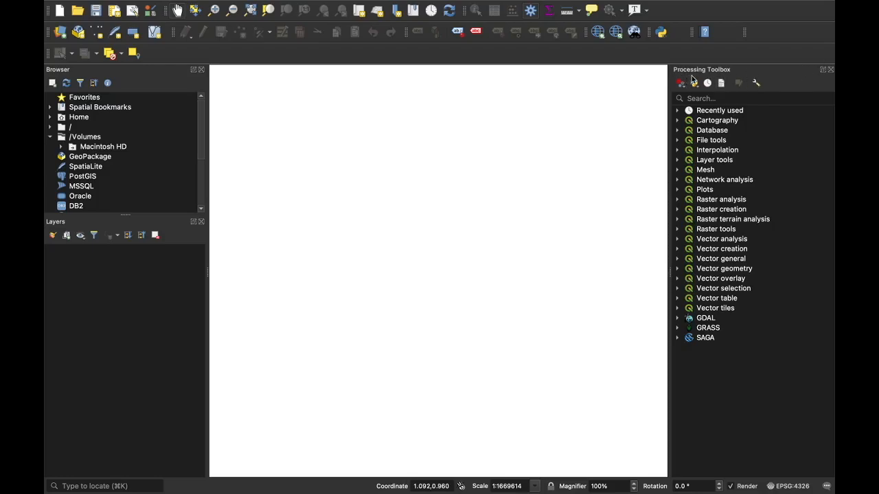
{"action": "mouse_move", "coordinate": [821, 78]}
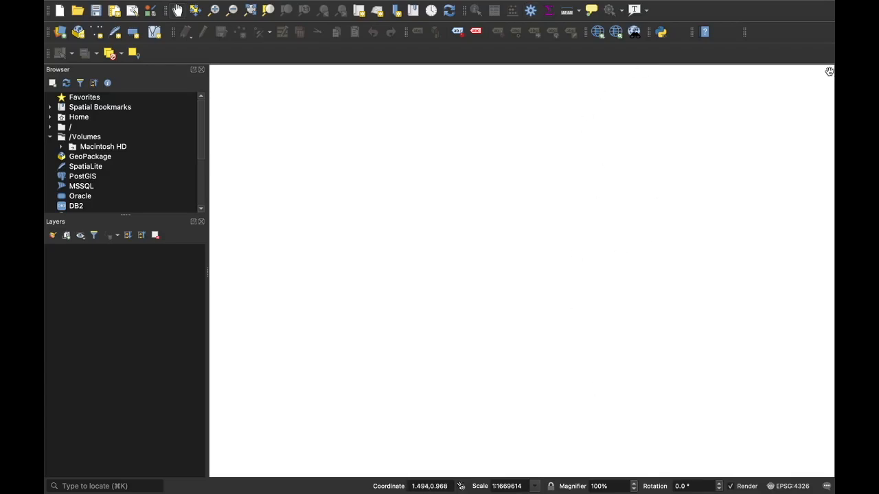
{"action": "mouse_move", "coordinate": [511, 100]}
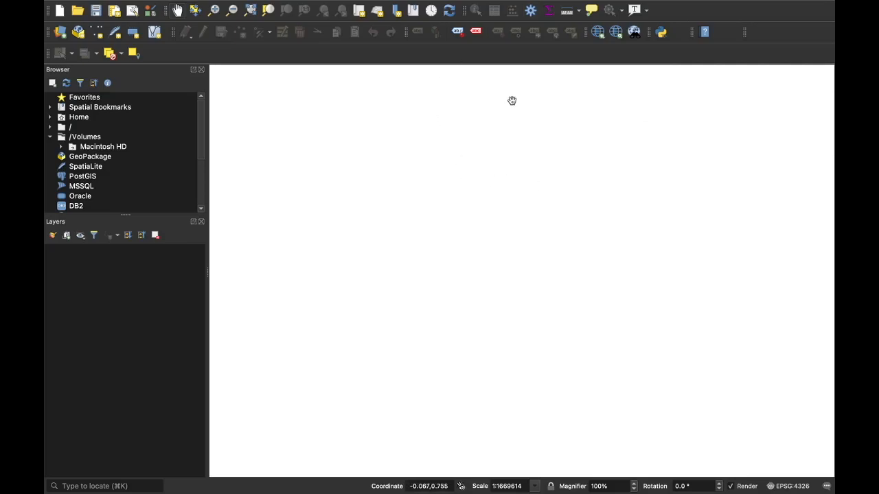
{"action": "mouse_move", "coordinate": [530, 10]}
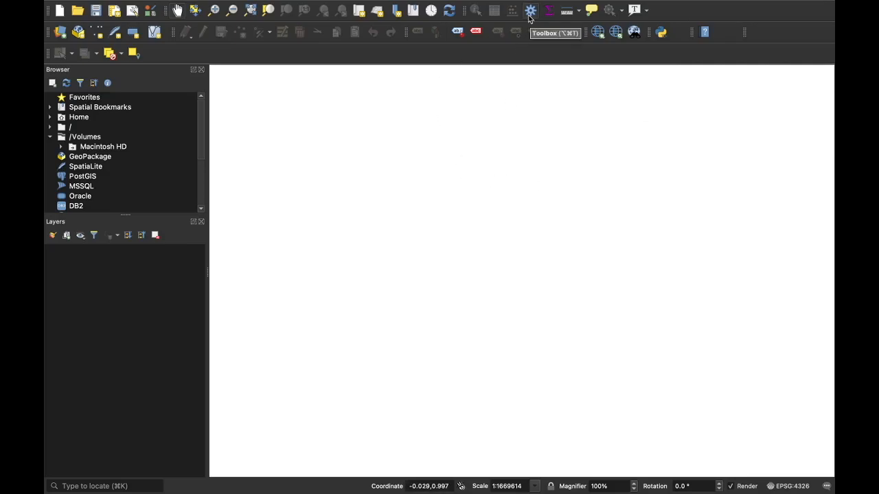
{"action": "left_click", "coordinate": [530, 9]}
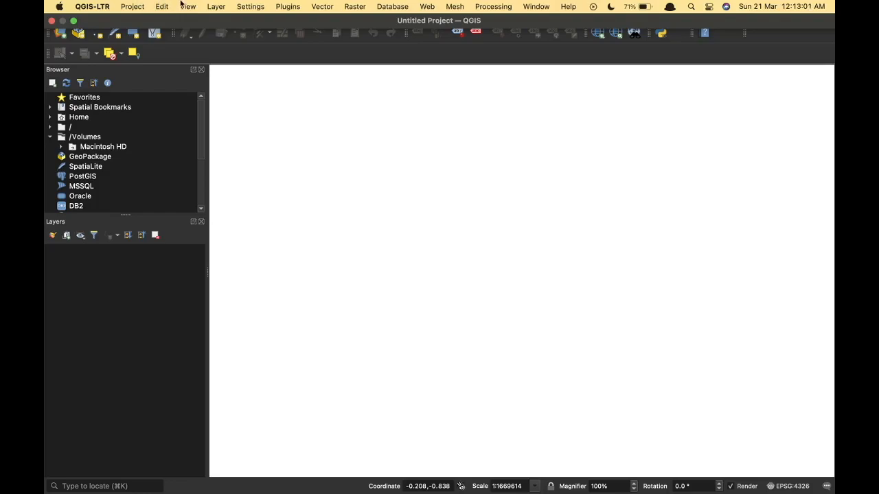
{"action": "left_click", "coordinate": [186, 6]}
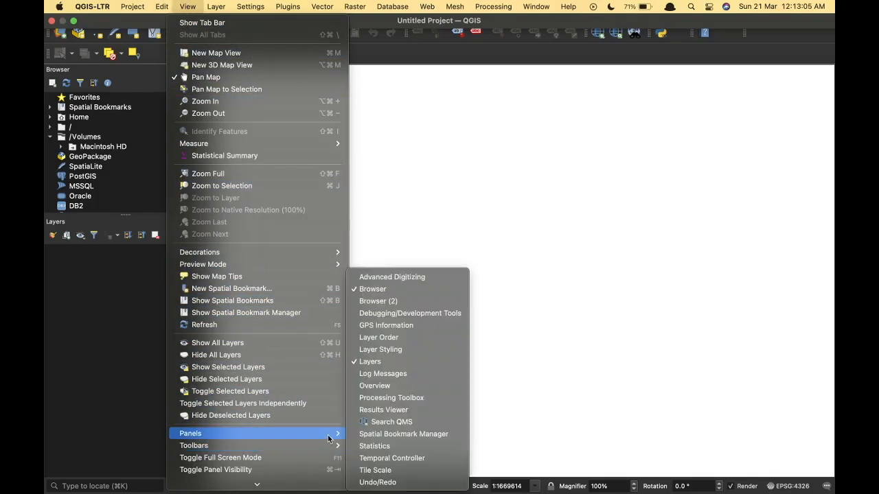
{"action": "mouse_move", "coordinate": [386, 324]}
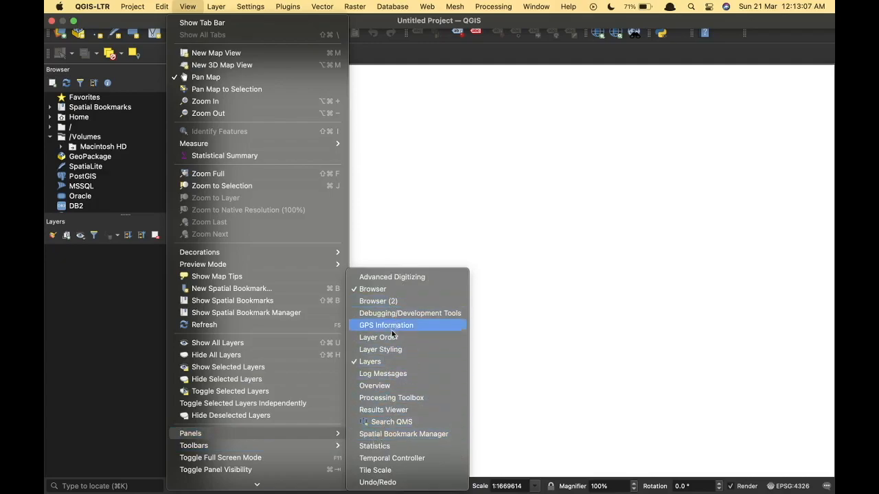
{"action": "mouse_move", "coordinate": [391, 398]}
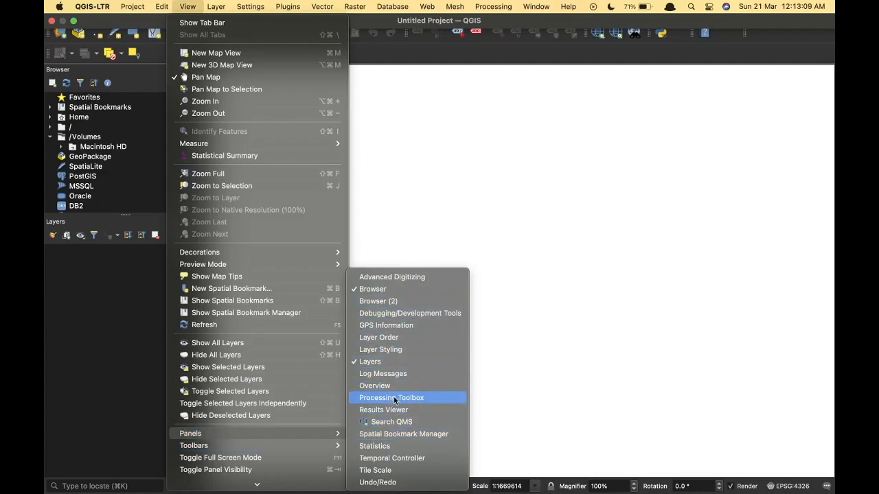
{"action": "left_click", "coordinate": [392, 398]}
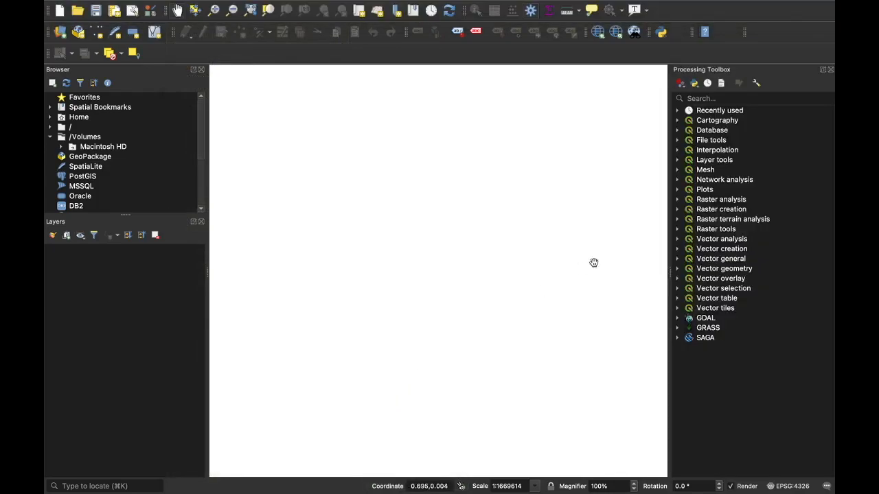
{"action": "mouse_move", "coordinate": [753, 242]}
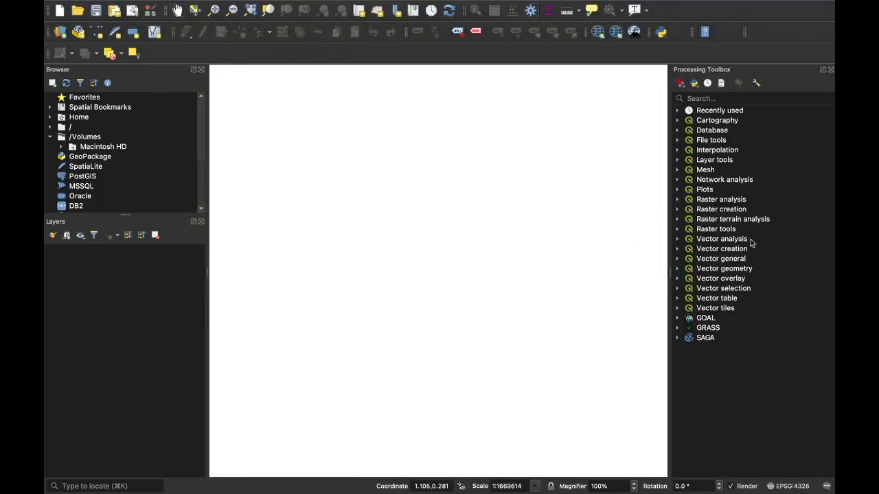
{"action": "mouse_move", "coordinate": [656, 51]}
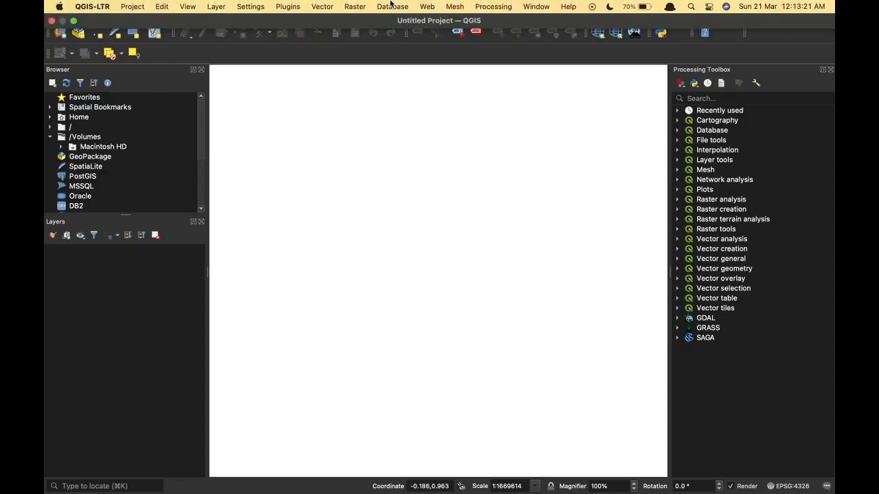
Load the OSM Standard basemap from Web > QuickMapServices
{"action": "left_click", "coordinate": [425, 5]}
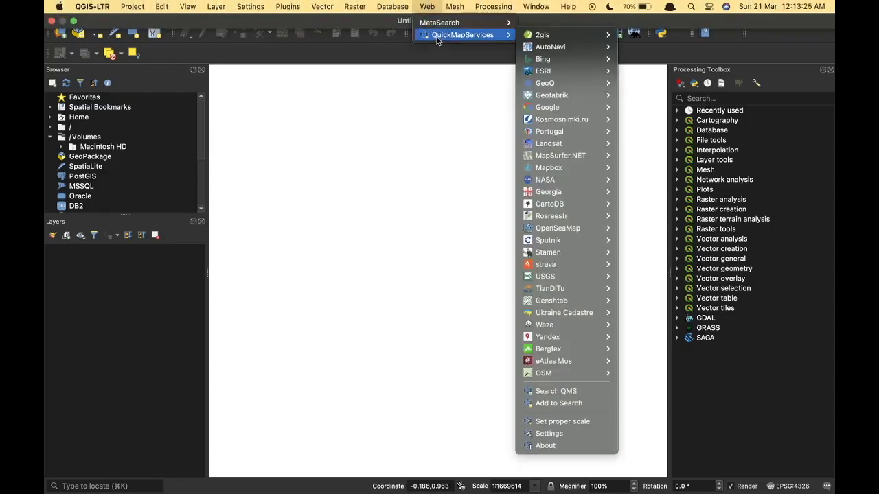
{"action": "mouse_move", "coordinate": [549, 288]}
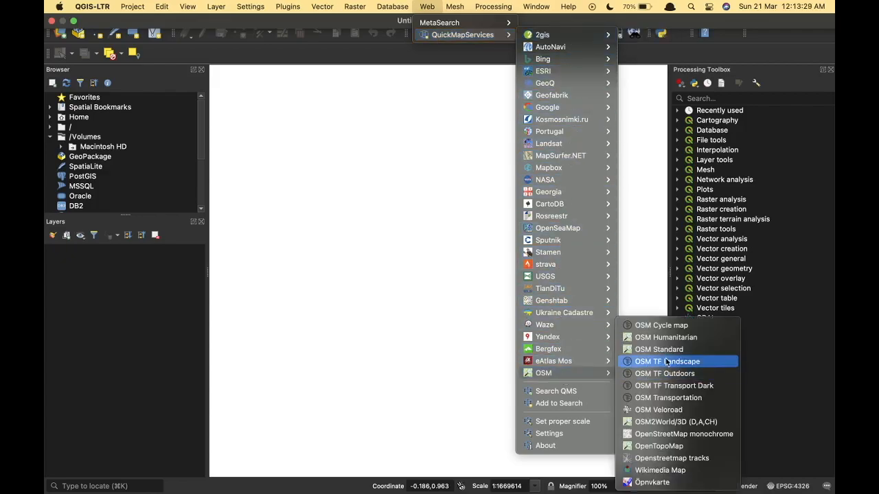
{"action": "mouse_move", "coordinate": [659, 350]}
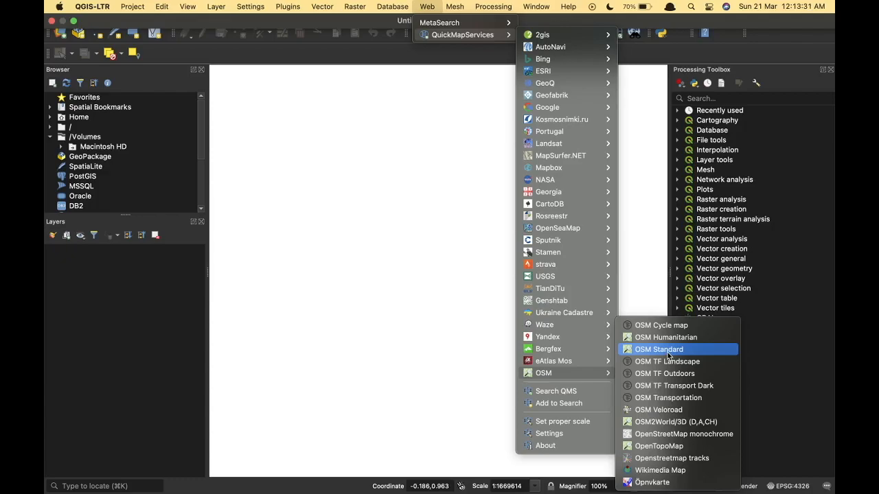
{"action": "left_click", "coordinate": [660, 350]}
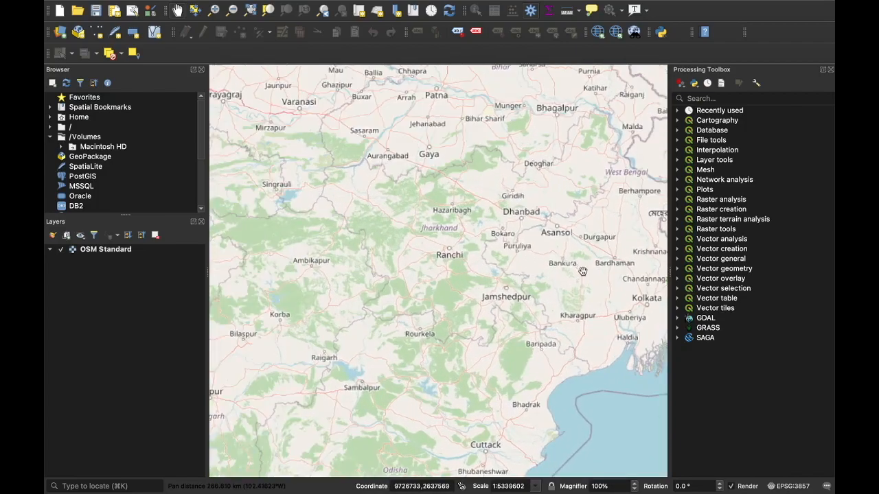
Pan the basemap over eastern India and open the project CRS settings from the status bar
{"action": "left_click_drag", "start_coordinate": [582, 272], "coordinate": [456, 310]}
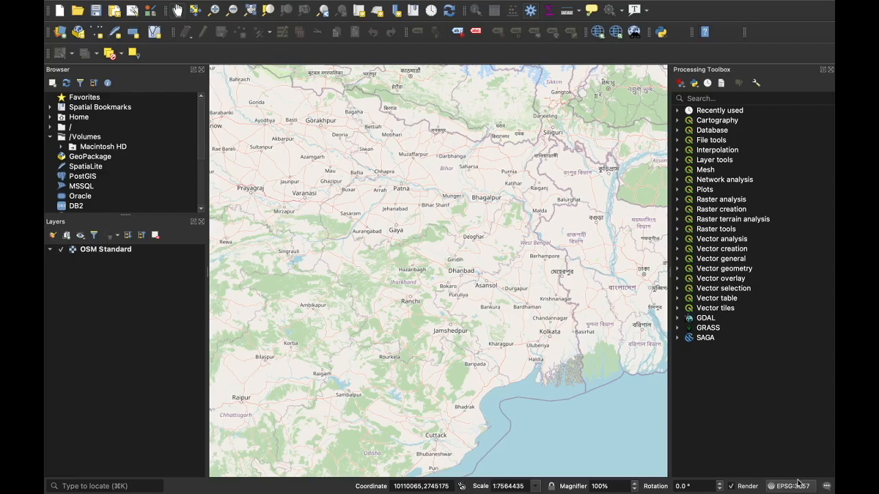
{"action": "mouse_move", "coordinate": [797, 486]}
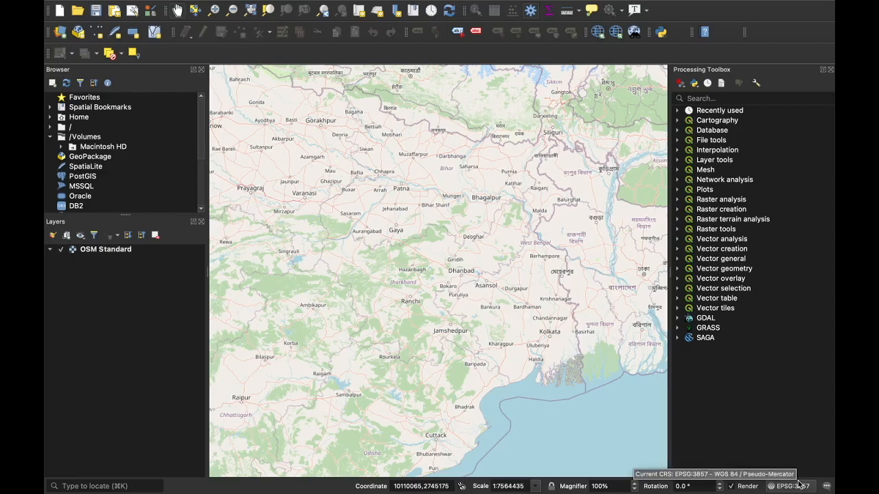
{"action": "left_click", "coordinate": [791, 487]}
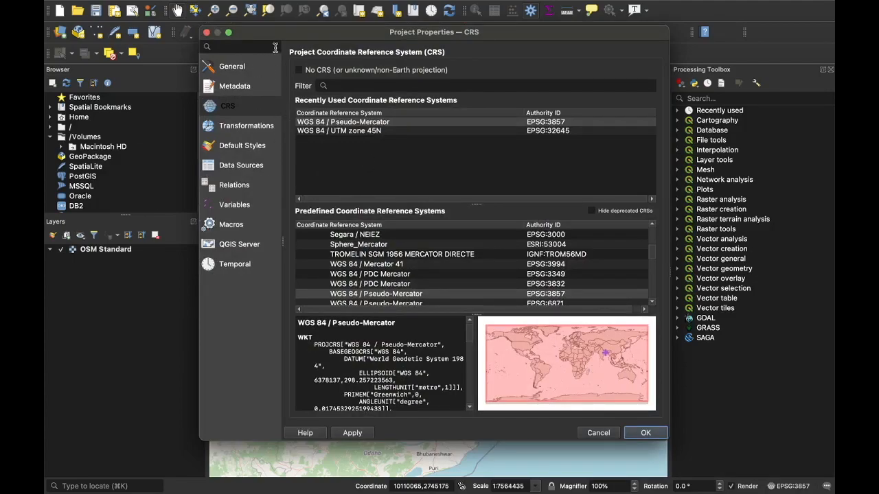
{"action": "mouse_move", "coordinate": [352, 150]}
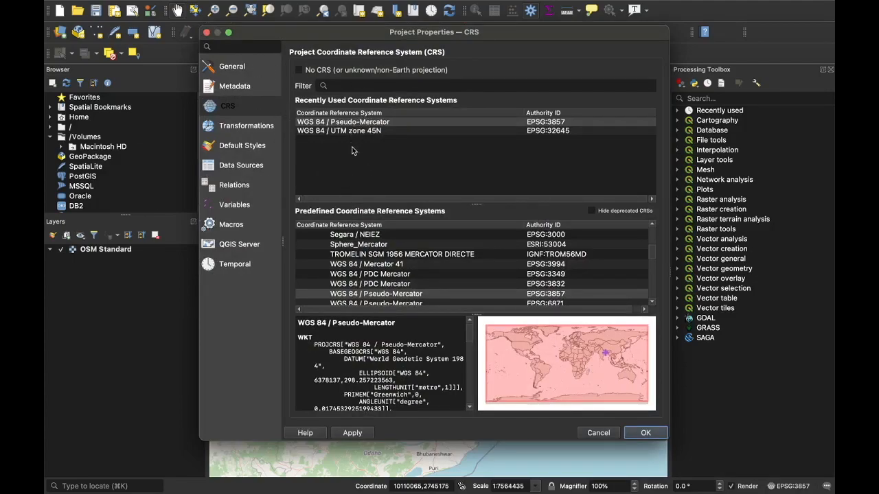
Filter the CRS list for 'WGS / UT' and select WGS 84 / UTM zone 45N (EPSG:32645)
{"action": "left_click", "coordinate": [343, 121]}
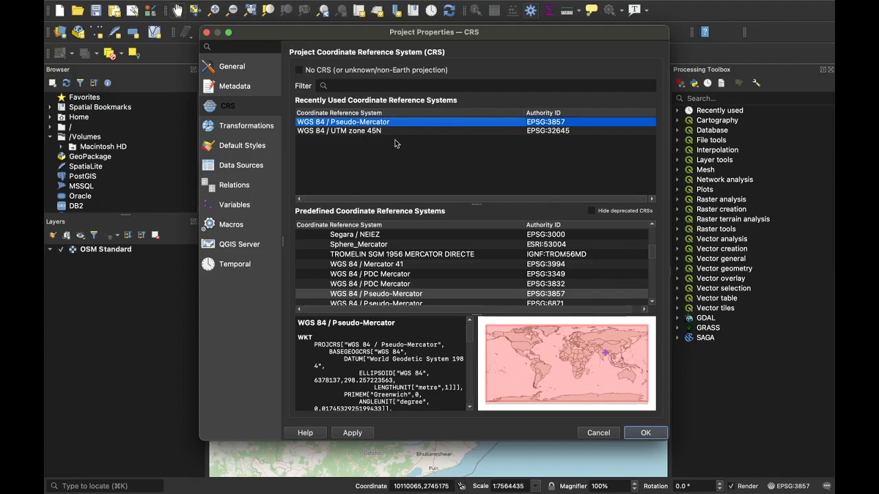
{"action": "mouse_move", "coordinate": [371, 162]}
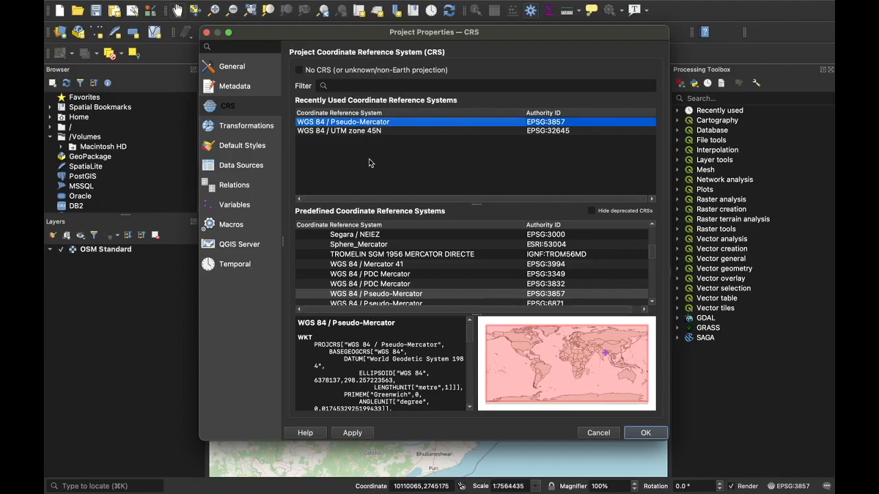
{"action": "mouse_move", "coordinate": [372, 159]}
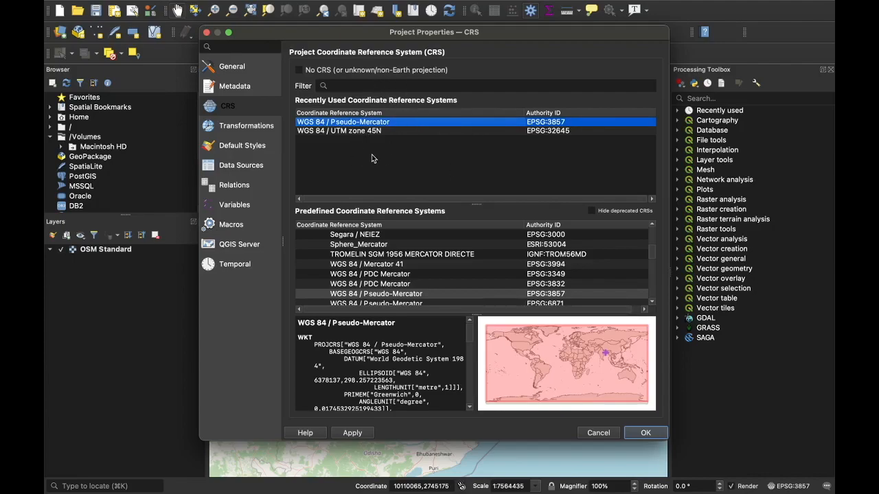
{"action": "mouse_move", "coordinate": [370, 149]}
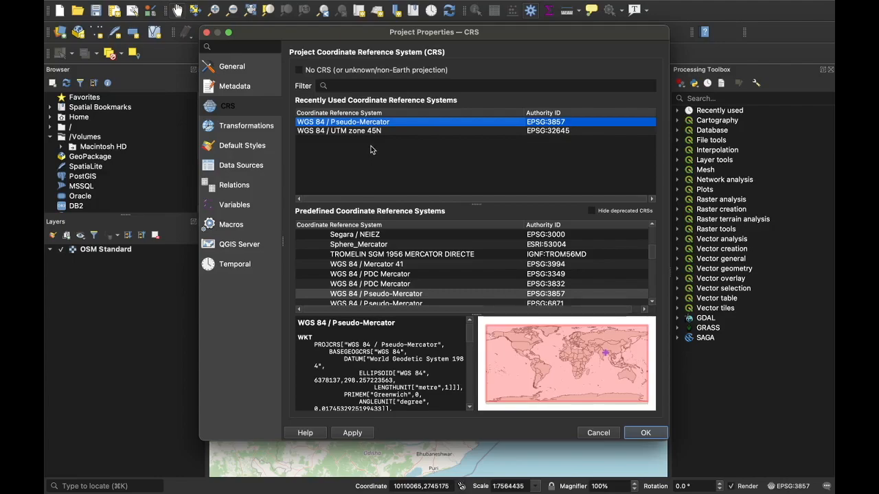
{"action": "mouse_move", "coordinate": [401, 190]}
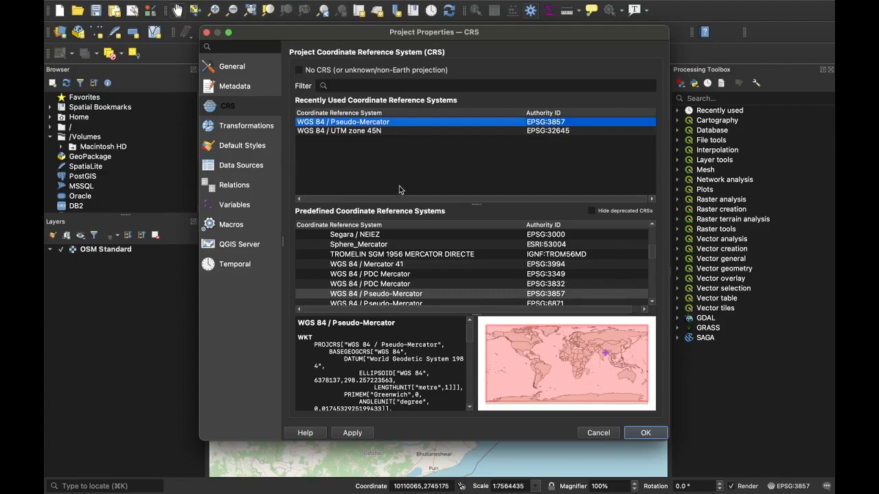
{"action": "mouse_move", "coordinate": [313, 130]}
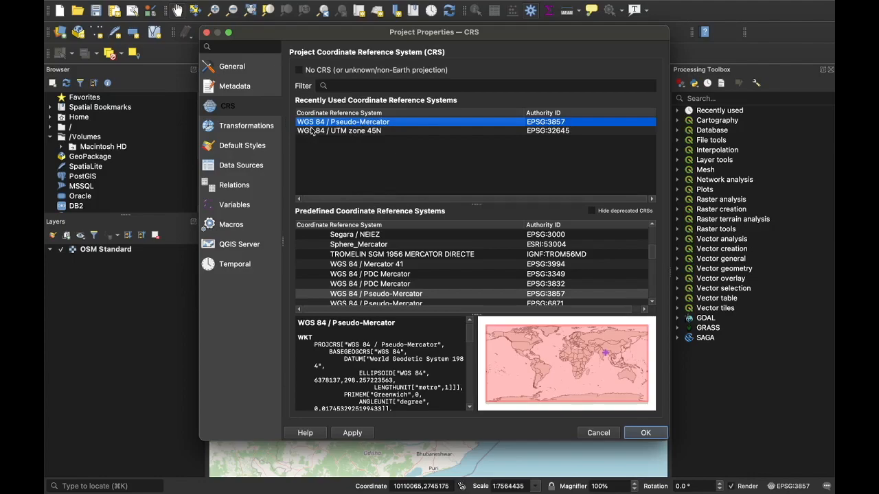
{"action": "mouse_move", "coordinate": [365, 148]}
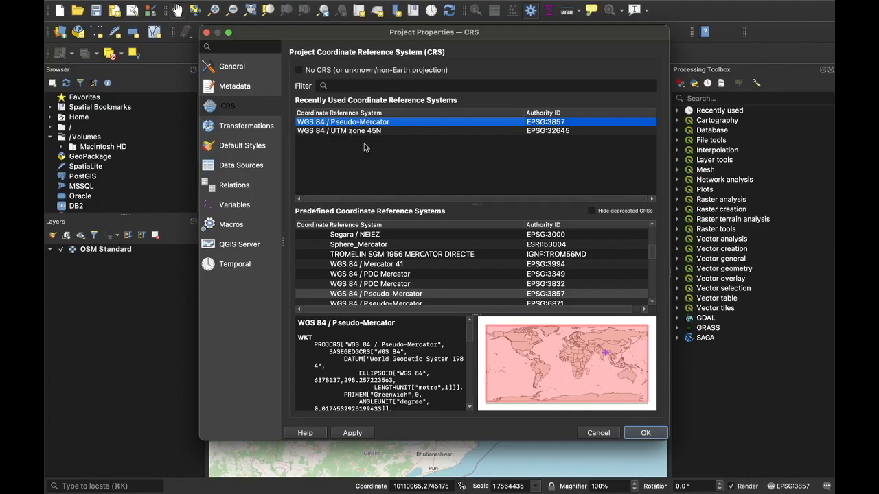
{"action": "scroll", "scroll_direction": "down", "scroll_amount": 3}
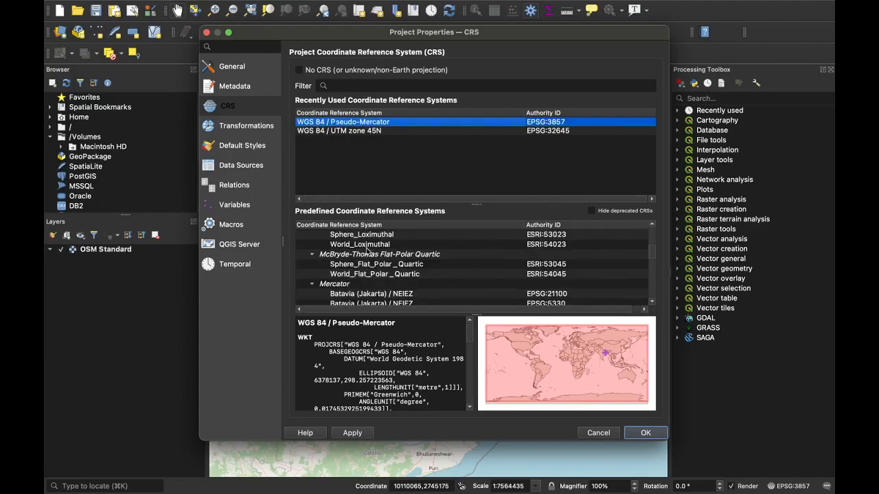
{"action": "scroll", "scroll_direction": "down", "scroll_amount": 3}
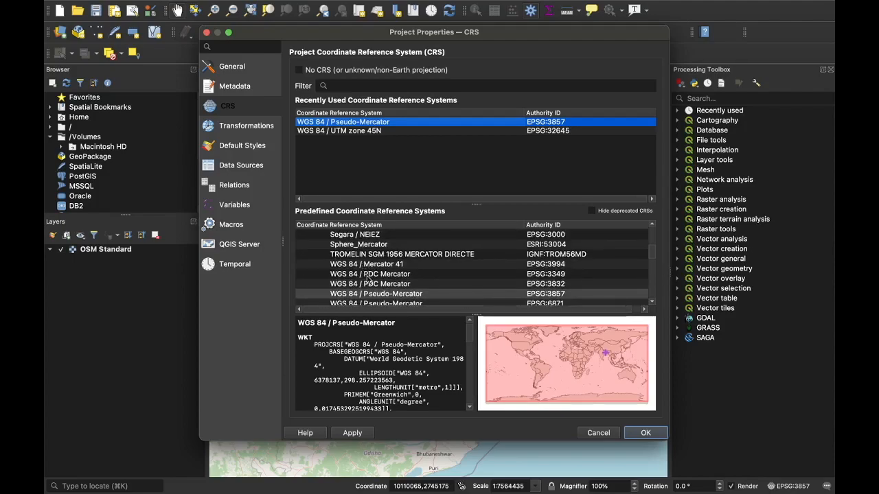
{"action": "left_click", "coordinate": [370, 283]}
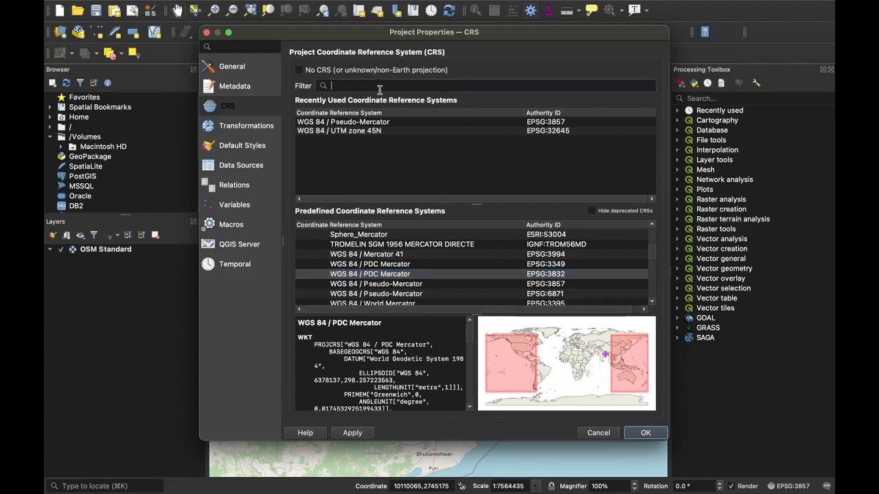
{"action": "type", "text": "WGS 84"}
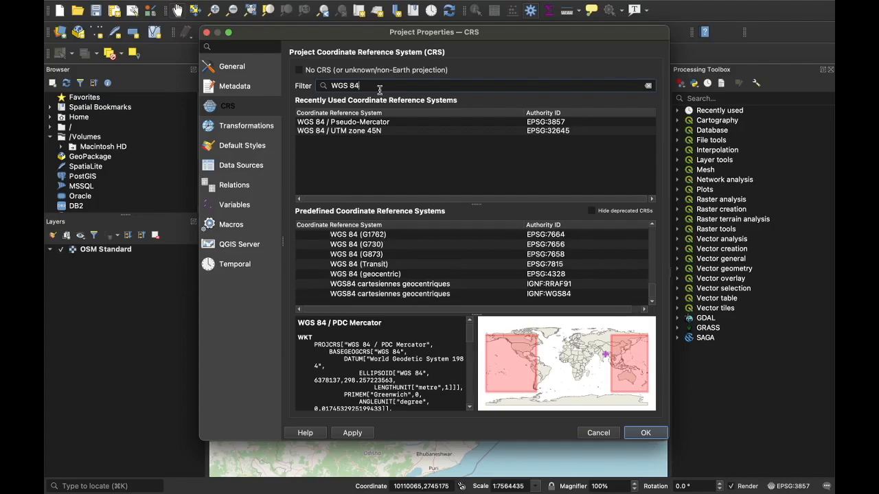
{"action": "type", "text": "/"}
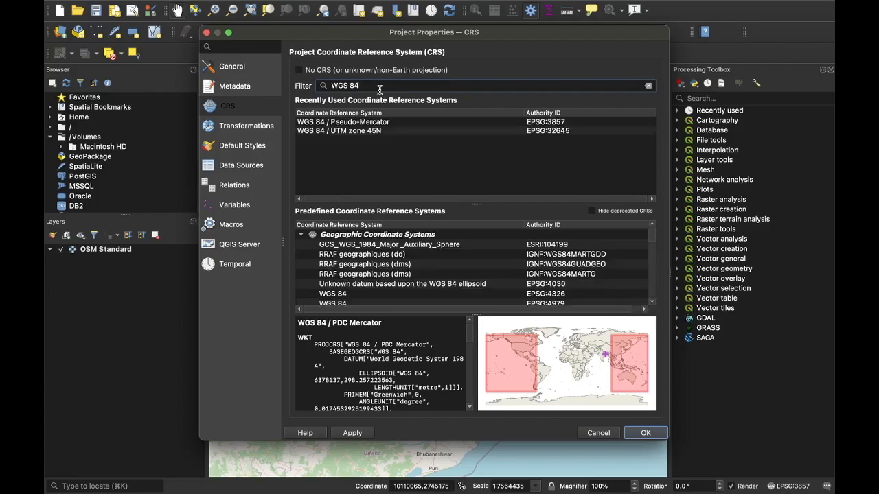
{"action": "type", "text": "/"}
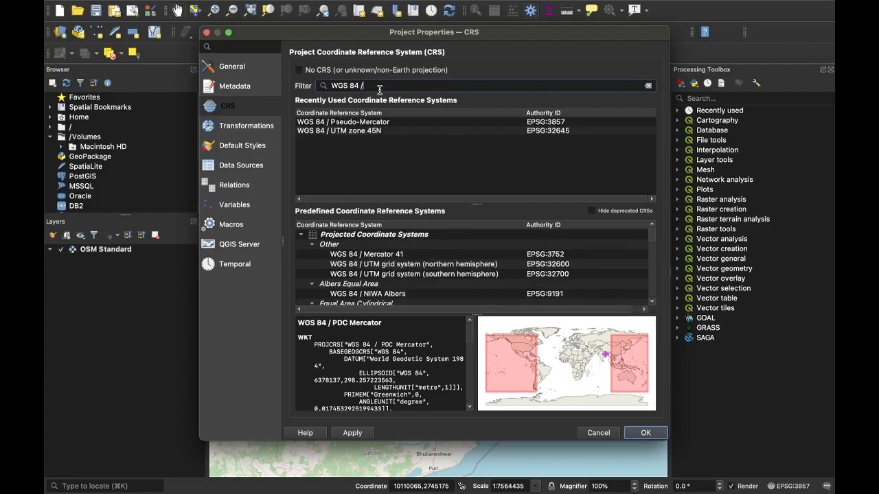
{"action": "type", "text": "UTM zone 45N"}
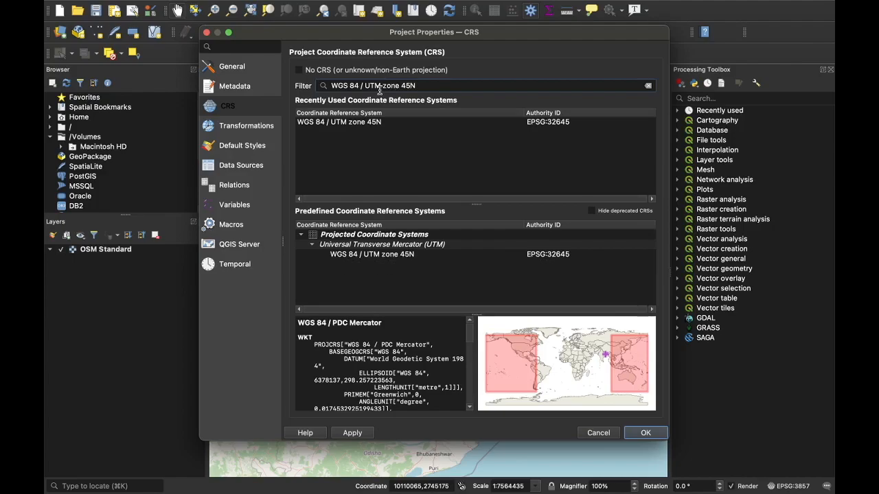
{"action": "left_click", "coordinate": [371, 254]}
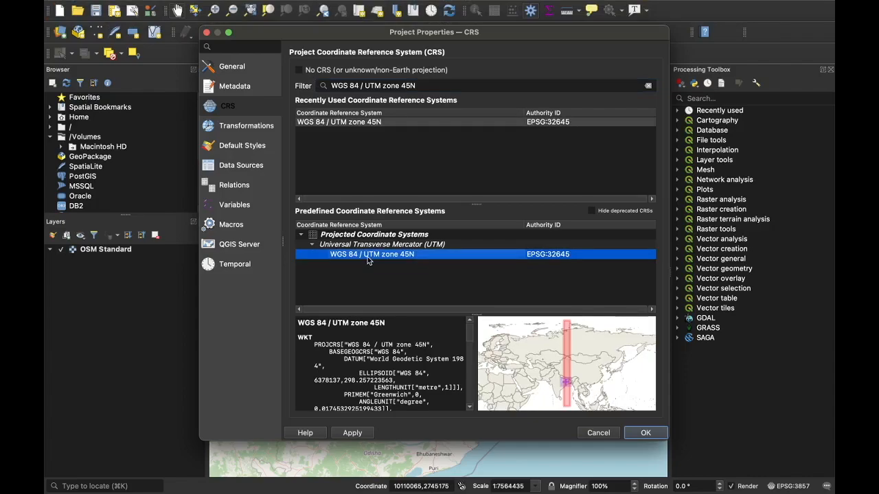
Apply EPSG:32645 as the project CRS and confirm, closing Project Properties
{"action": "left_click", "coordinate": [352, 433]}
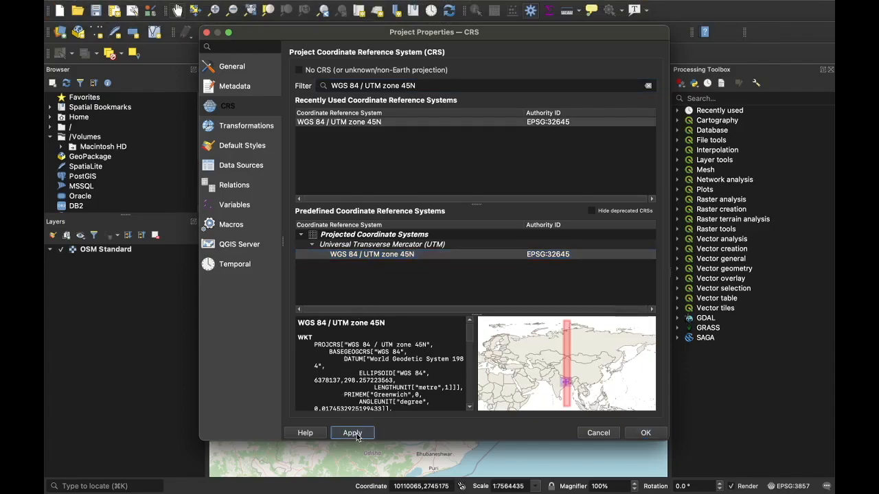
{"action": "left_click", "coordinate": [351, 433]}
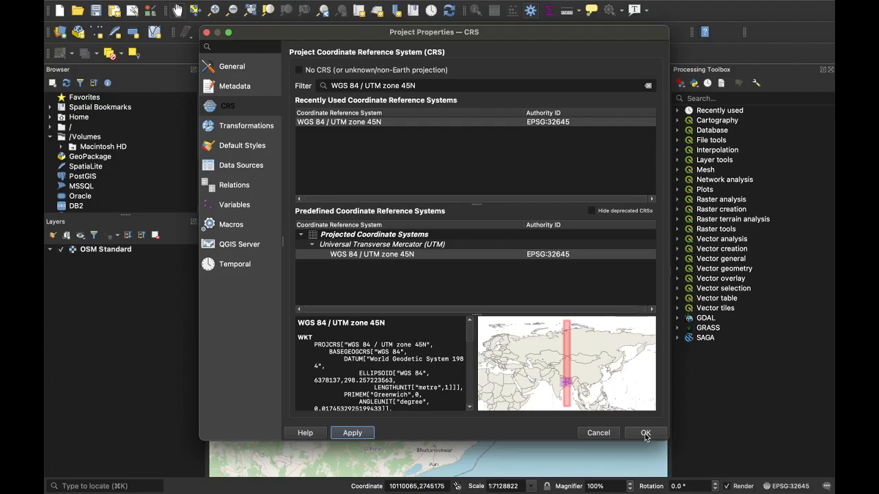
{"action": "left_click", "coordinate": [646, 433]}
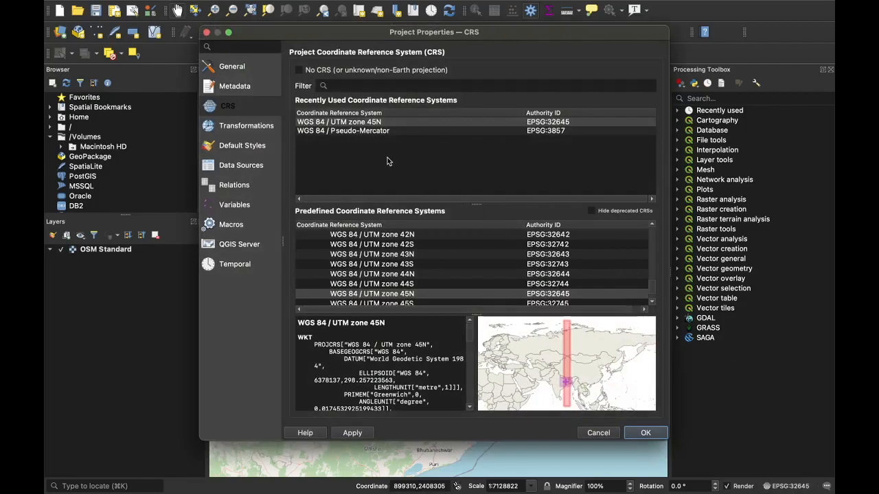
{"action": "left_click", "coordinate": [337, 121]}
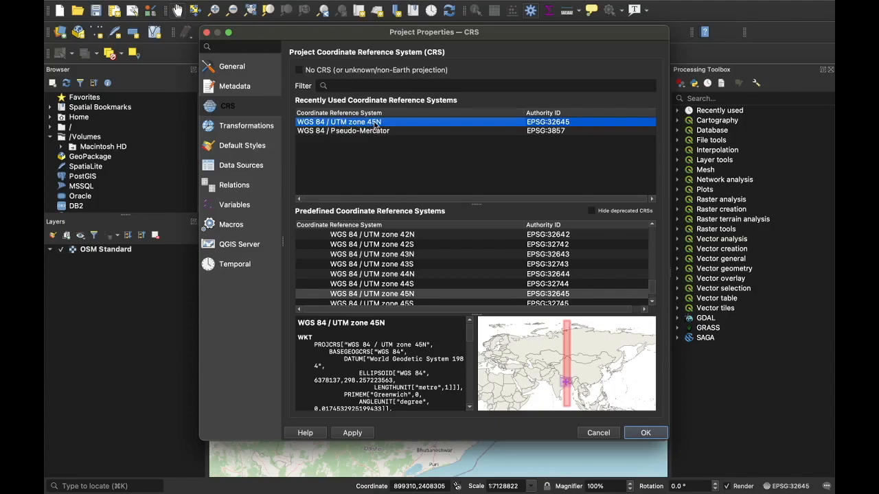
{"action": "mouse_move", "coordinate": [634, 478]}
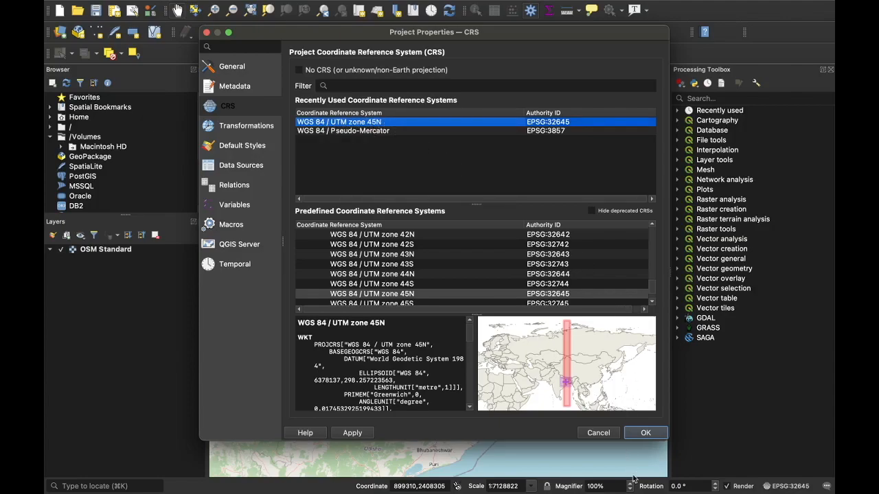
{"action": "left_click", "coordinate": [645, 432]}
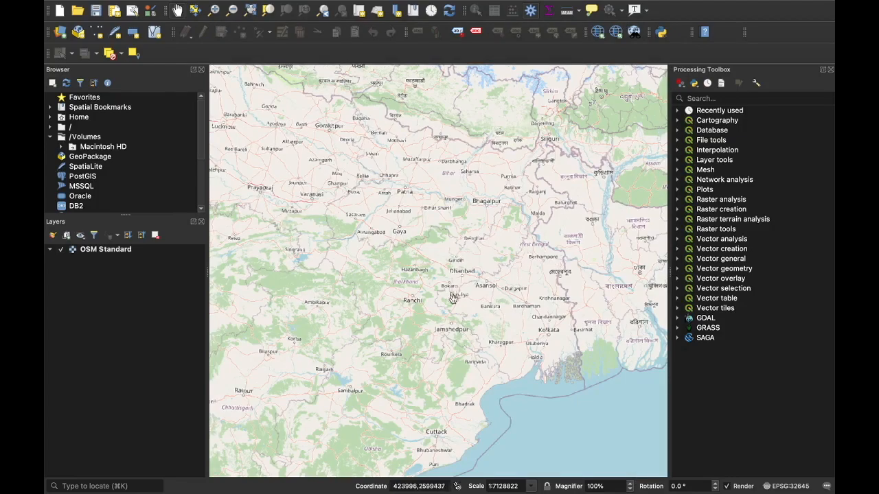
{"action": "mouse_move", "coordinate": [626, 324]}
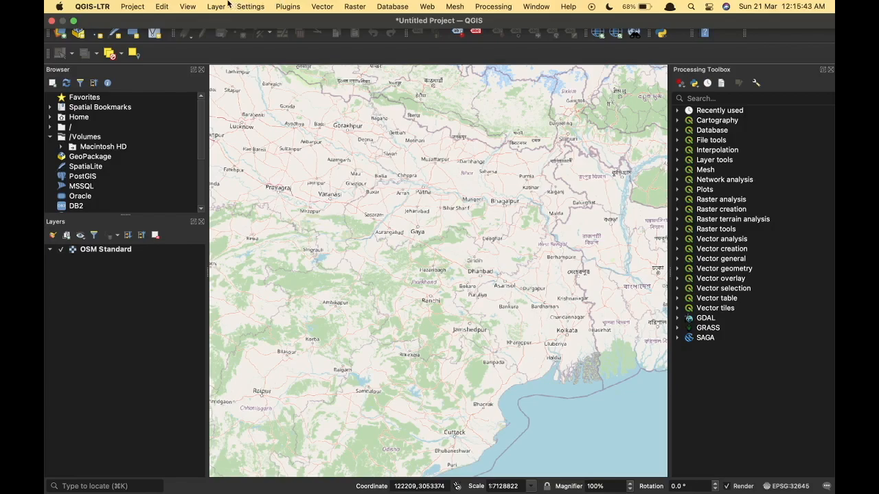
Open the Layer menu to reach the Add Layer options
{"action": "left_click", "coordinate": [216, 5]}
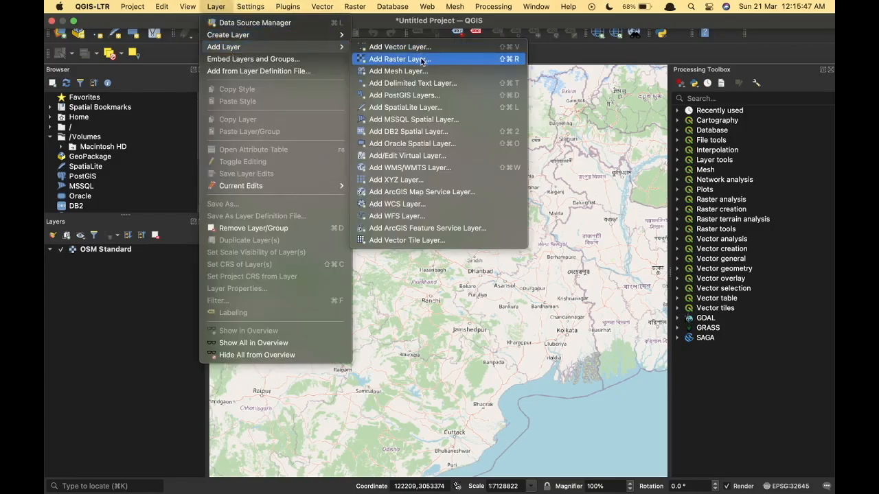
Browse to Desktop/qgis and choose DEM.tiff as the raster dataset
{"action": "left_click", "coordinate": [398, 58]}
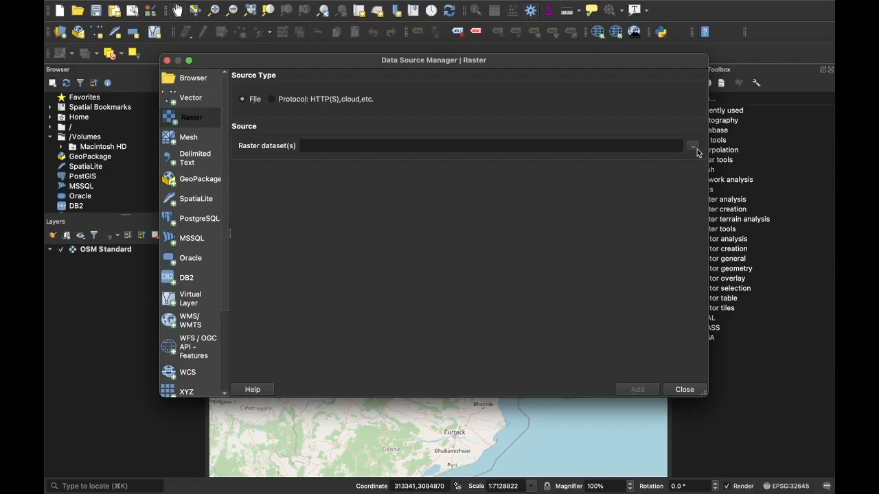
{"action": "left_click", "coordinate": [693, 146]}
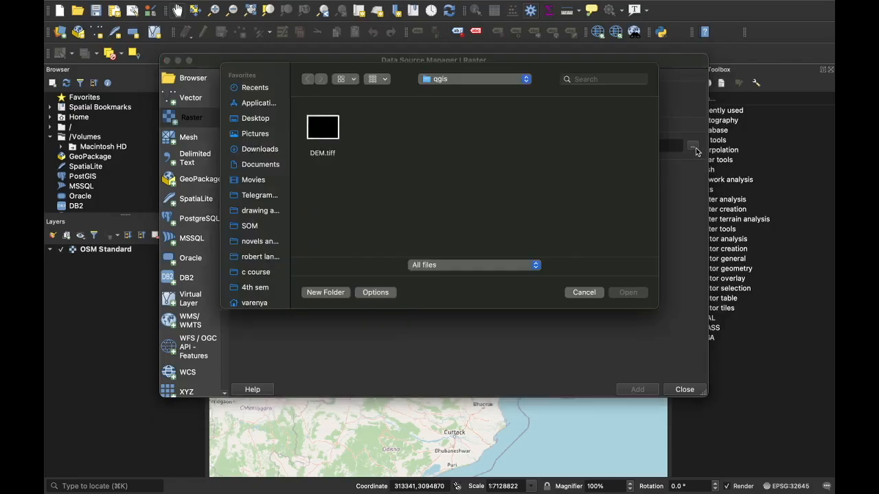
{"action": "mouse_move", "coordinate": [291, 140]}
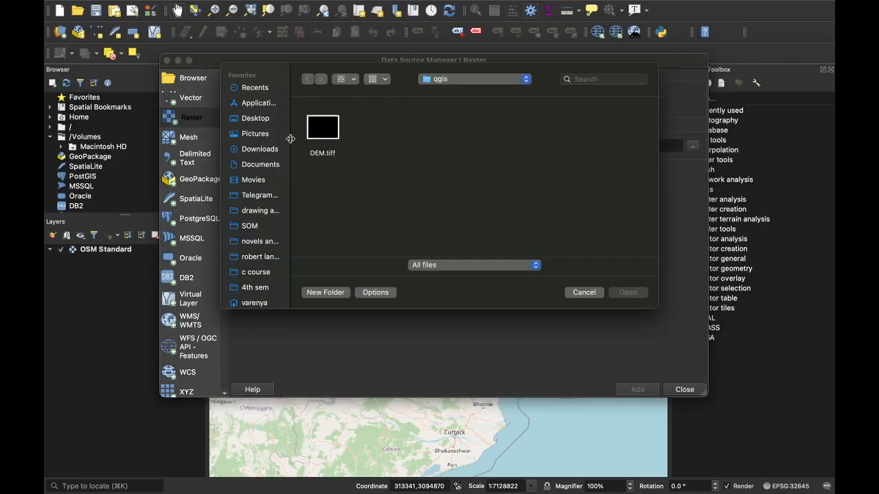
{"action": "mouse_move", "coordinate": [228, 157]}
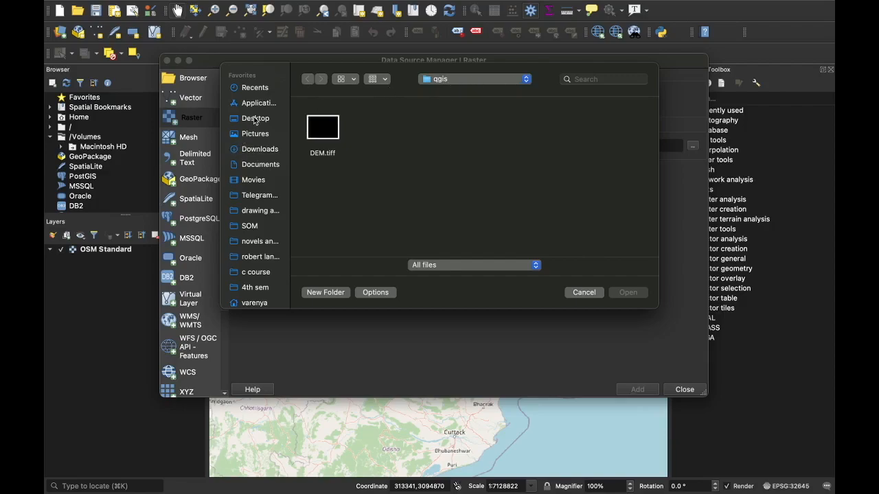
{"action": "left_click", "coordinate": [256, 118]}
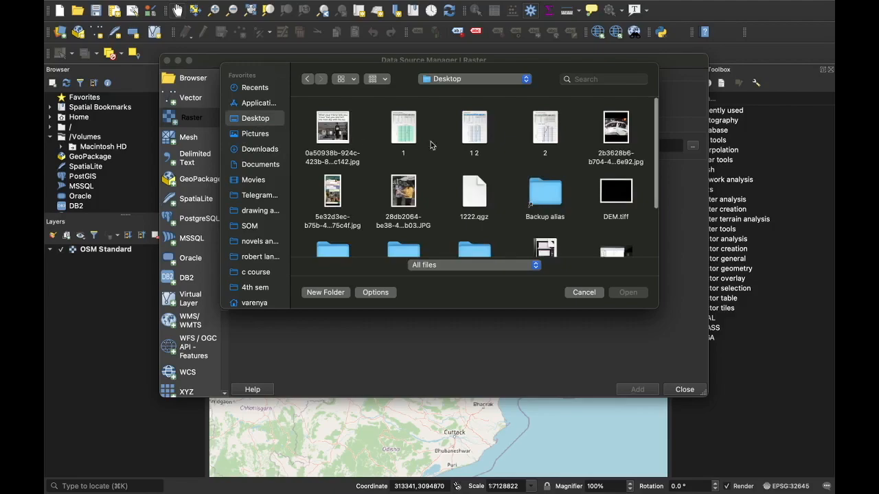
{"action": "scroll", "scroll_direction": "down", "scroll_amount": 3}
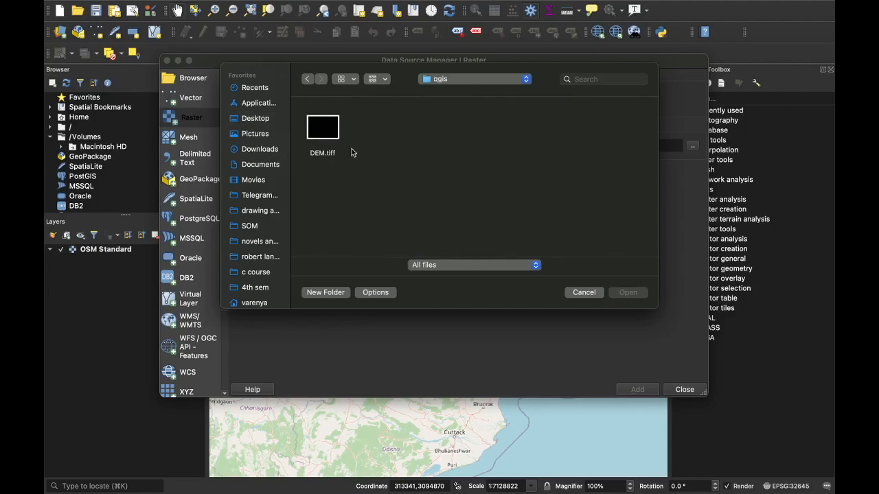
{"action": "left_click", "coordinate": [323, 126]}
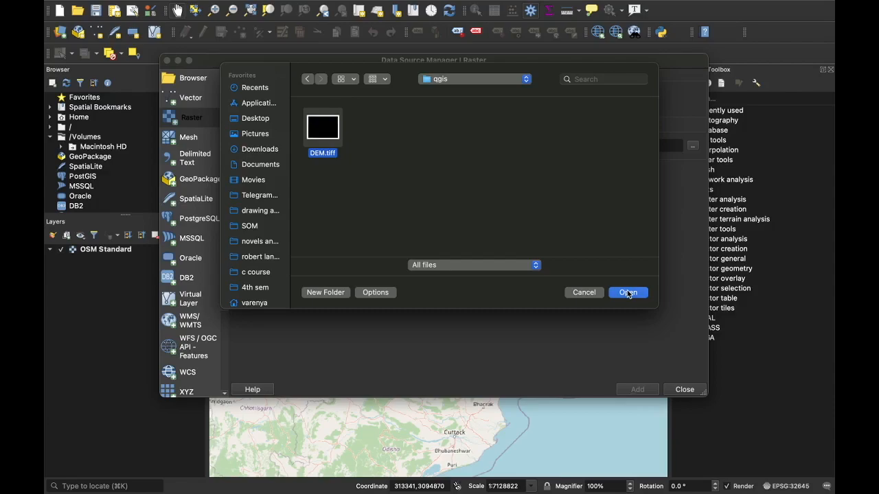
{"action": "left_click", "coordinate": [626, 291]}
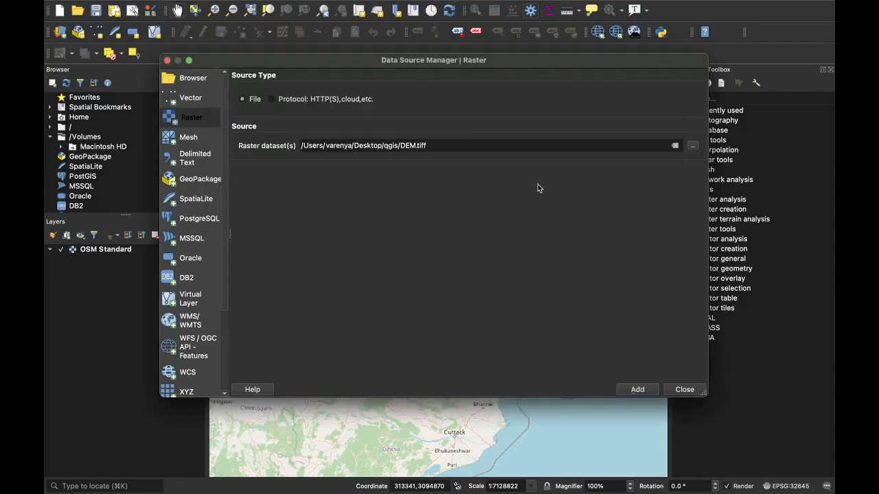
Add the DEM raster to the project and close the Data Source Manager
{"action": "left_click", "coordinate": [637, 390]}
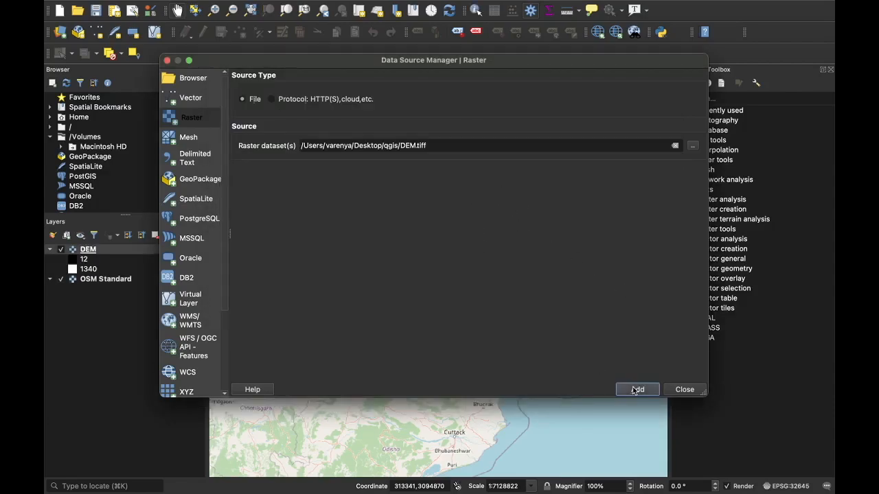
{"action": "left_click", "coordinate": [637, 390]}
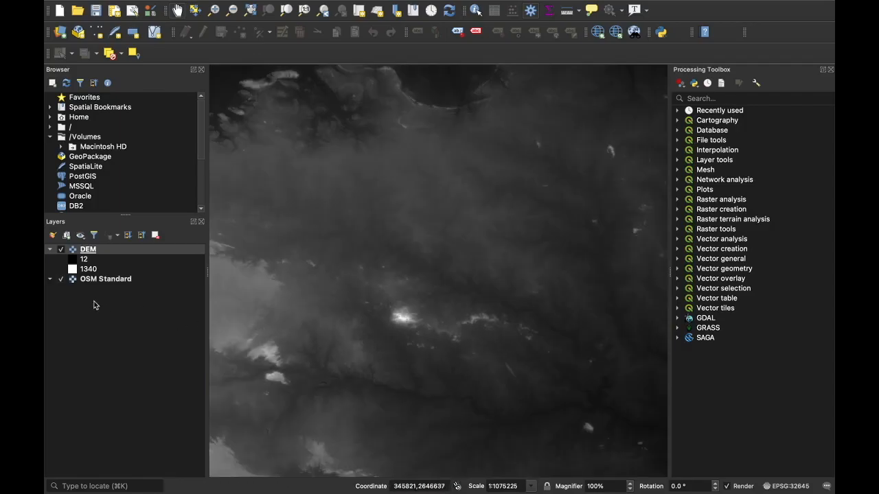
{"action": "mouse_move", "coordinate": [107, 261]}
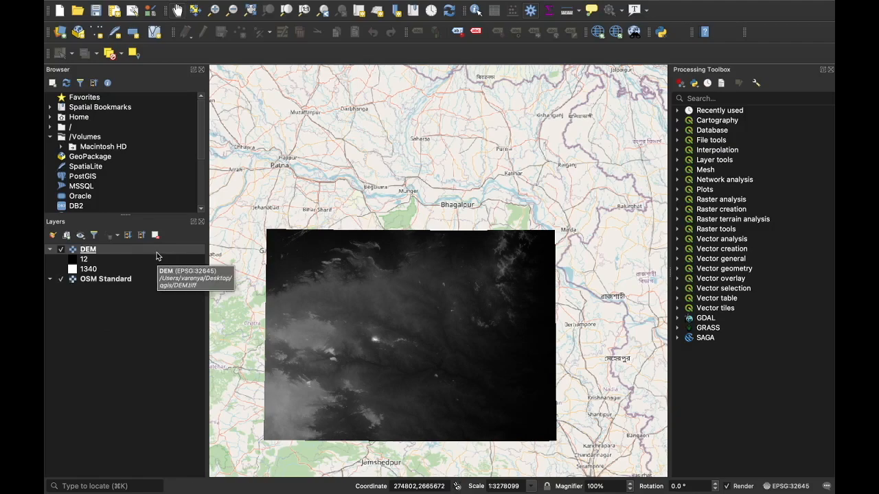
{"action": "mouse_move", "coordinate": [319, 289]}
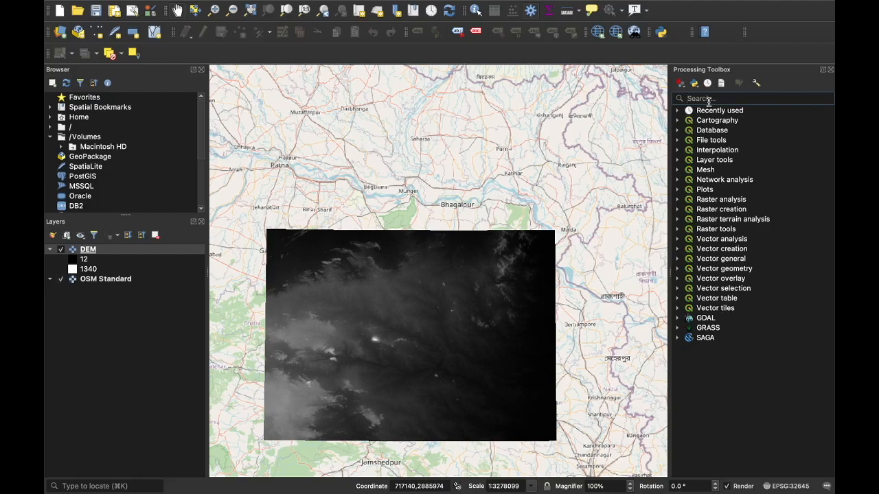
Search 'fill' and launch the SAGA Fill sinks (wang & liu) algorithm
{"action": "type", "text": "fill"}
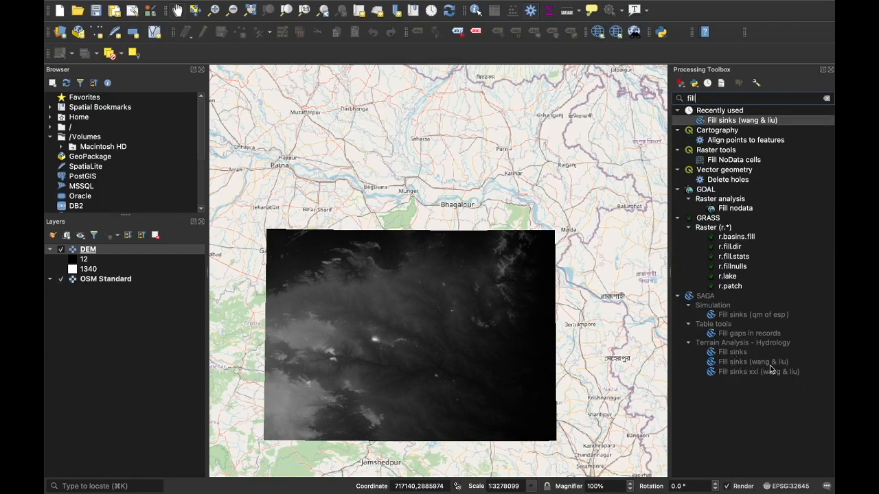
{"action": "mouse_move", "coordinate": [752, 363]}
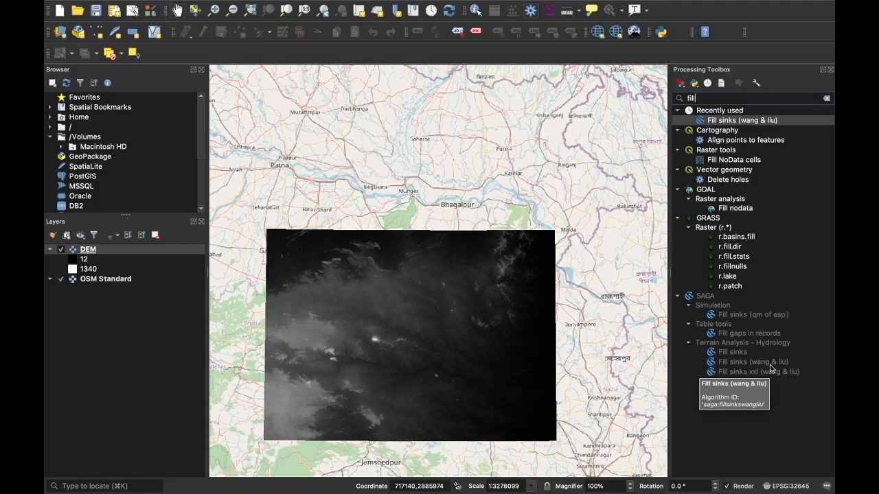
{"action": "left_click", "coordinate": [752, 363]}
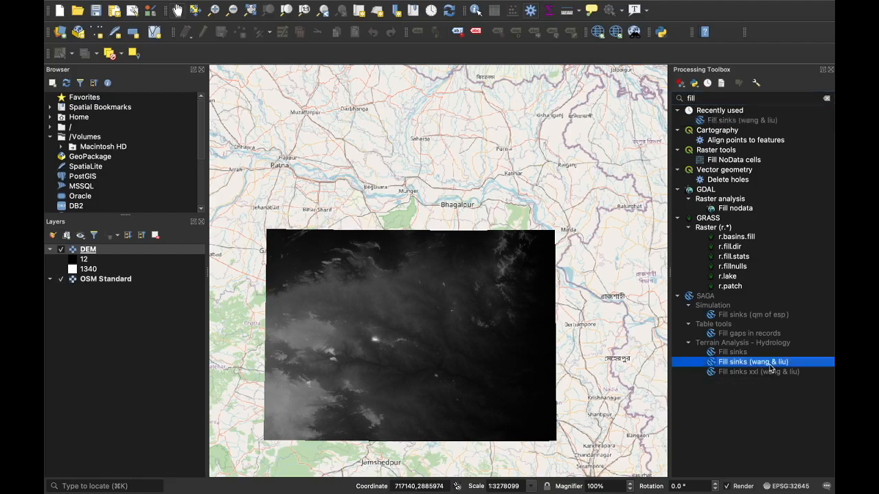
{"action": "double_click", "coordinate": [753, 362]}
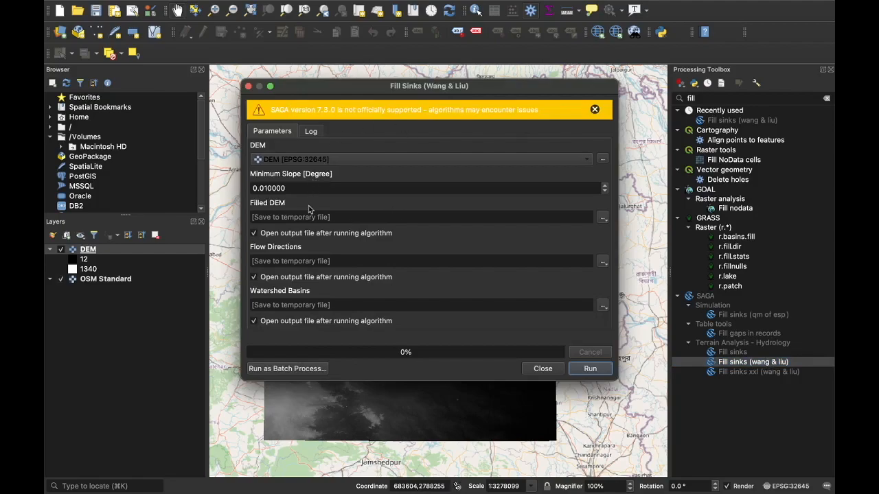
Use the DEM as elevation and save the Filled DEM as fill.sdat in the qgis folder
{"action": "left_click", "coordinate": [594, 110]}
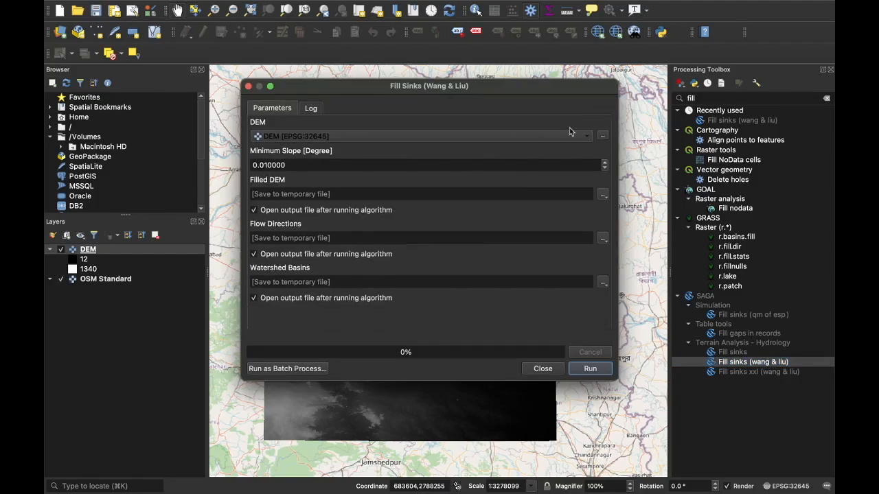
{"action": "left_click", "coordinate": [255, 299]}
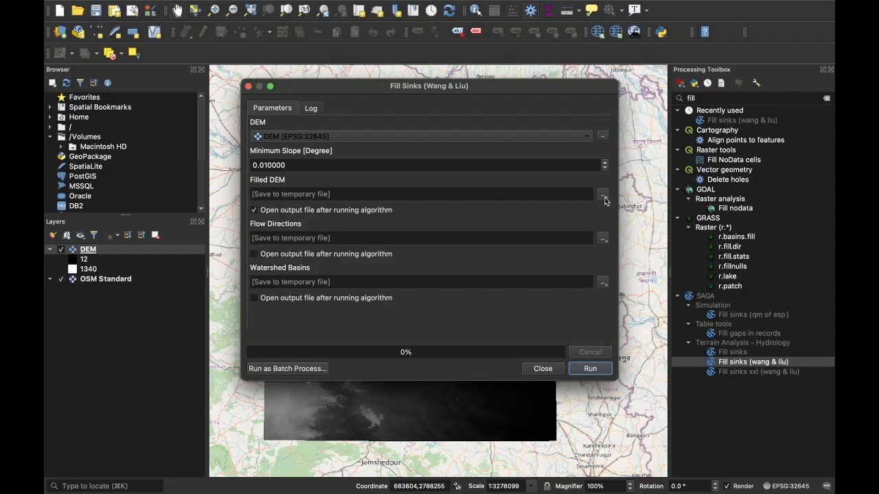
{"action": "left_click", "coordinate": [601, 195]}
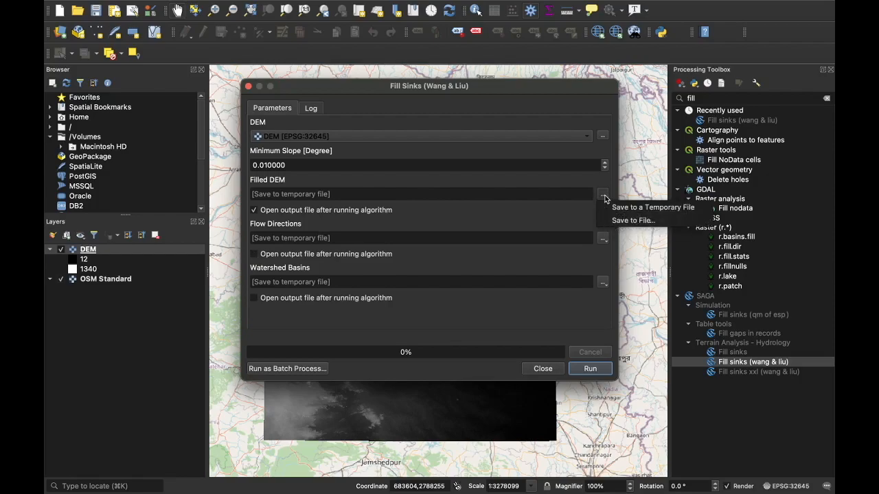
{"action": "mouse_move", "coordinate": [631, 220]}
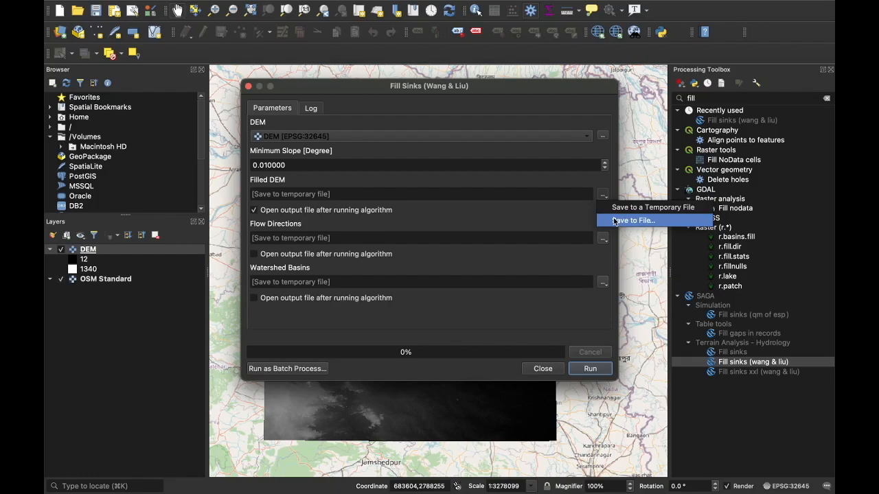
{"action": "left_click", "coordinate": [632, 220]}
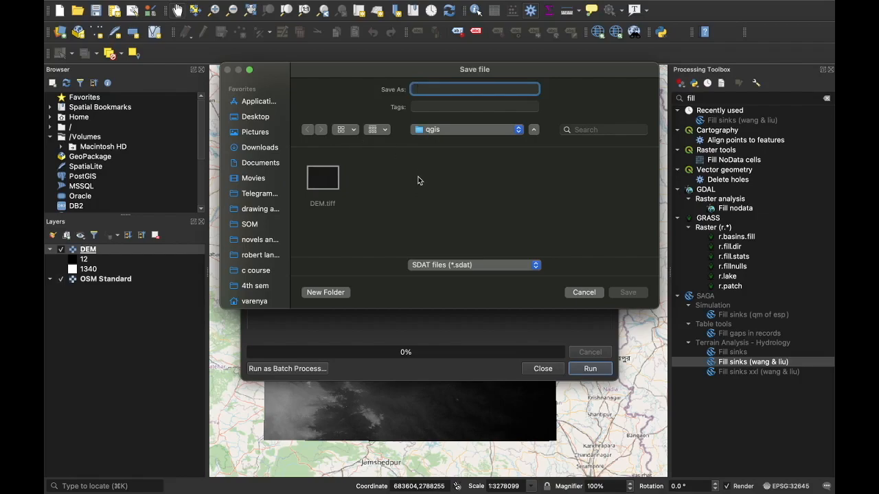
{"action": "mouse_move", "coordinate": [354, 128]}
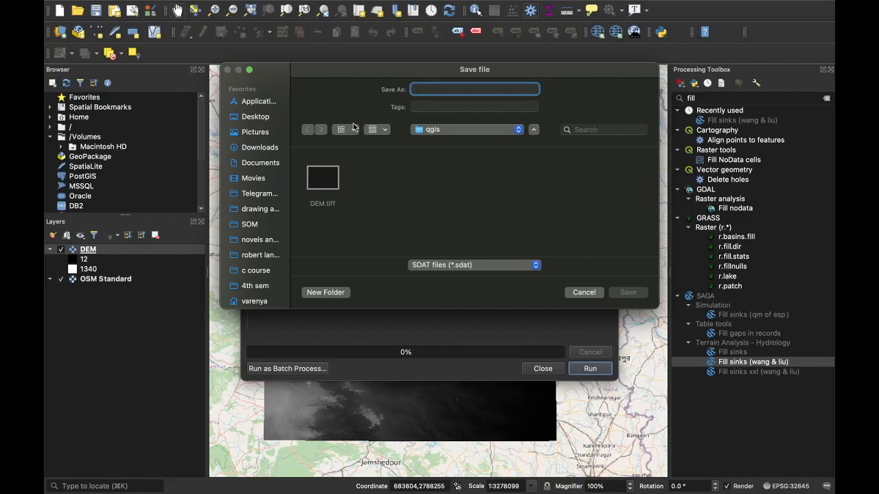
{"action": "mouse_move", "coordinate": [377, 199]}
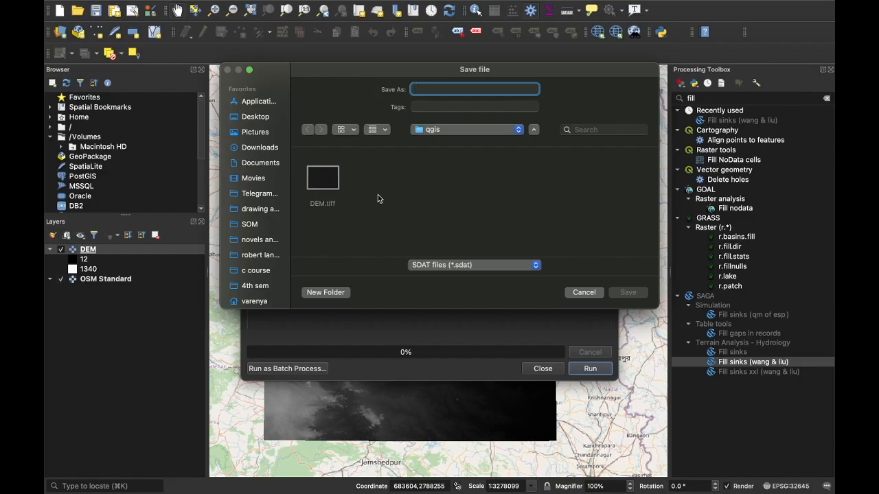
{"action": "type", "text": "fill"}
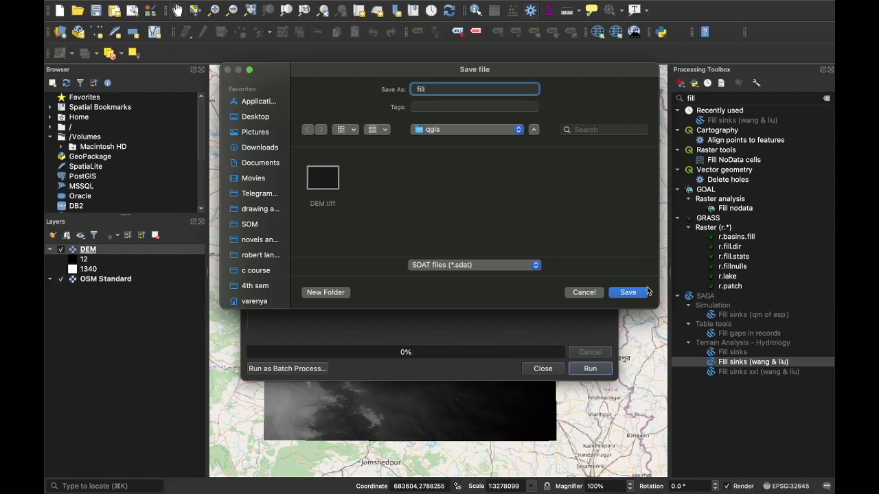
{"action": "left_click", "coordinate": [626, 291]}
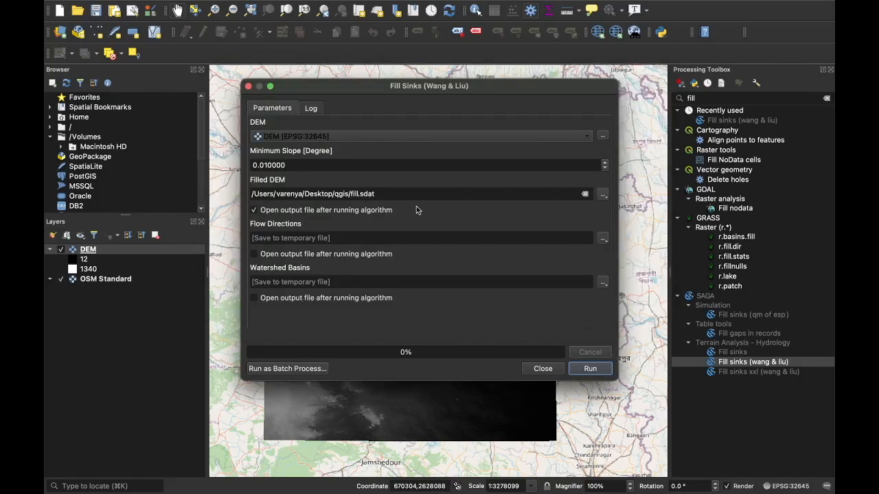
{"action": "mouse_move", "coordinate": [494, 284]}
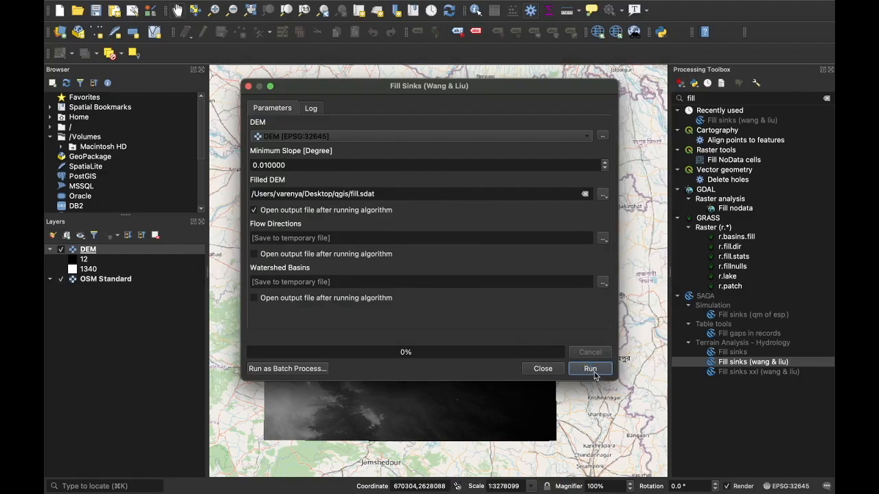
Run Fill Sinks so the fill raster loads on the map, then close the tool
{"action": "left_click", "coordinate": [591, 368]}
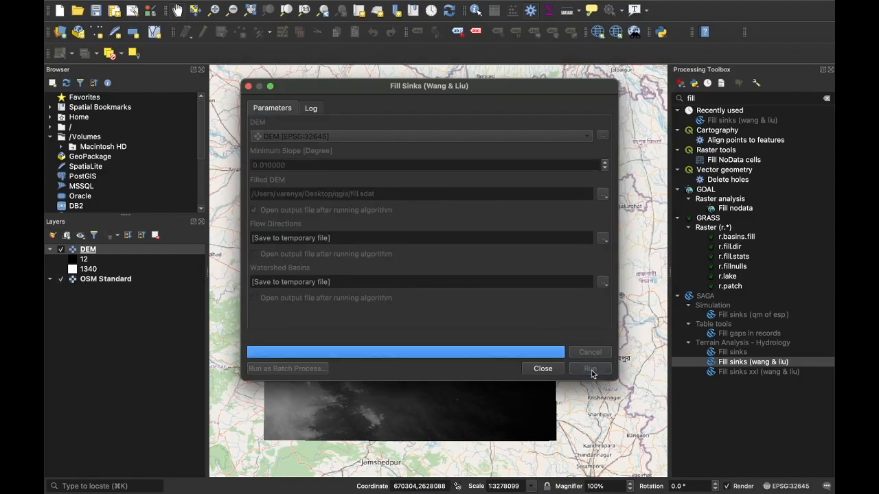
{"action": "left_click", "coordinate": [590, 368]}
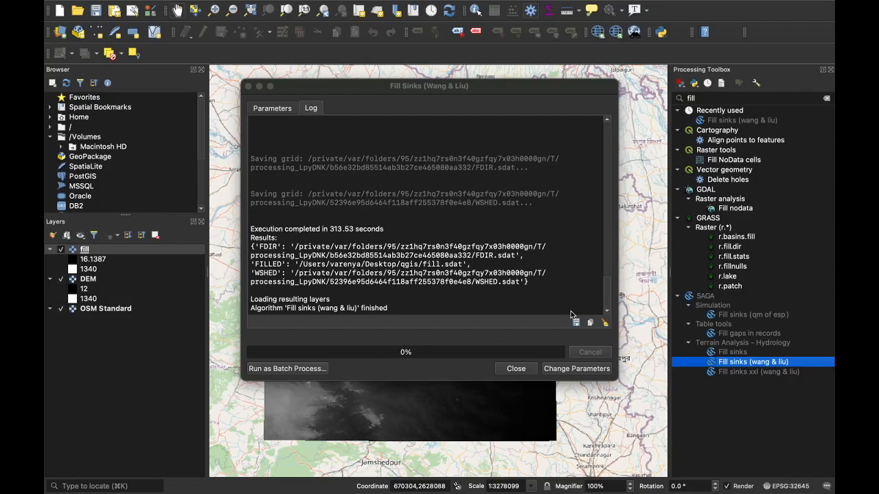
{"action": "mouse_move", "coordinate": [440, 68]}
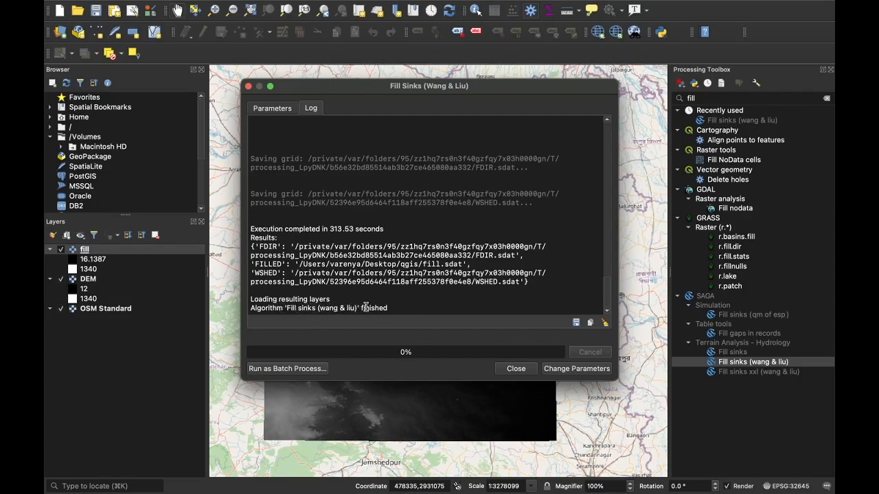
{"action": "mouse_move", "coordinate": [458, 357]}
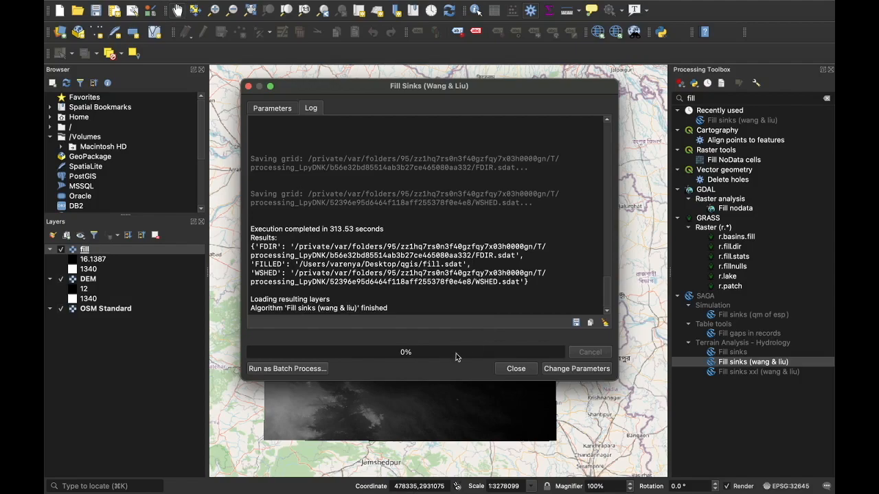
{"action": "mouse_move", "coordinate": [516, 373]}
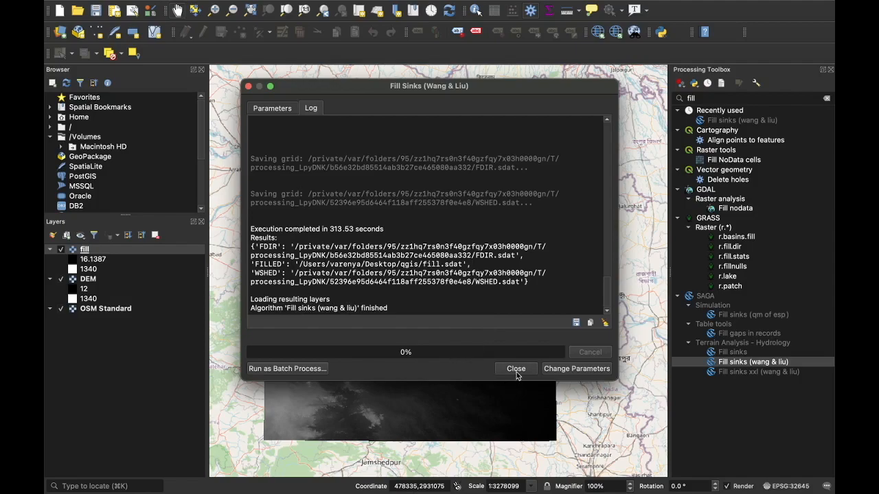
{"action": "left_click", "coordinate": [517, 368]}
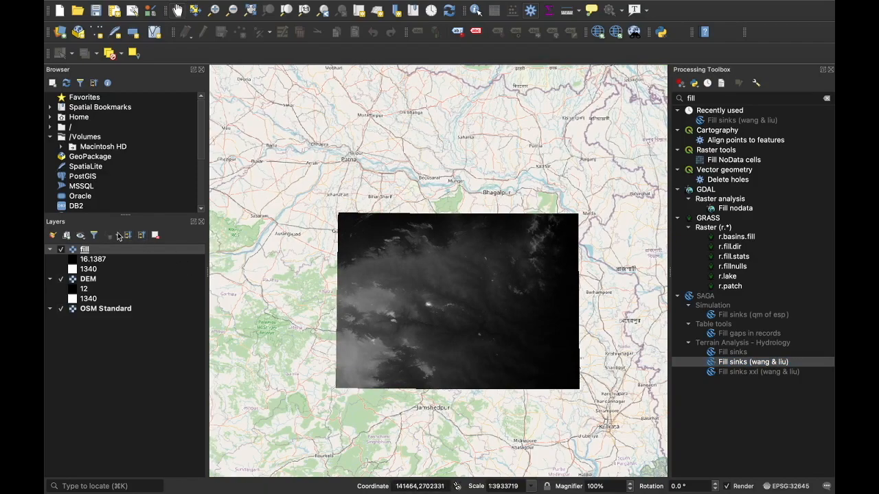
In the fill layer's Symbology, set render type to Singleband pseudocolor and expand Min/Max settings
{"action": "left_click", "coordinate": [85, 249]}
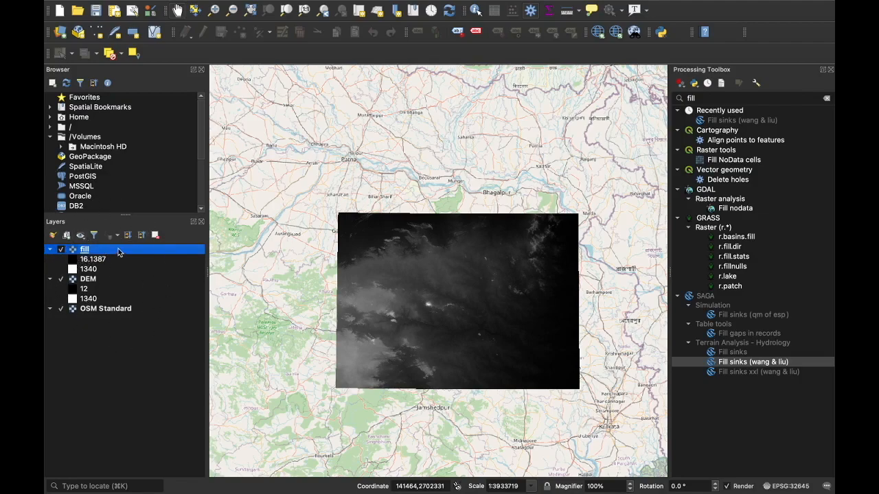
{"action": "right_click", "coordinate": [85, 249]}
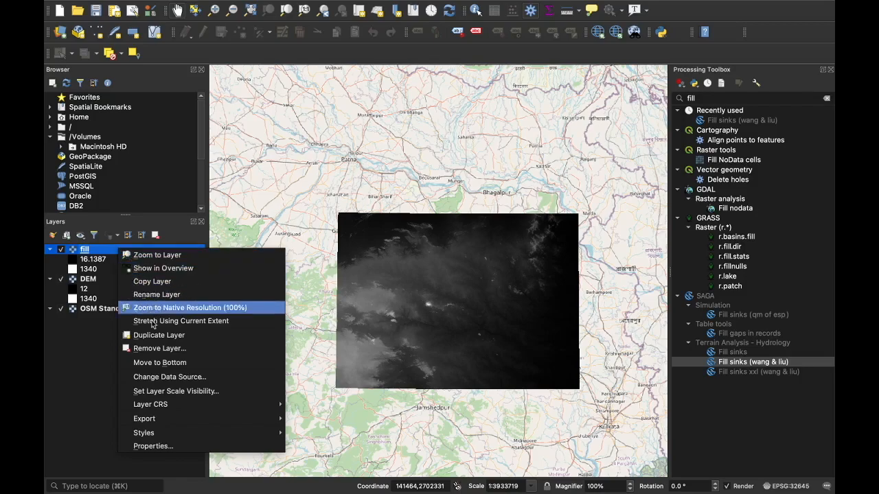
{"action": "mouse_move", "coordinate": [162, 445]}
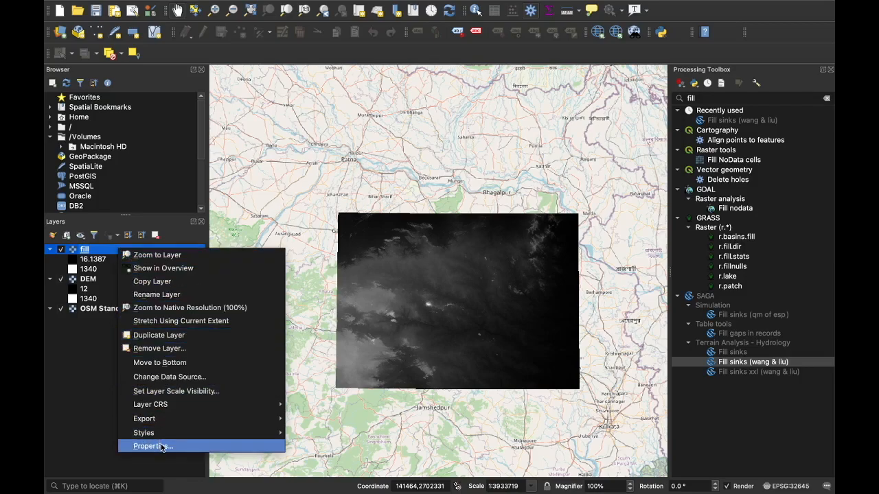
{"action": "left_click", "coordinate": [152, 446]}
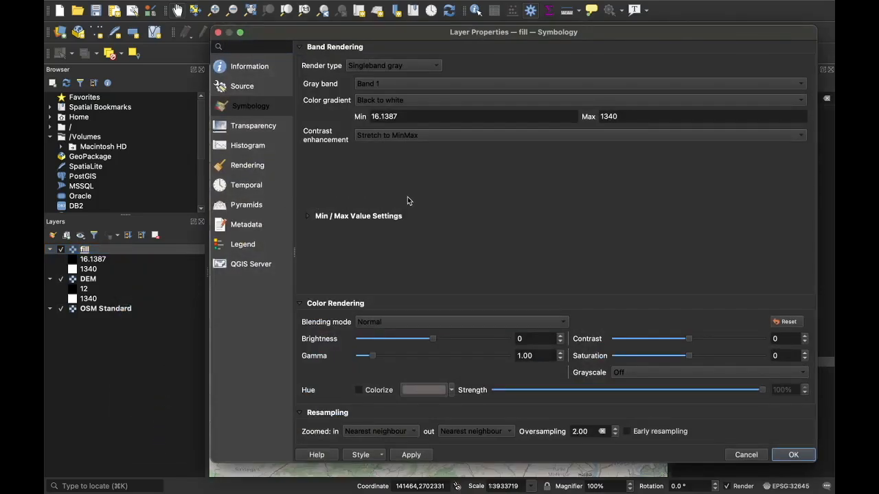
{"action": "left_click", "coordinate": [393, 66]}
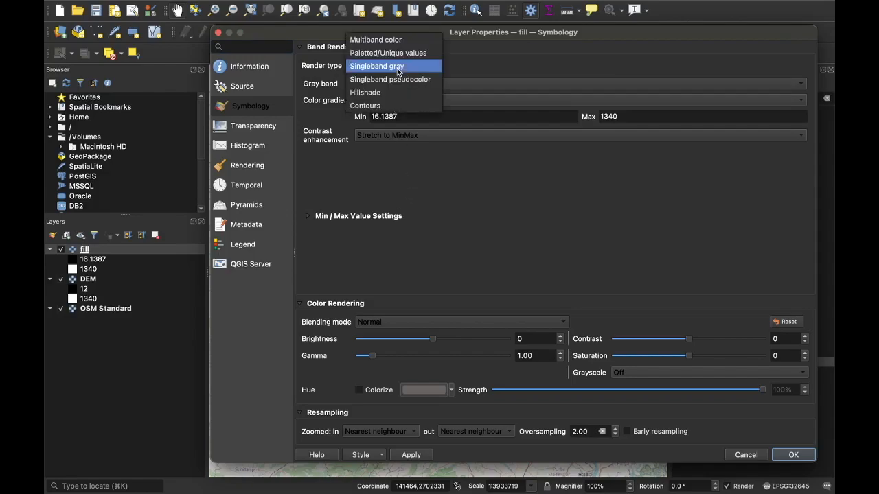
{"action": "left_click", "coordinate": [376, 66]}
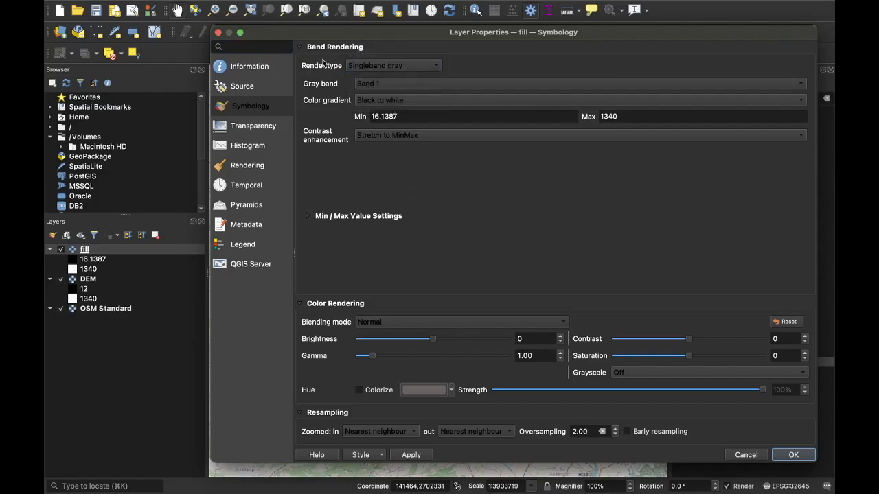
{"action": "left_click", "coordinate": [393, 66]}
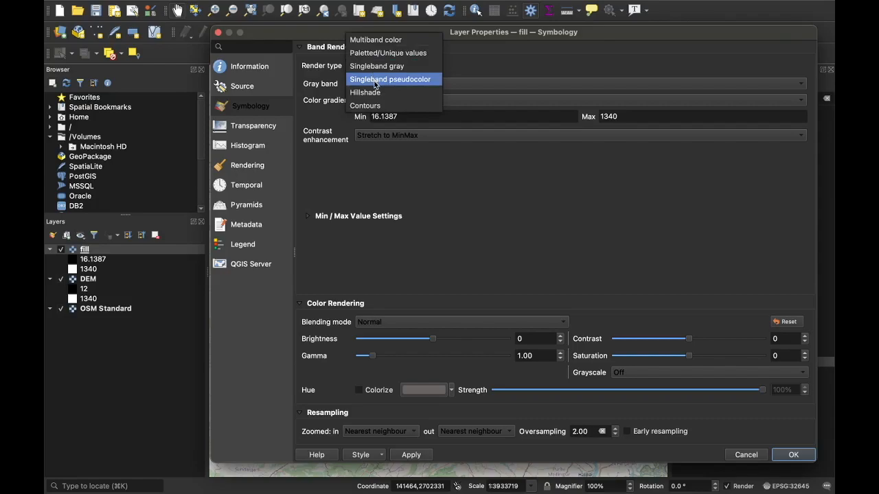
{"action": "left_click", "coordinate": [390, 78]}
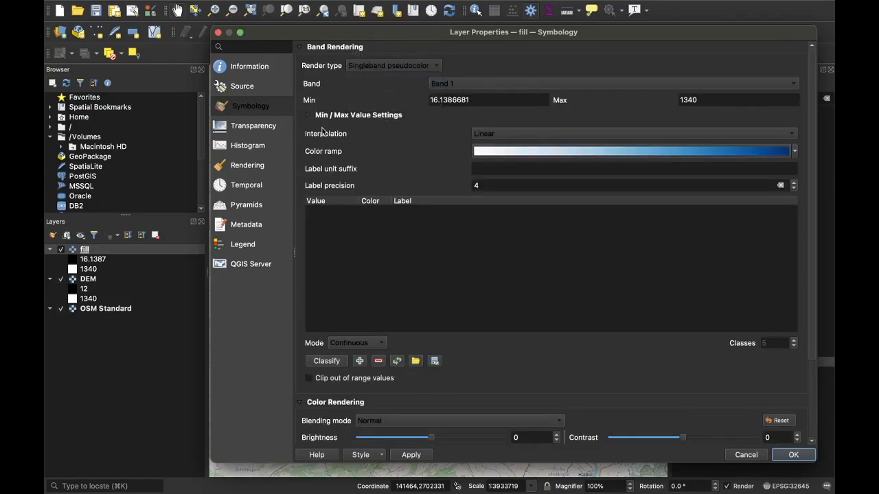
{"action": "left_click", "coordinate": [308, 116]}
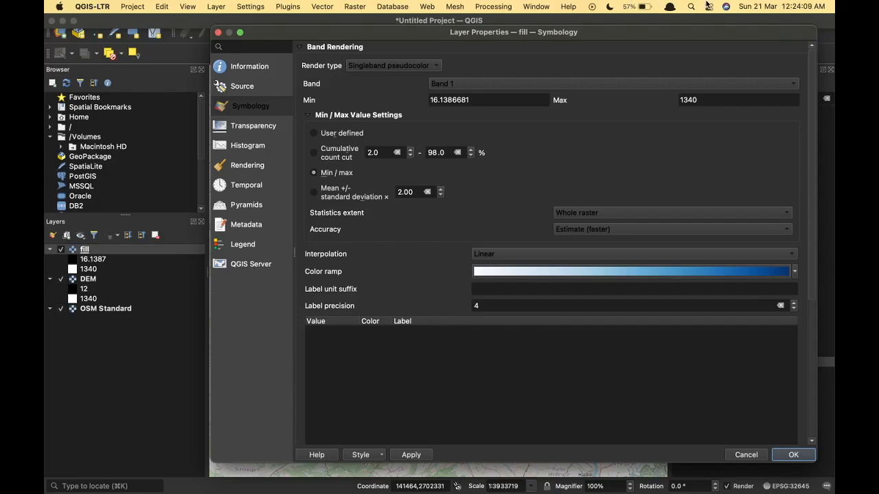
Raise the screen brightness from the system display controls
{"action": "left_click", "coordinate": [708, 6]}
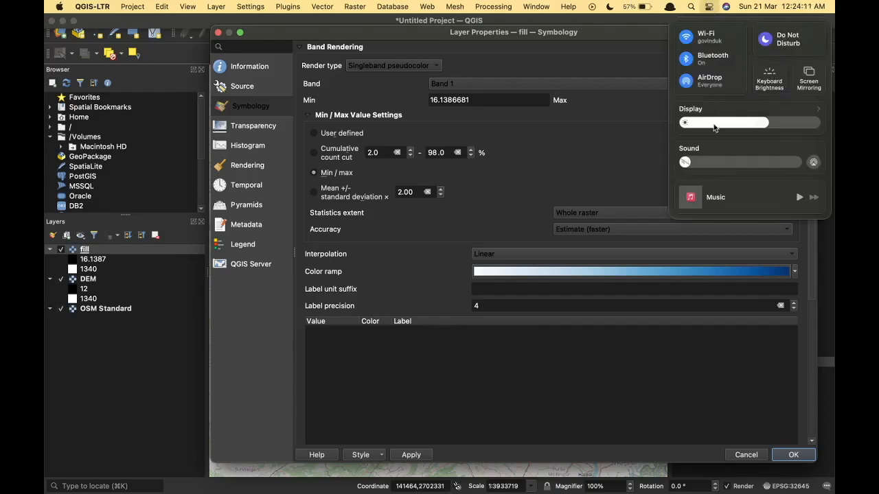
{"action": "left_click", "coordinate": [817, 109]}
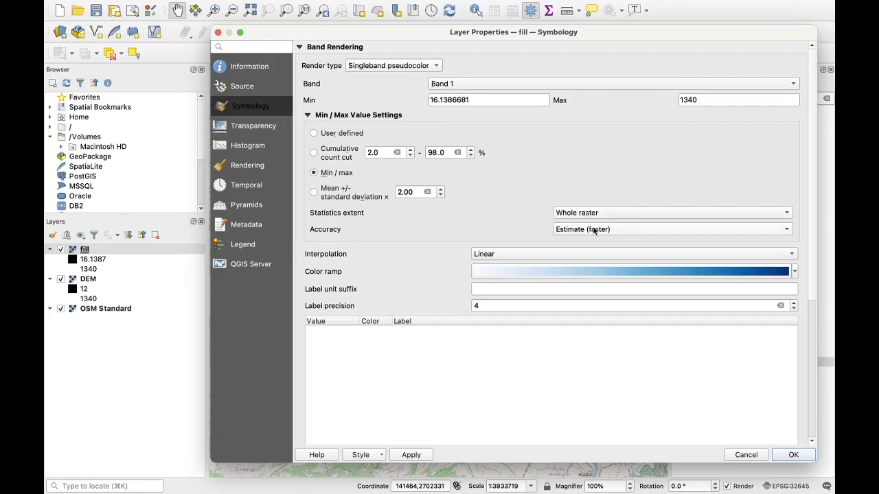
Set min/max accuracy to Actual values and start creating a new color ramp
{"action": "left_click", "coordinate": [670, 228]}
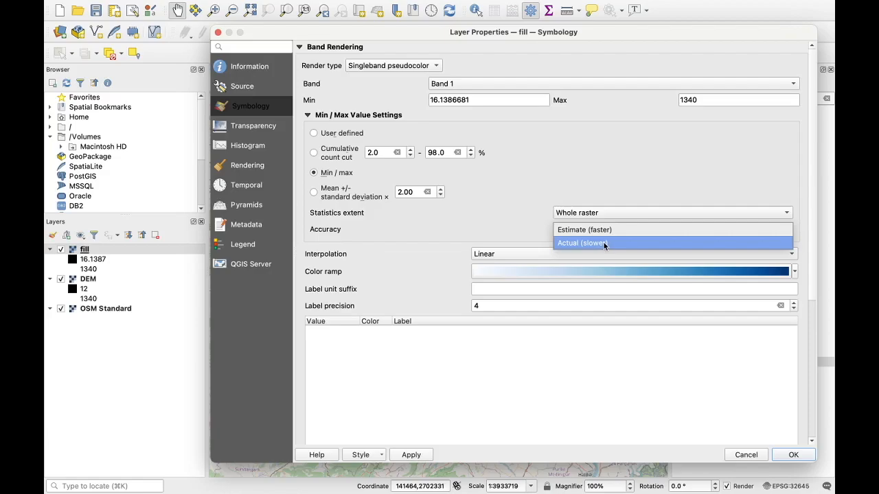
{"action": "left_click", "coordinate": [582, 242]}
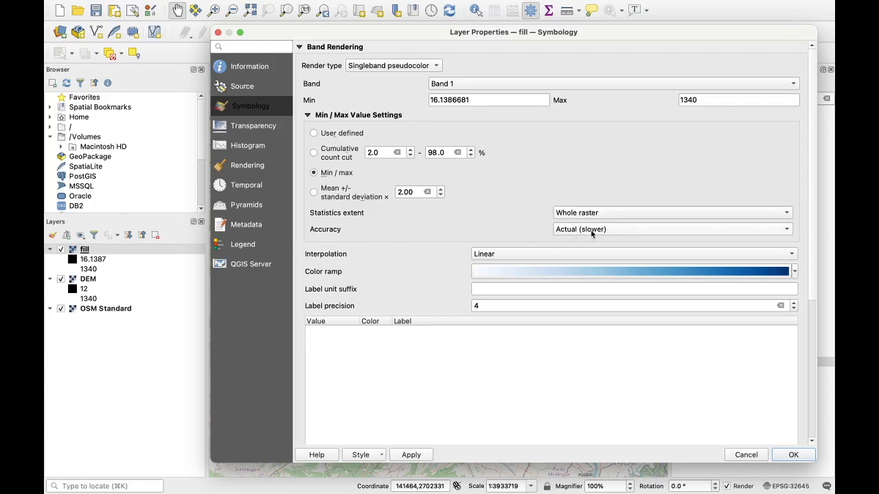
{"action": "mouse_move", "coordinate": [597, 235]}
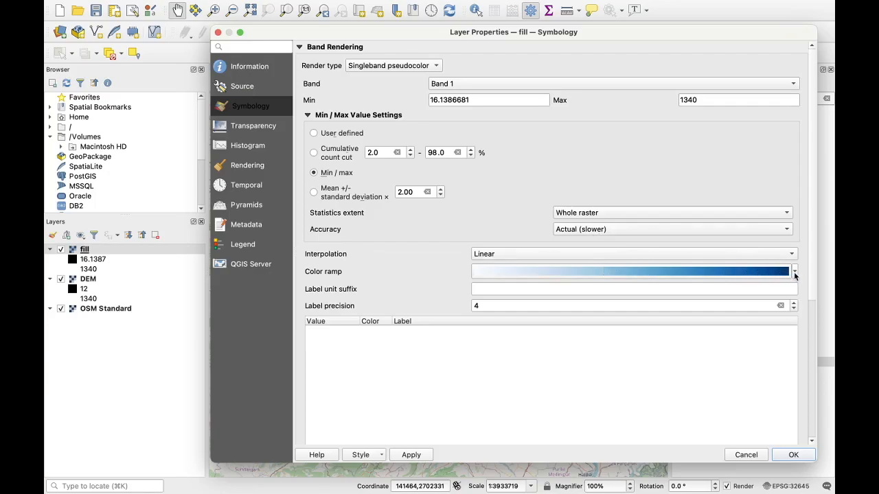
{"action": "left_click", "coordinate": [793, 272]}
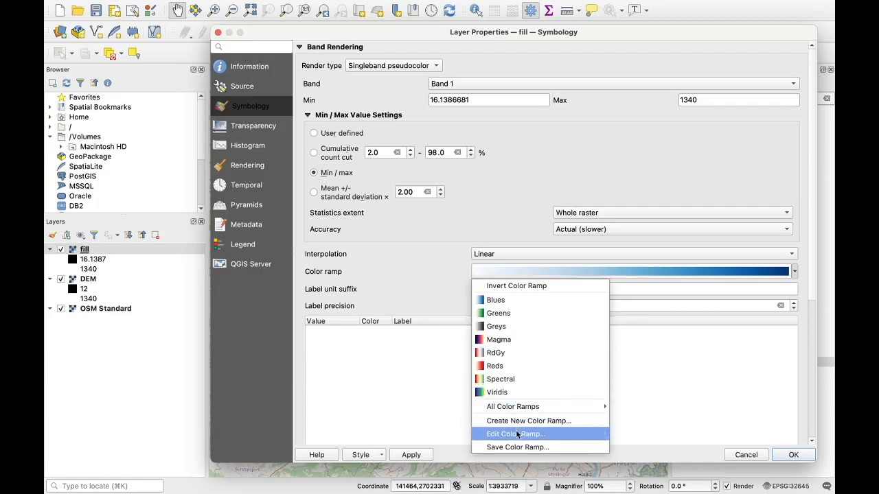
{"action": "mouse_move", "coordinate": [529, 420]}
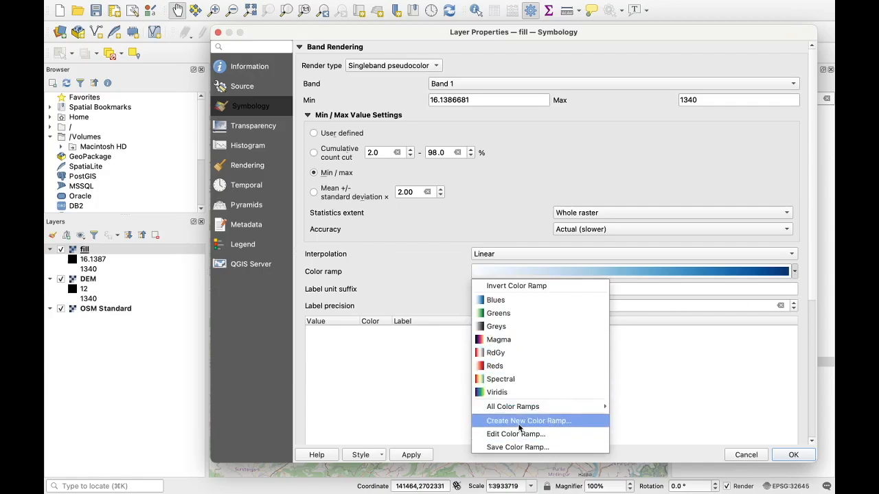
{"action": "left_click", "coordinate": [528, 420]}
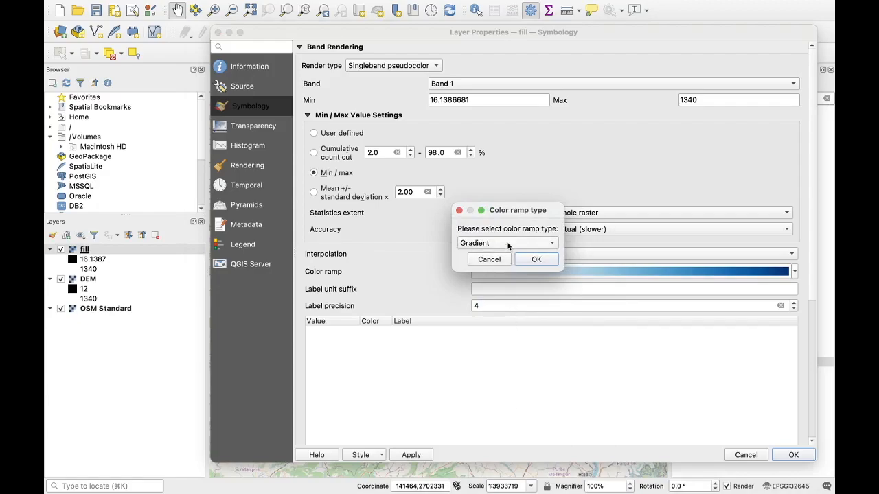
{"action": "left_click", "coordinate": [507, 242]}
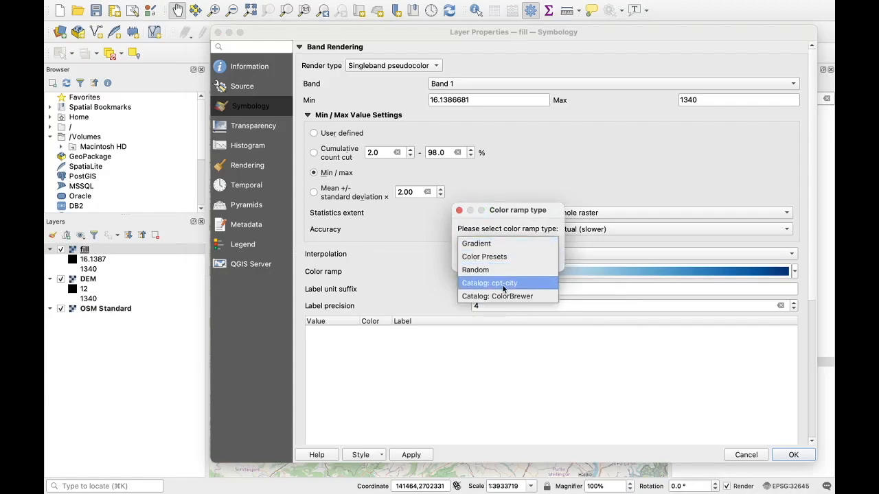
{"action": "mouse_move", "coordinate": [522, 289]}
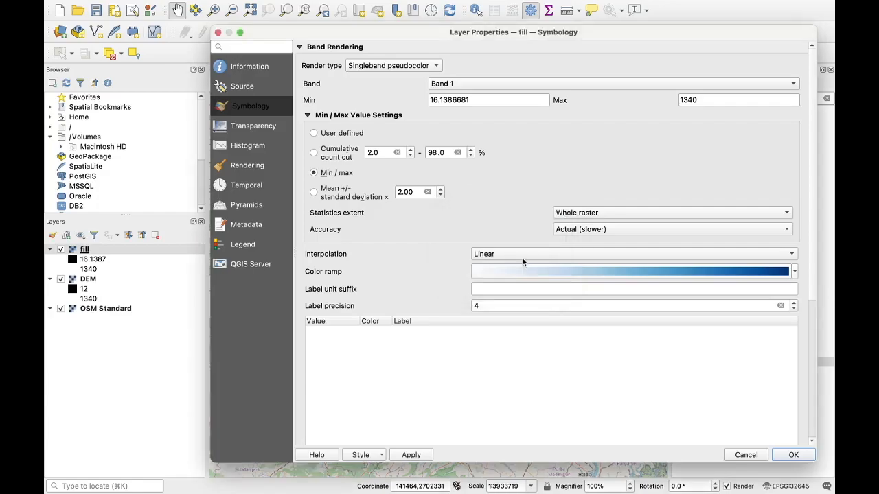
Choose the cpt-city Topography > elevation palette as the colour ramp
{"action": "left_click", "coordinate": [794, 271]}
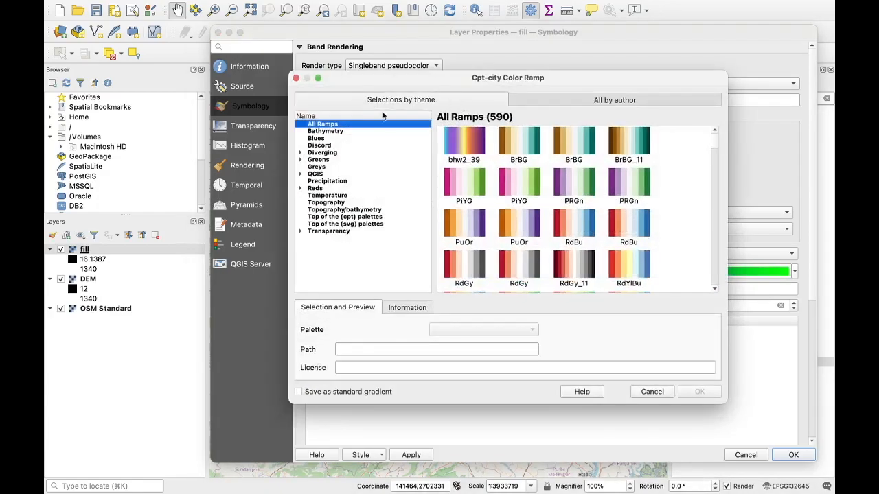
{"action": "left_click", "coordinate": [324, 202]}
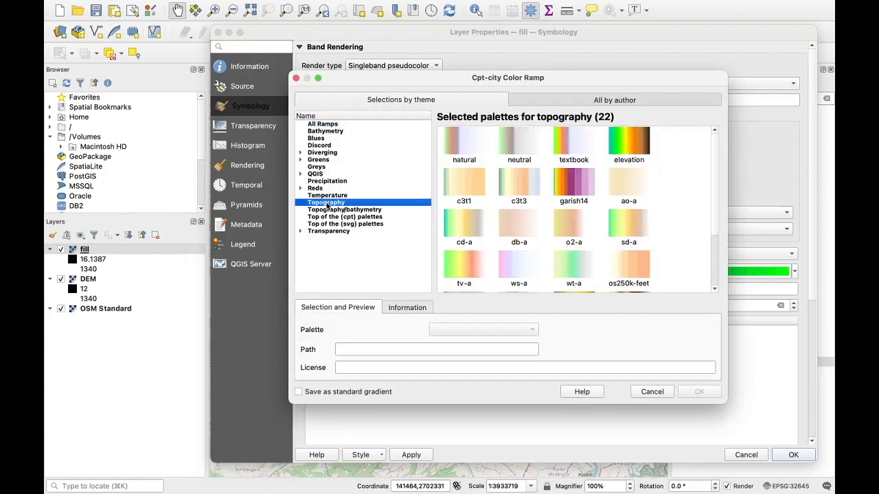
{"action": "left_click", "coordinate": [630, 141]}
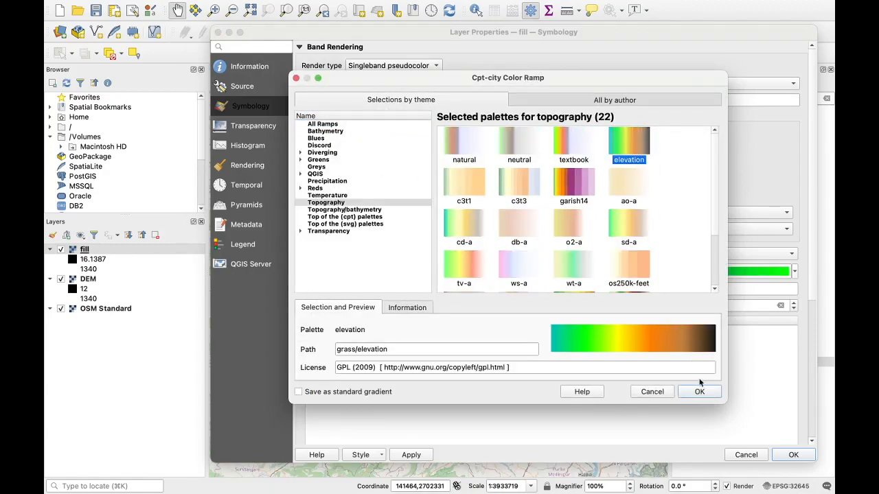
{"action": "left_click", "coordinate": [700, 391]}
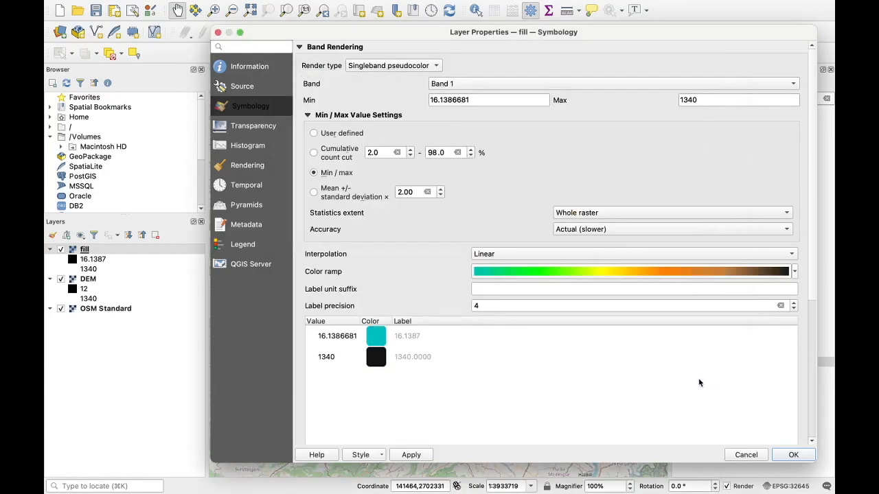
{"action": "mouse_move", "coordinate": [533, 283]}
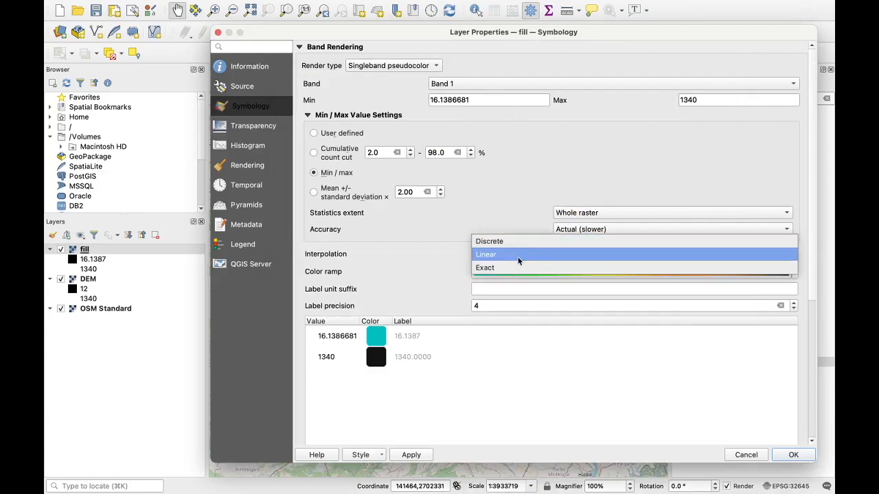
Keep Linear interpolation after trying the options and apply the styling to the fill layer
{"action": "left_click", "coordinate": [485, 267]}
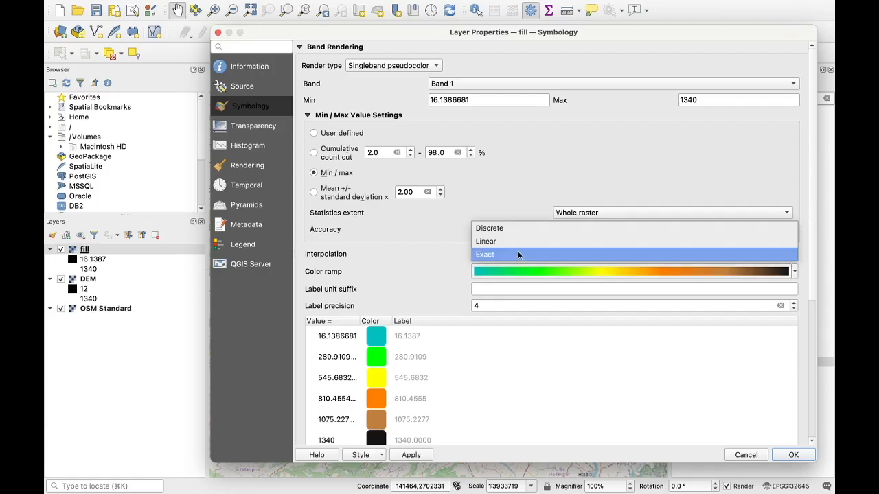
{"action": "left_click", "coordinate": [486, 242]}
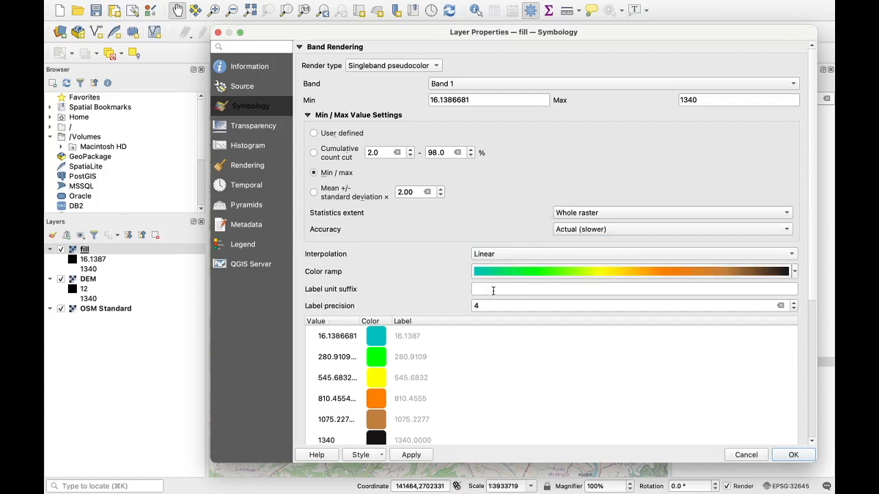
{"action": "scroll", "scroll_direction": "down", "scroll_amount": 3}
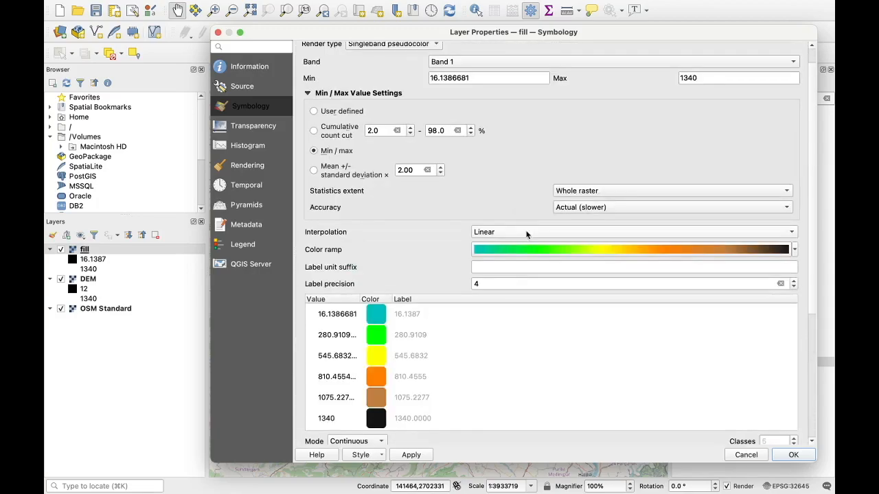
{"action": "left_click", "coordinate": [632, 233]}
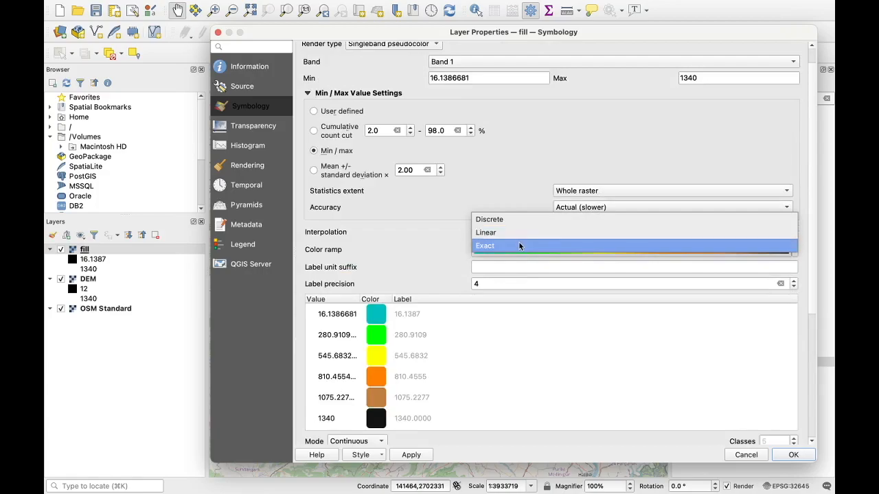
{"action": "left_click", "coordinate": [484, 244]}
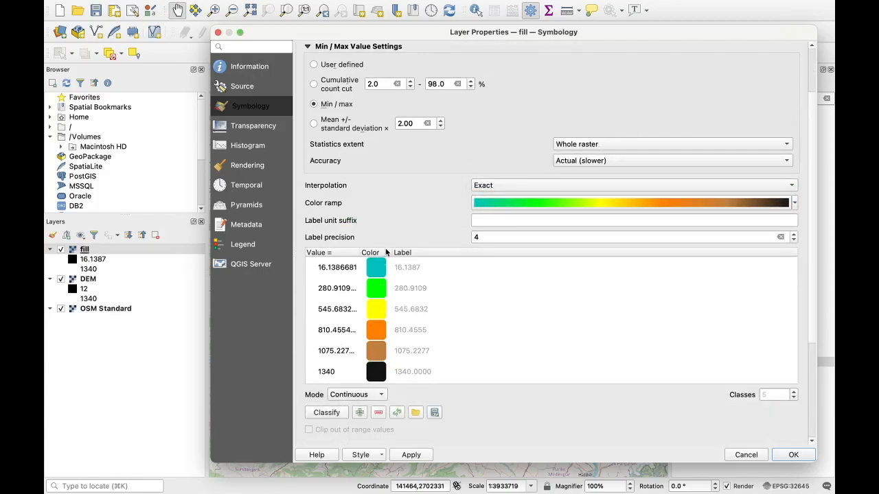
{"action": "left_click", "coordinate": [632, 184]}
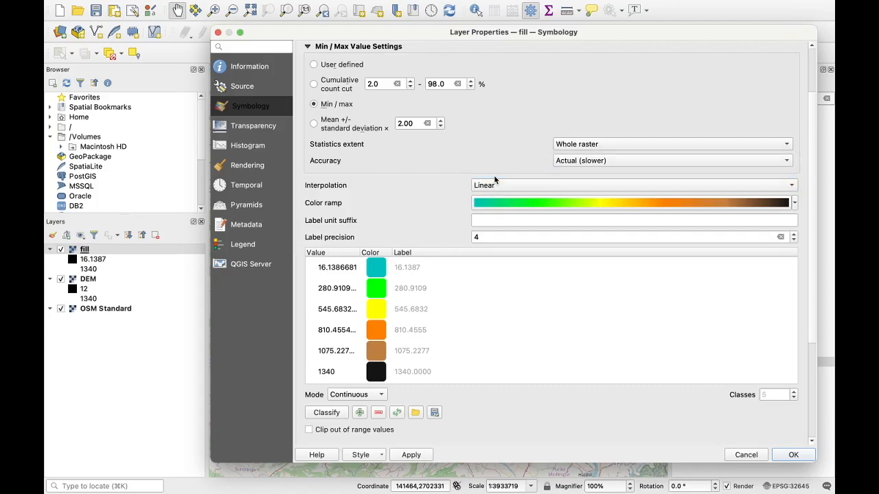
{"action": "mouse_move", "coordinate": [313, 342]}
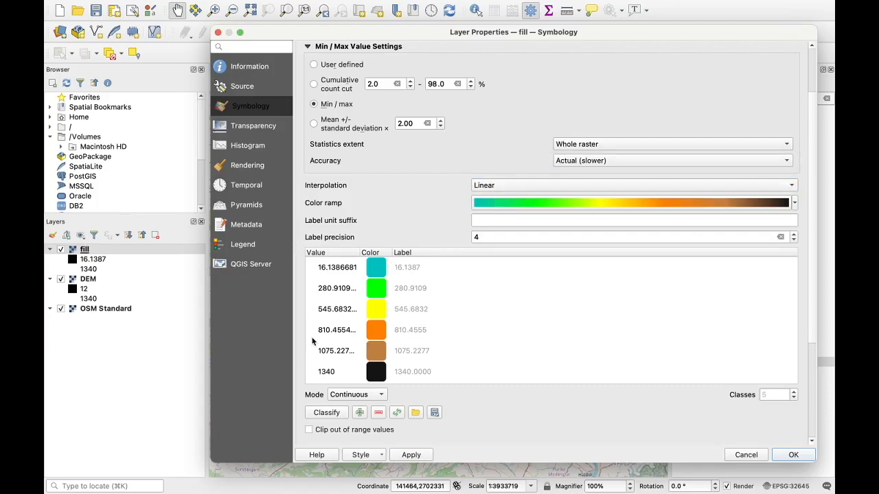
{"action": "scroll", "scroll_direction": "down", "scroll_amount": 3}
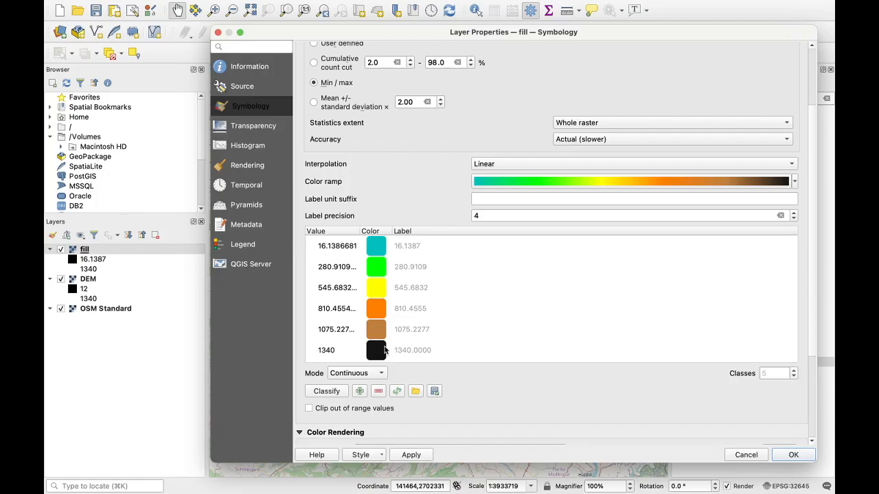
{"action": "scroll", "scroll_direction": "down", "scroll_amount": 3}
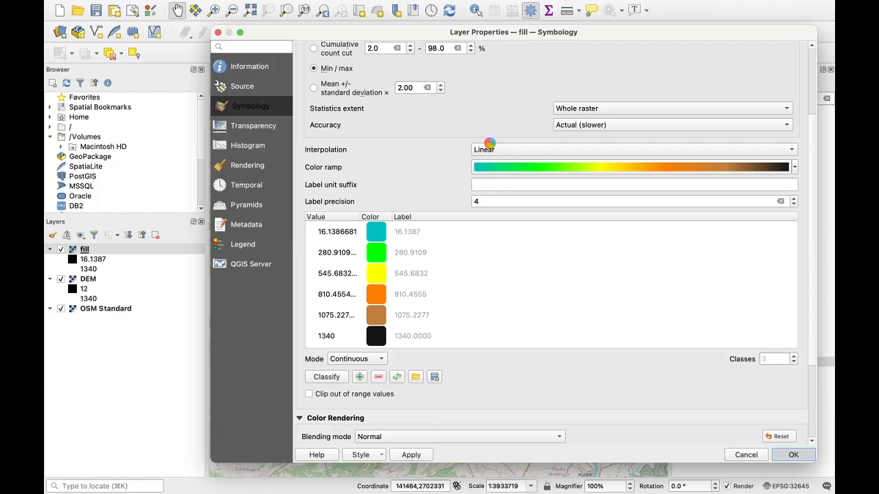
{"action": "mouse_move", "coordinate": [488, 149]}
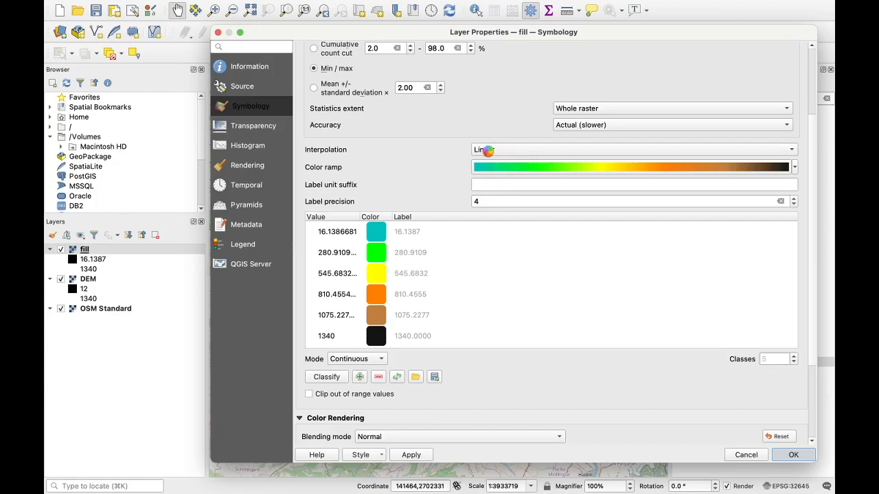
{"action": "left_click", "coordinate": [794, 455]}
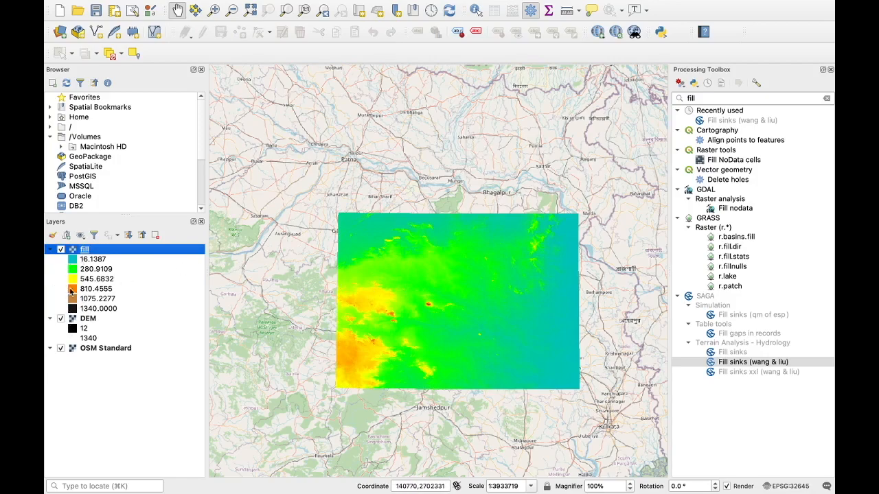
{"action": "mouse_move", "coordinate": [81, 292]}
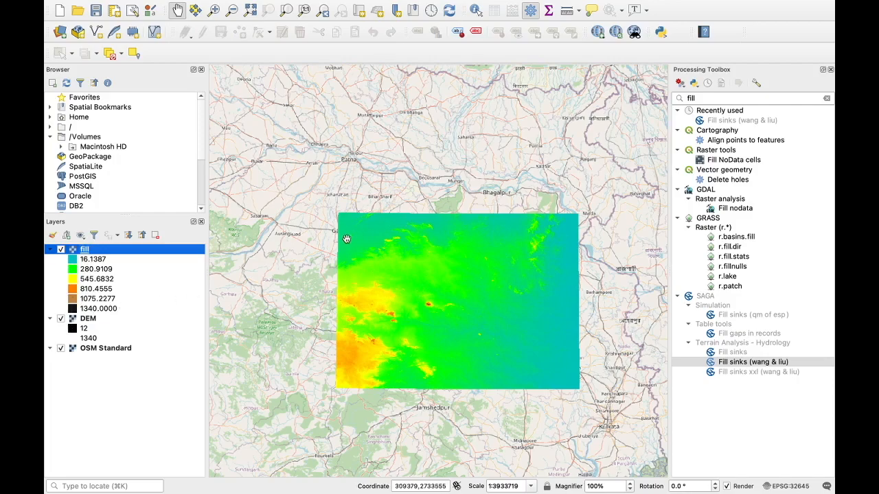
{"action": "mouse_move", "coordinate": [406, 277]}
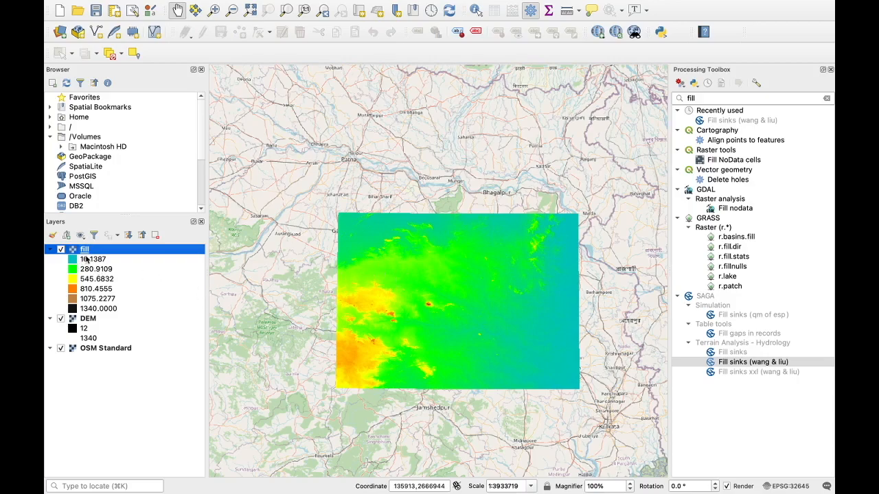
{"action": "mouse_move", "coordinate": [136, 225]}
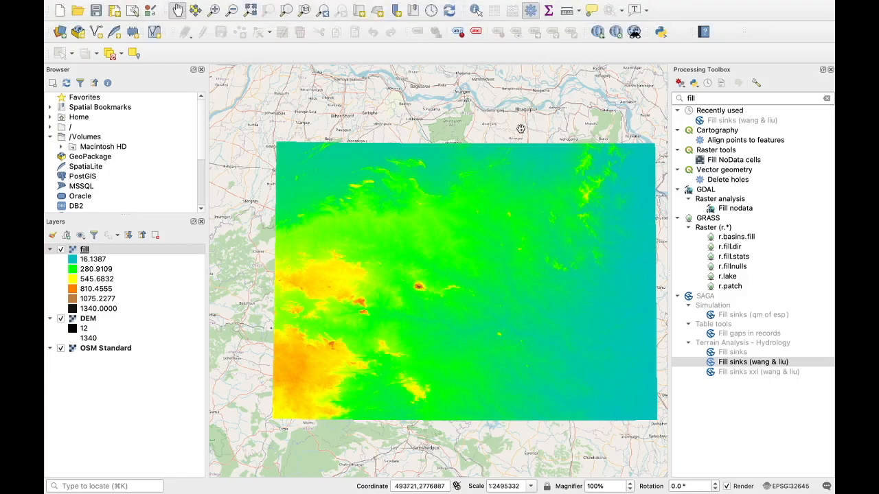
{"action": "mouse_move", "coordinate": [527, 132]}
{"action": "type", "text": "strah"}
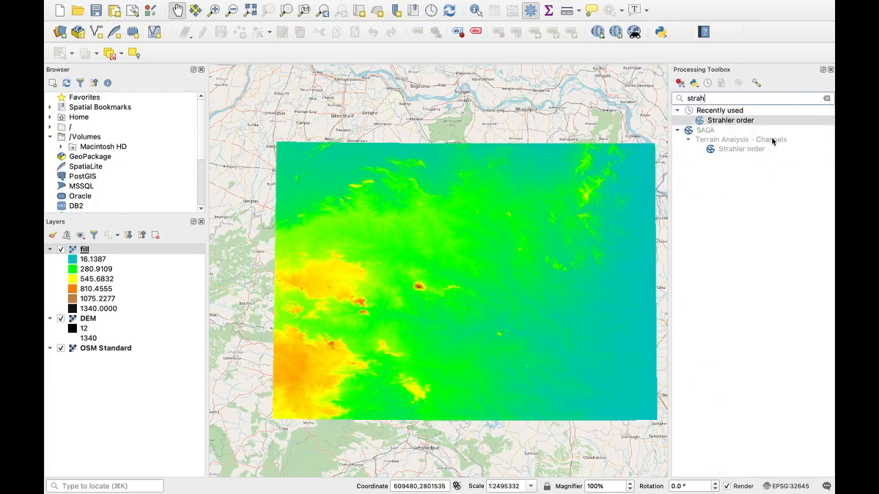
{"action": "mouse_move", "coordinate": [756, 151]}
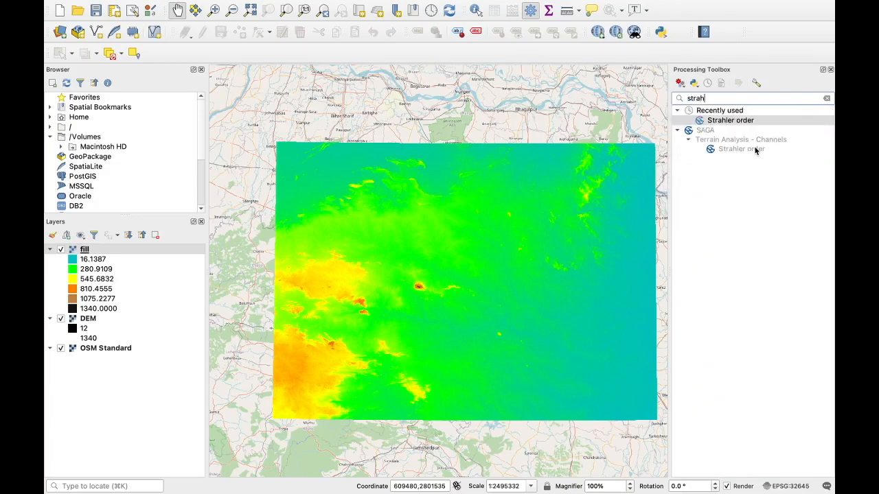
Select the SAGA Strahler order tool in the filtered Processing Toolbox
{"action": "left_click", "coordinate": [740, 149]}
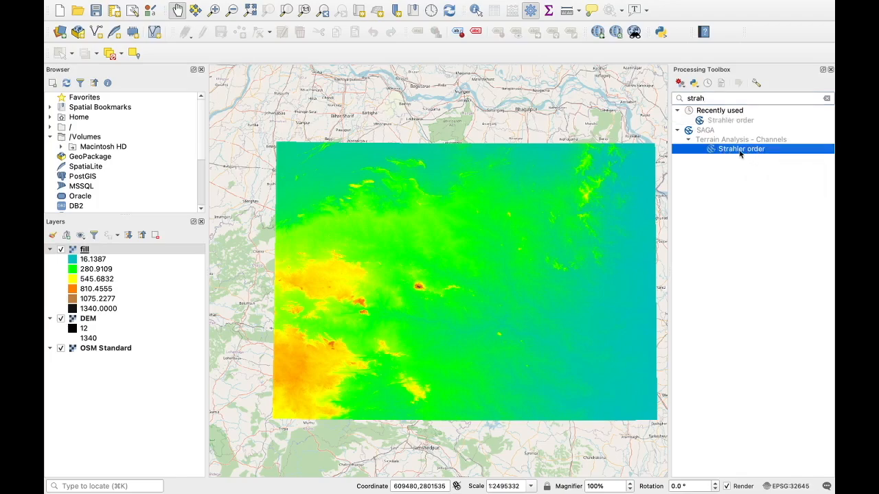
In Strahler Order, use fill as elevation and save output as streamorder.sdat in the qgis folder
{"action": "double_click", "coordinate": [742, 148]}
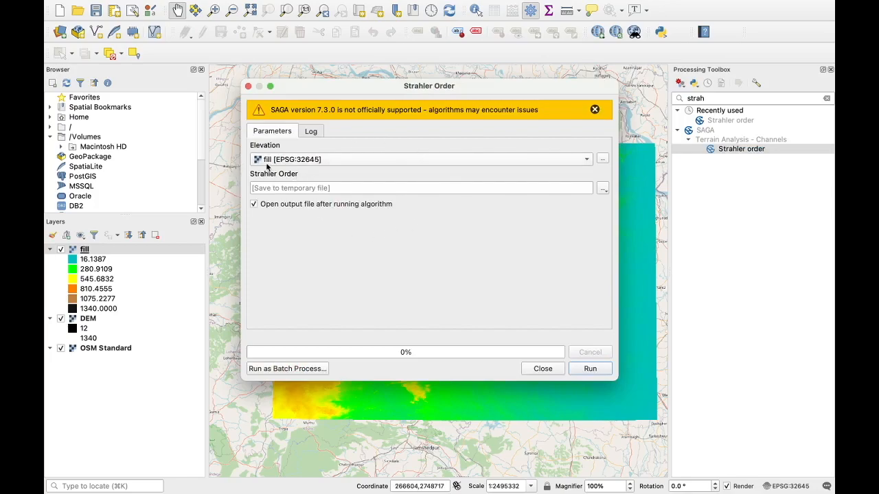
{"action": "mouse_move", "coordinate": [302, 172]}
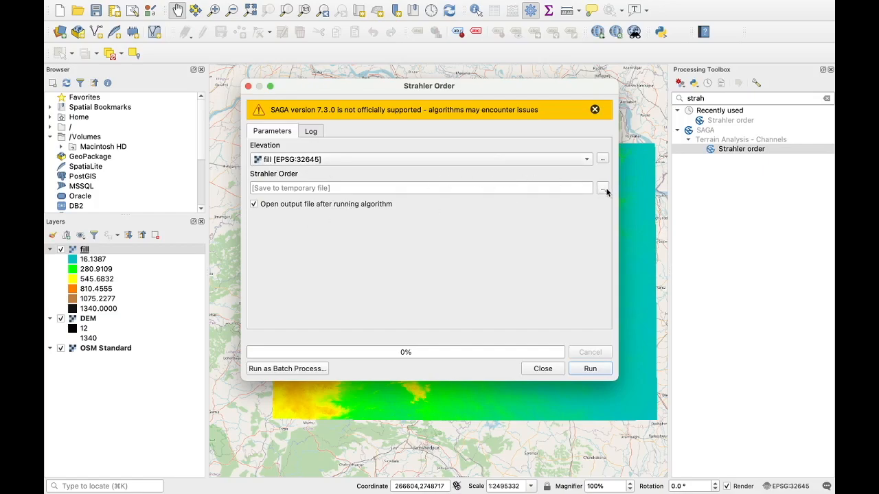
{"action": "left_click", "coordinate": [601, 187]}
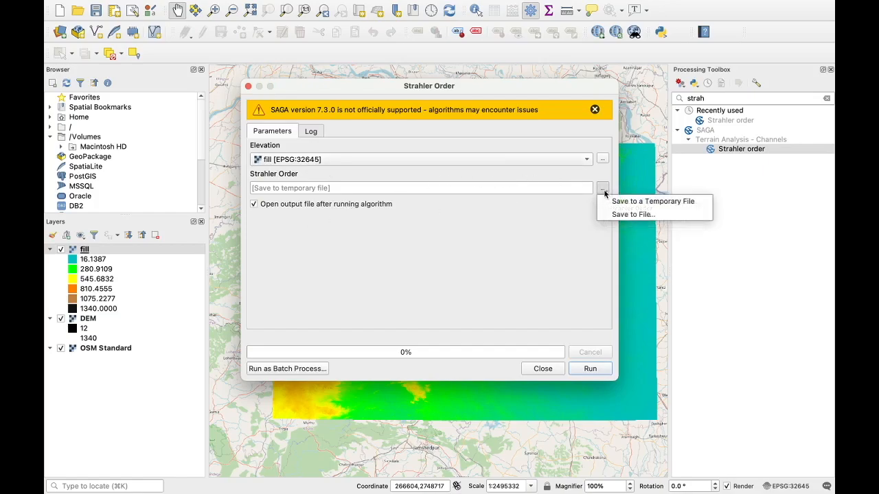
{"action": "left_click", "coordinate": [631, 214]}
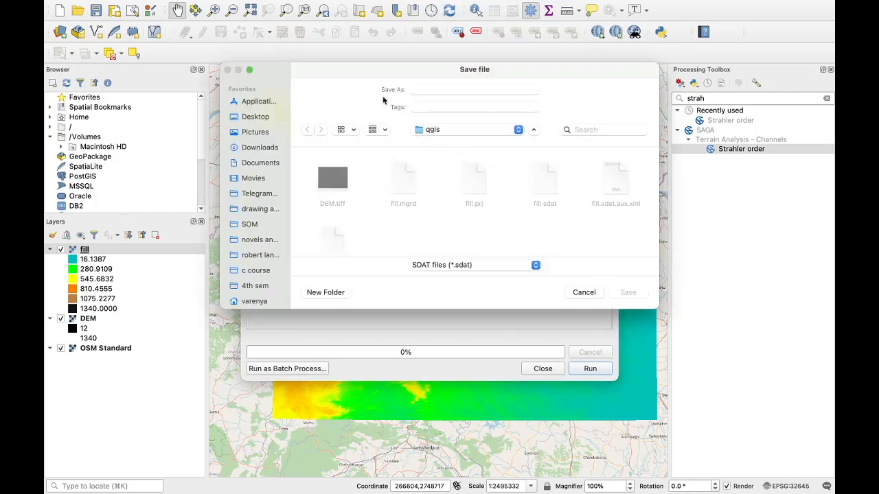
{"action": "mouse_move", "coordinate": [481, 234]}
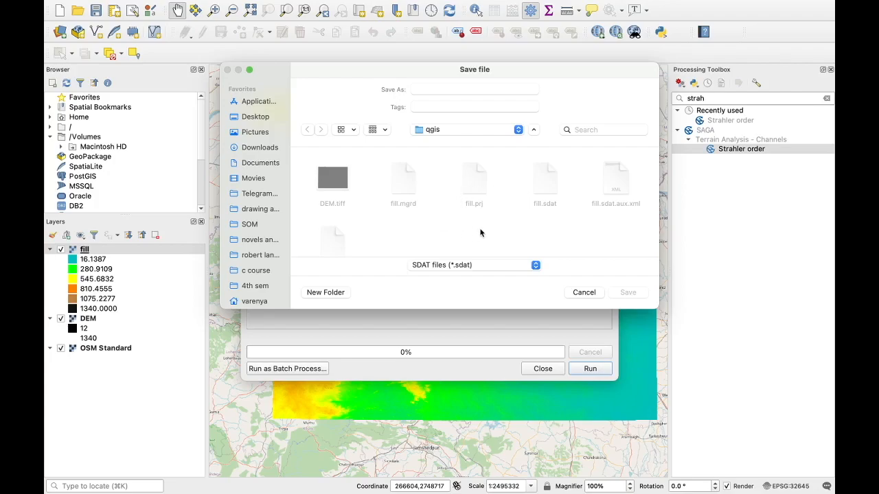
{"action": "left_click", "coordinate": [474, 89]}
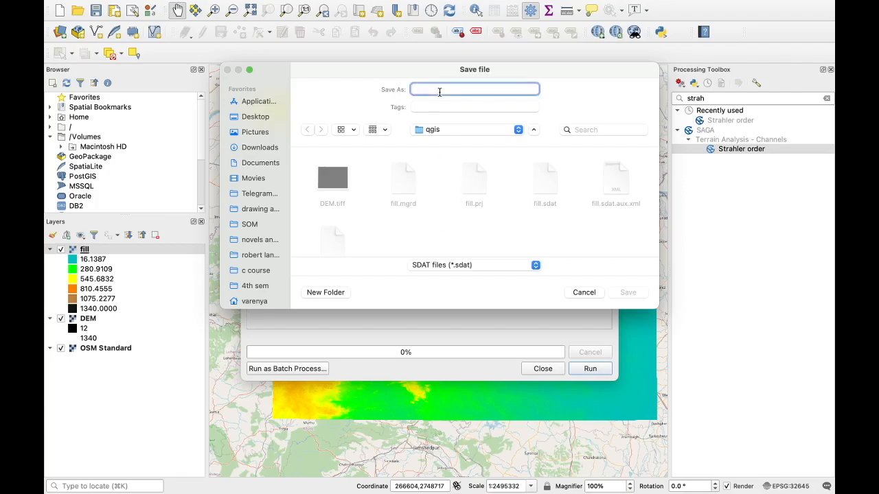
{"action": "type", "text": "streamorder"}
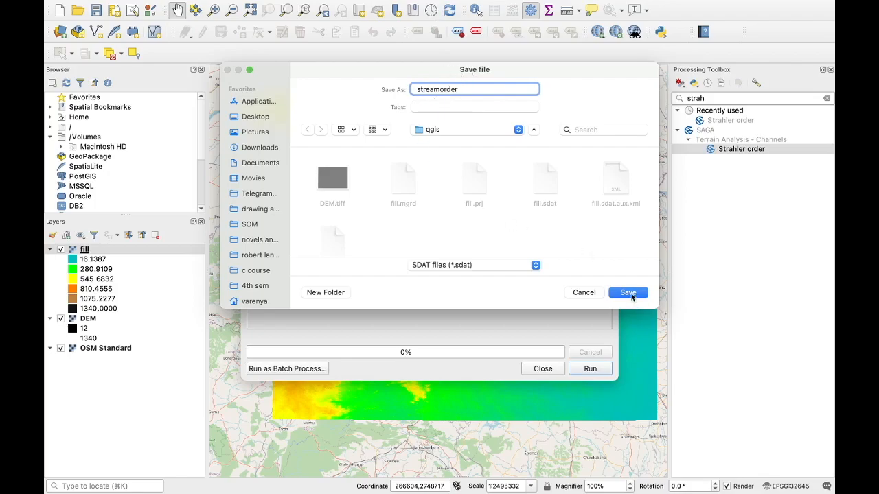
{"action": "left_click", "coordinate": [626, 292]}
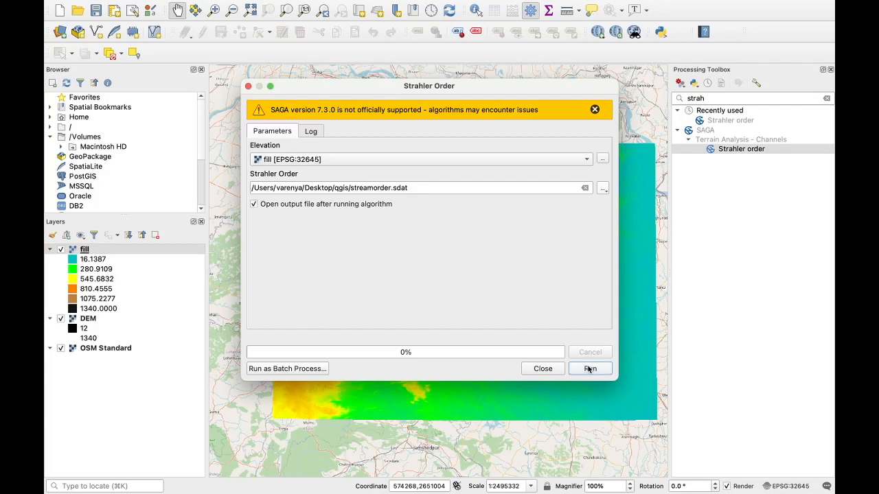
Run Strahler Order to add the streamorder raster, then close the tool
{"action": "left_click", "coordinate": [589, 368]}
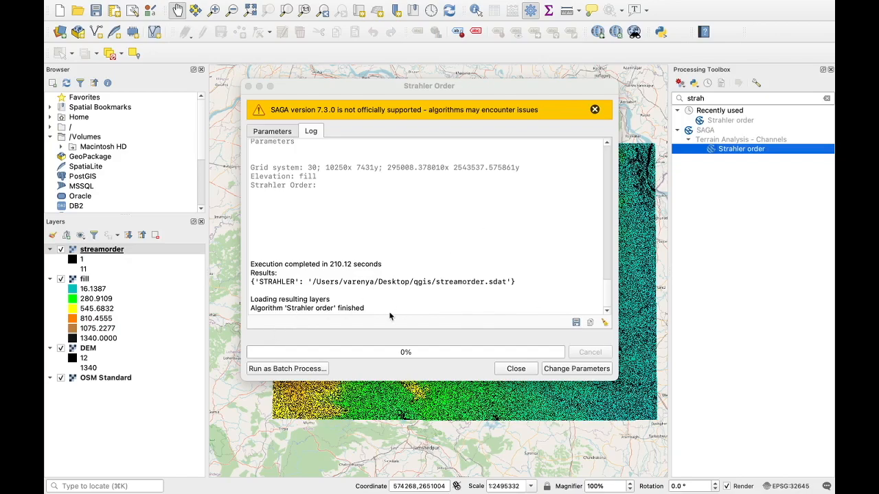
{"action": "mouse_move", "coordinate": [442, 324]}
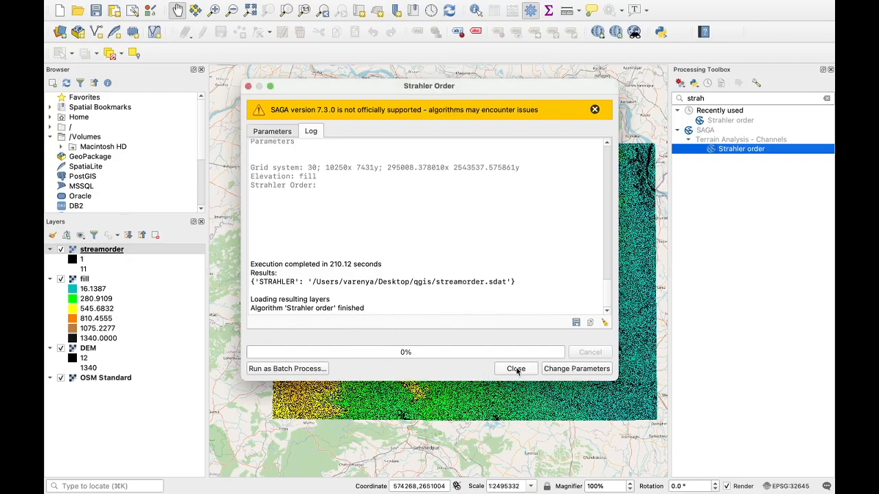
{"action": "left_click", "coordinate": [517, 368]}
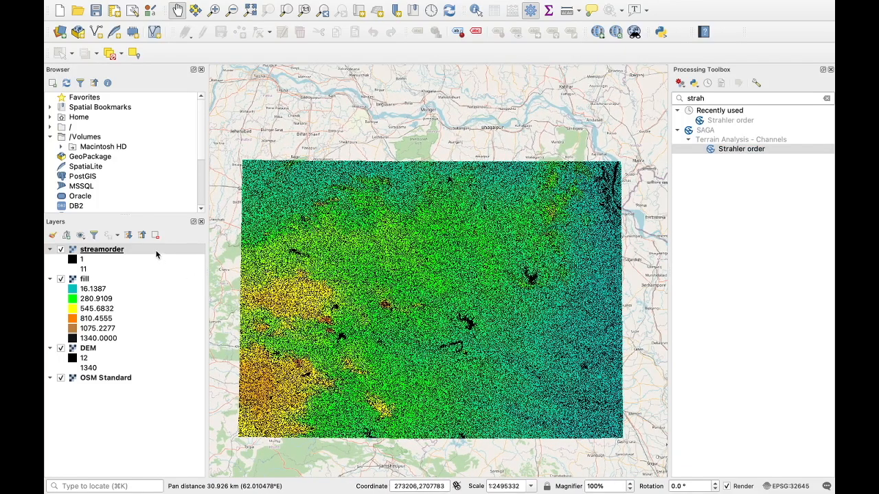
Render streamorder as singleband pseudocolor with the Blues color ramp
{"action": "right_click", "coordinate": [101, 250]}
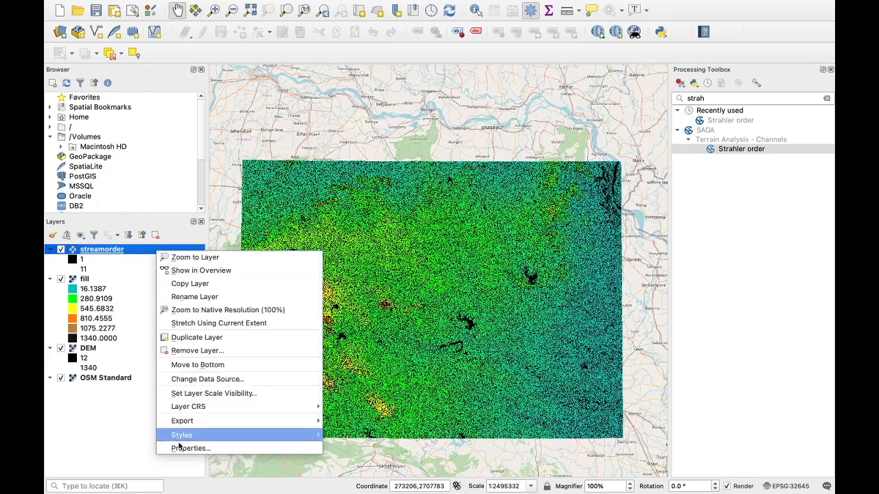
{"action": "left_click", "coordinate": [191, 447]}
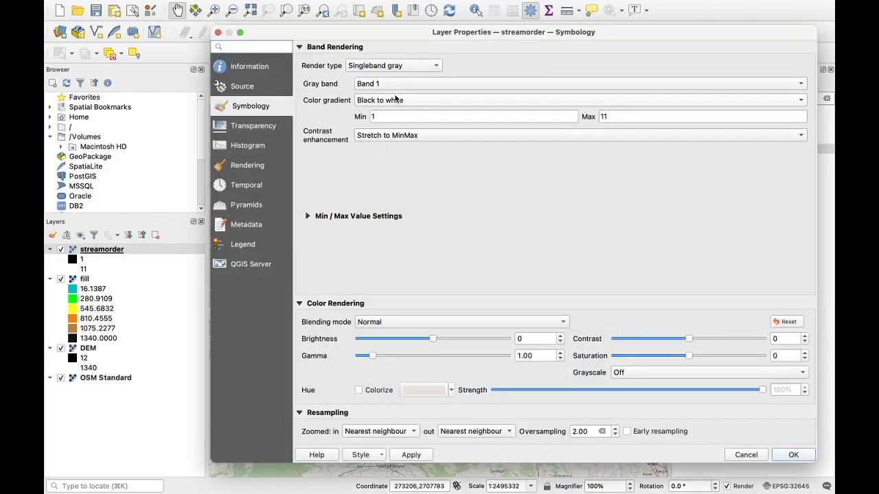
{"action": "left_click", "coordinate": [393, 66]}
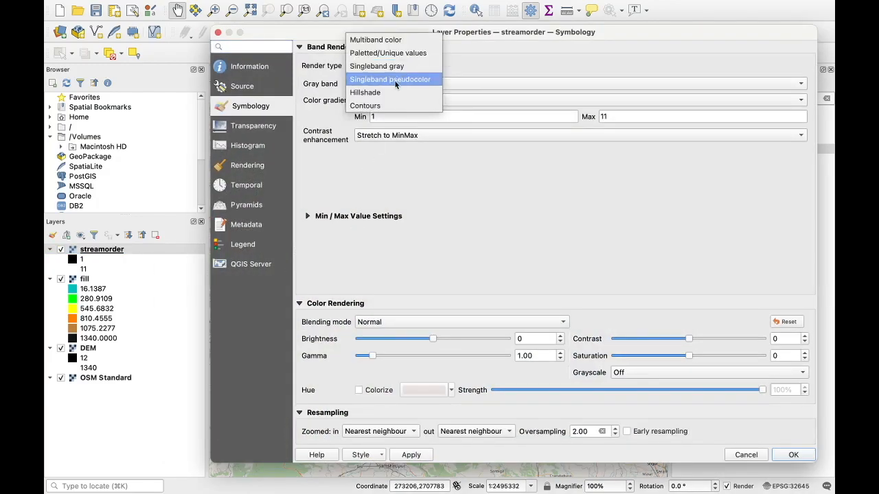
{"action": "left_click", "coordinate": [390, 78]}
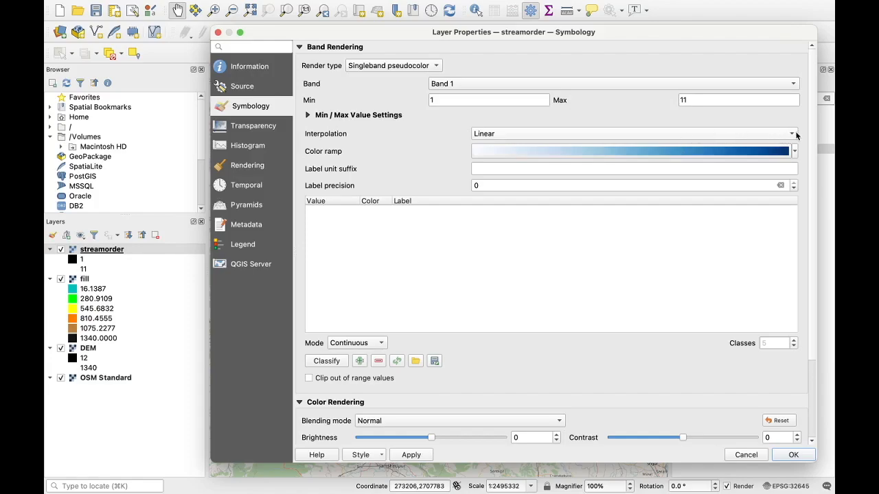
{"action": "left_click", "coordinate": [794, 150]}
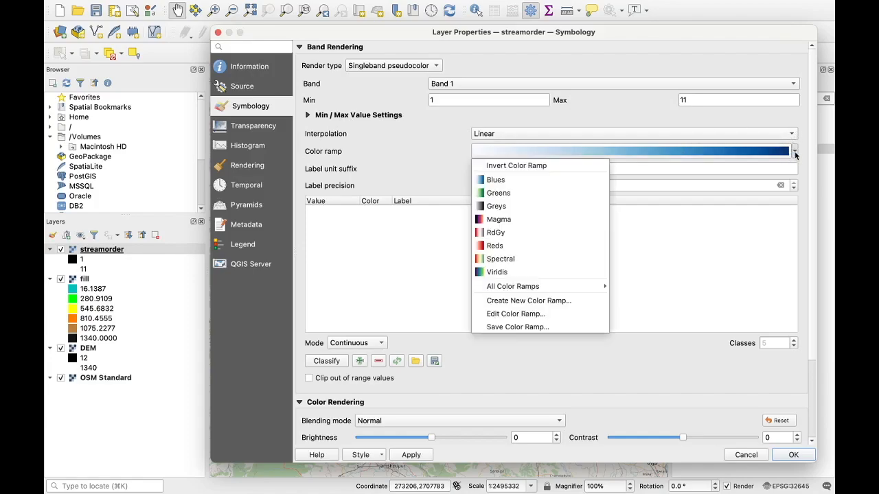
{"action": "mouse_move", "coordinate": [496, 178]}
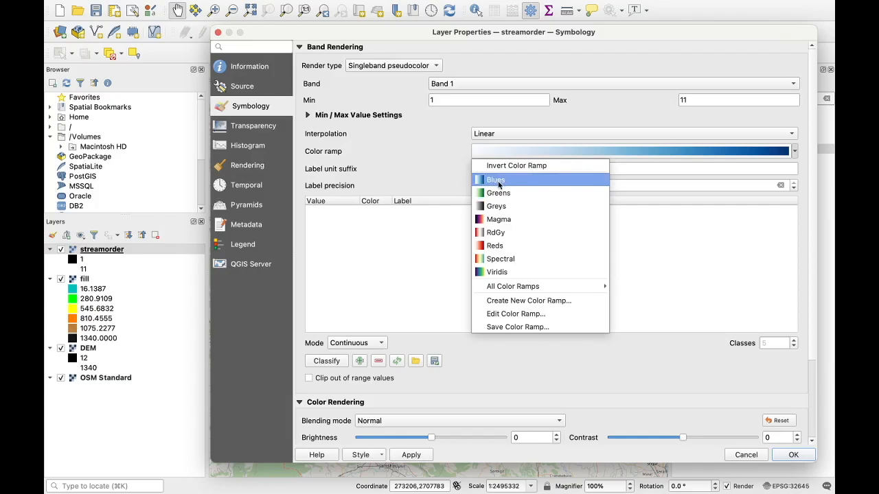
{"action": "left_click", "coordinate": [494, 179]}
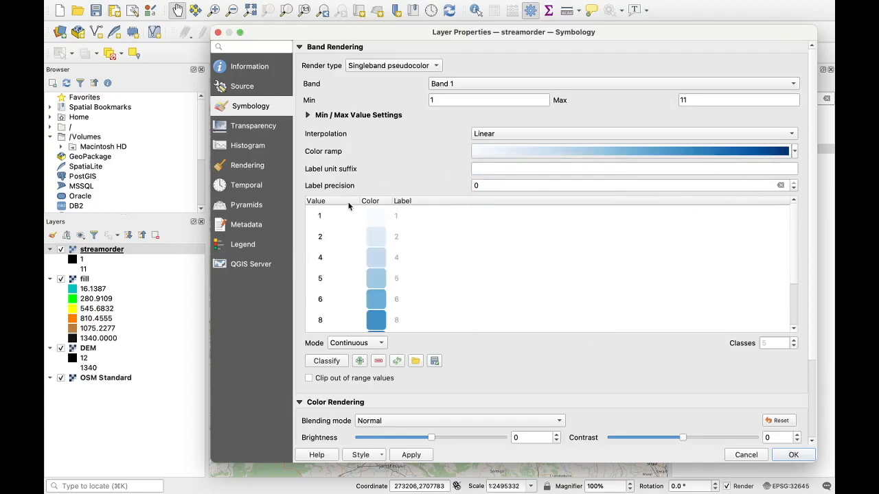
Classify the ramp by Equal Interval into 10 classes and apply the style
{"action": "scroll", "scroll_direction": "down", "scroll_amount": 3}
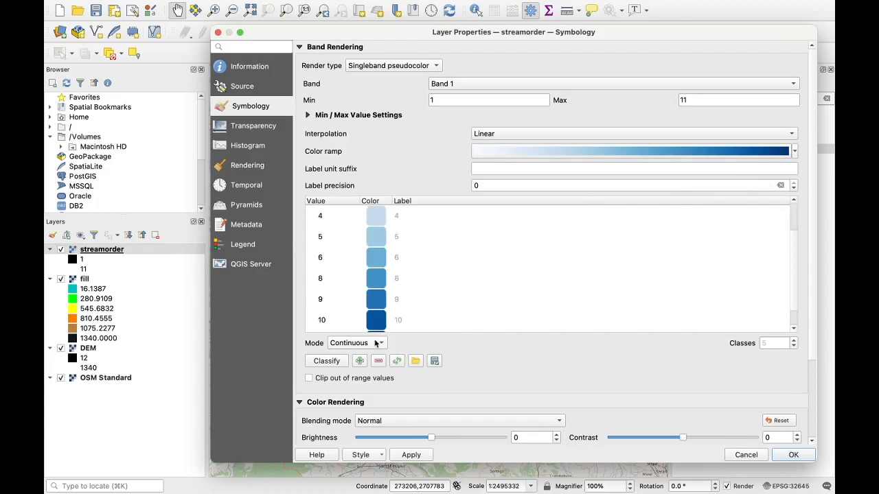
{"action": "left_click", "coordinate": [356, 343]}
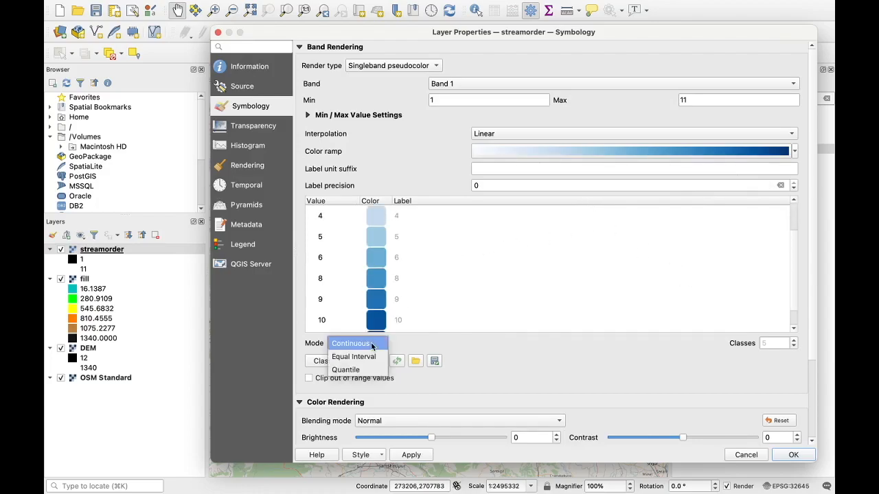
{"action": "left_click", "coordinate": [353, 357]}
{"action": "type", "text": "10"}
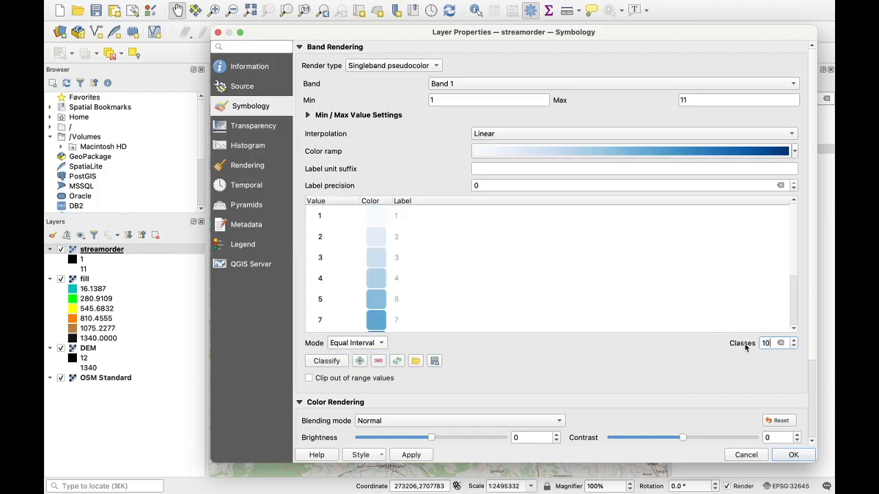
{"action": "mouse_move", "coordinate": [747, 388]}
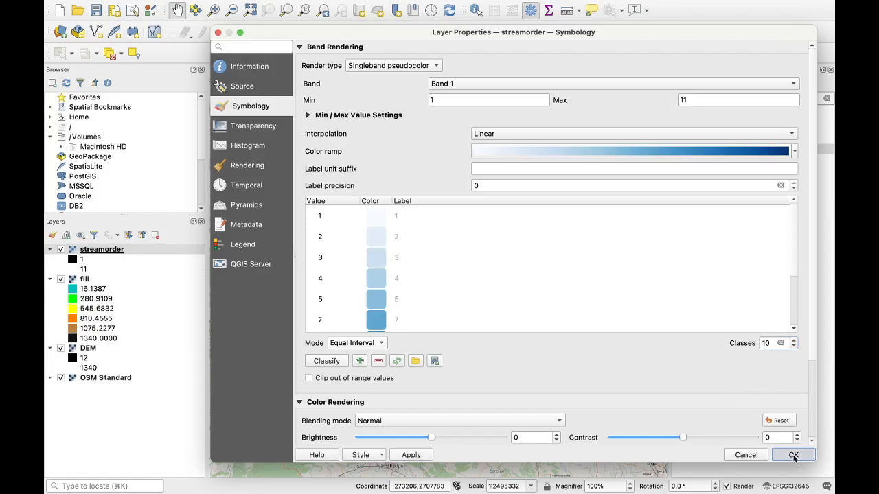
{"action": "left_click", "coordinate": [794, 454]}
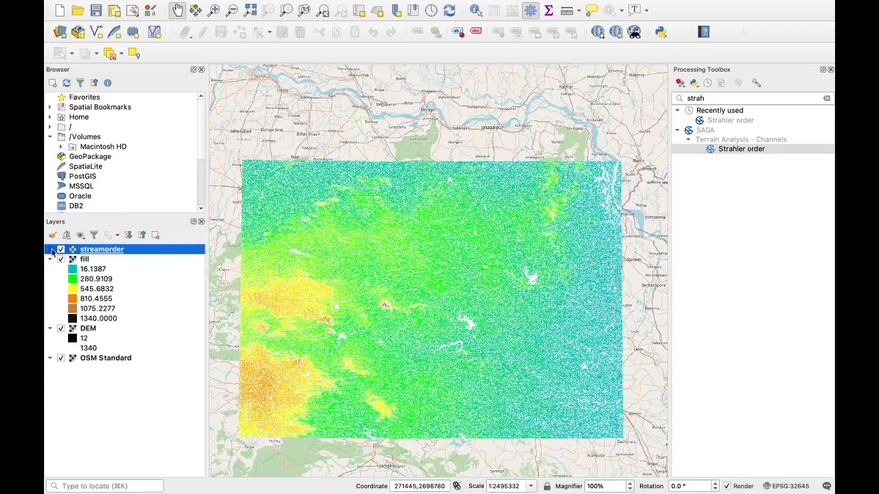
Expand the streamorder legend to classes 1-11 and pan around the blue stream network
{"action": "left_click", "coordinate": [49, 250]}
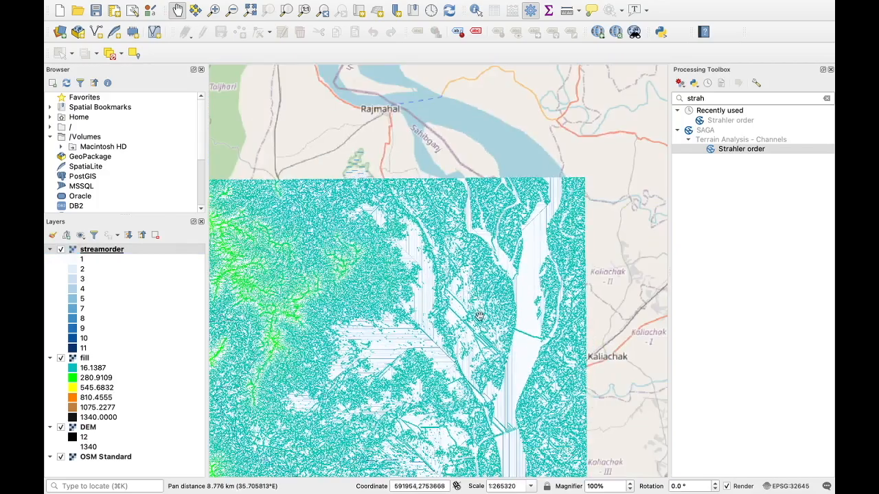
{"action": "left_click_drag", "start_coordinate": [481, 316], "coordinate": [332, 213]}
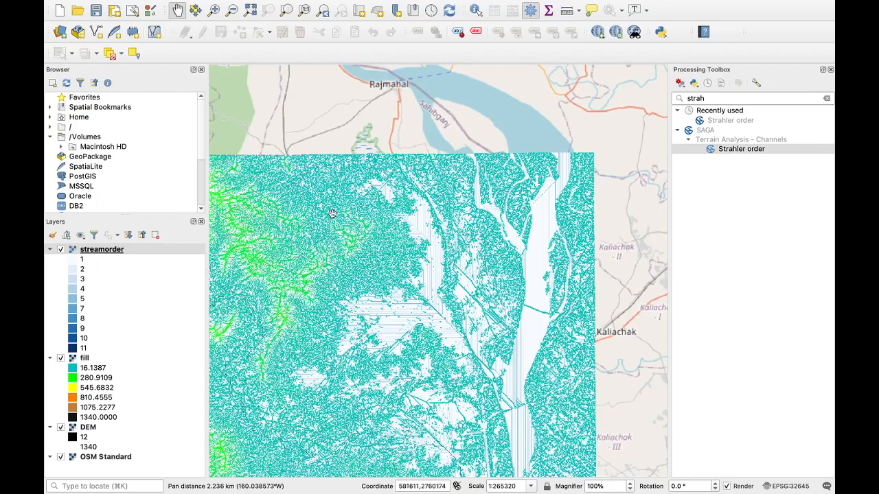
{"action": "mouse_move", "coordinate": [530, 211]}
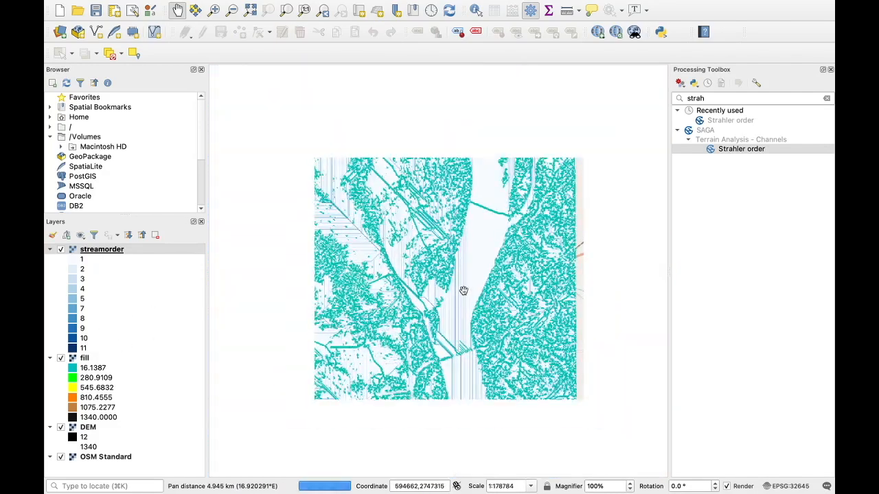
{"action": "scroll", "scroll_direction": "down", "scroll_amount": 3}
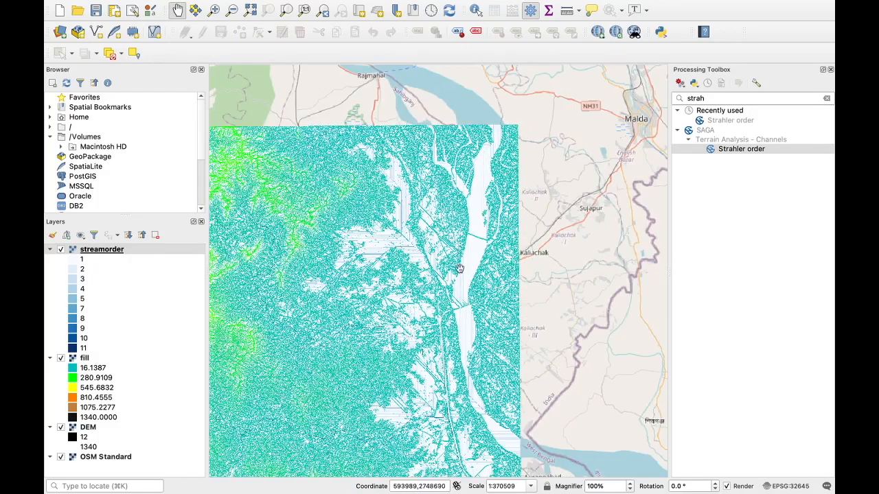
{"action": "left_click_drag", "start_coordinate": [460, 268], "coordinate": [439, 359]}
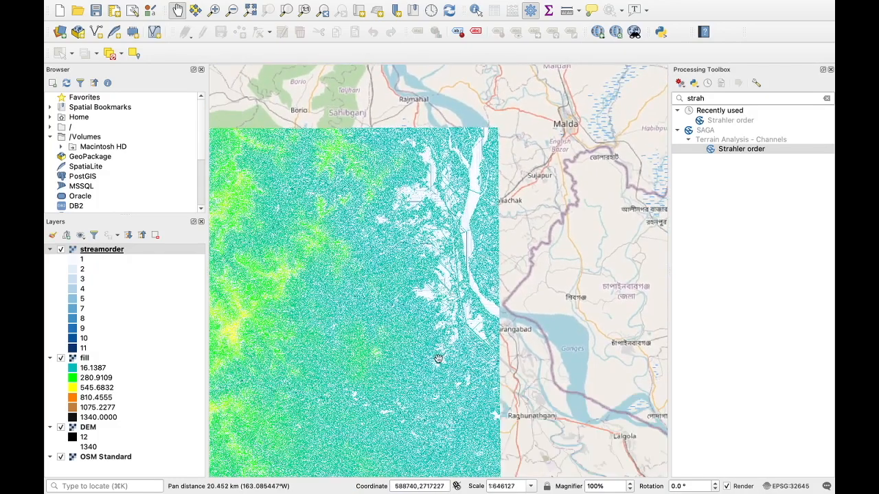
{"action": "scroll", "scroll_direction": "down", "scroll_amount": 3}
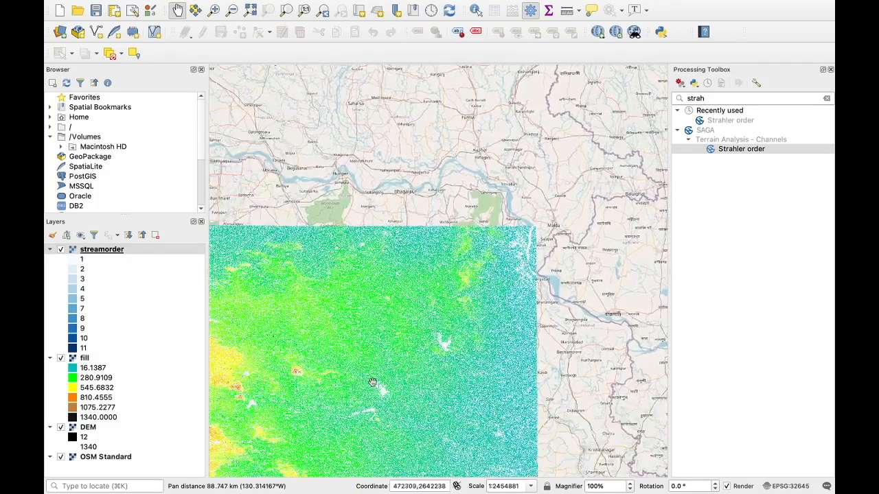
{"action": "left_click_drag", "start_coordinate": [374, 383], "coordinate": [557, 268]}
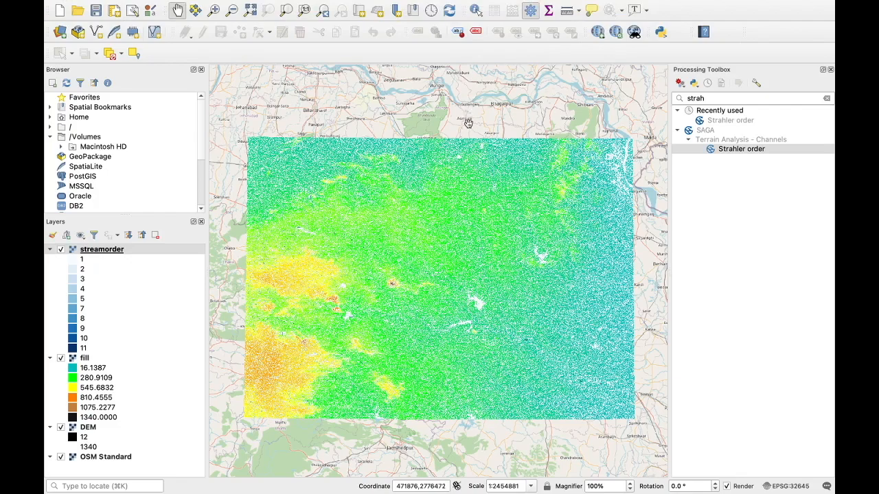
{"action": "mouse_move", "coordinate": [469, 123]}
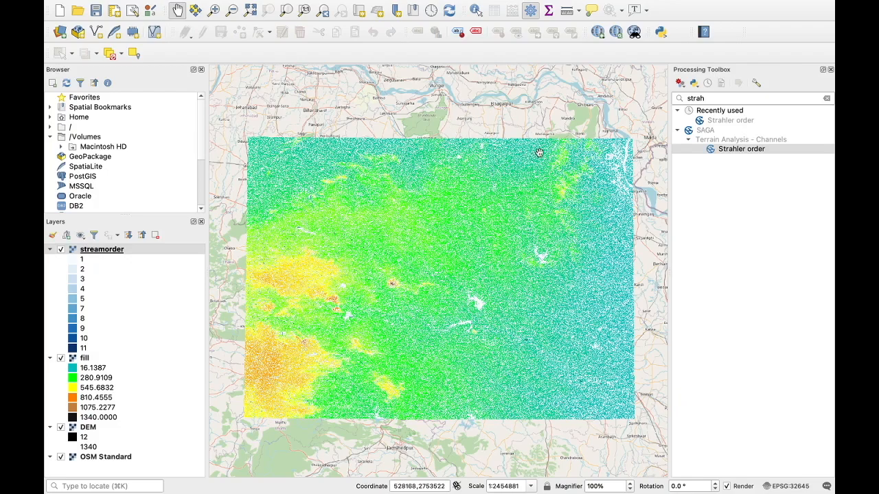
{"action": "mouse_move", "coordinate": [632, 172]}
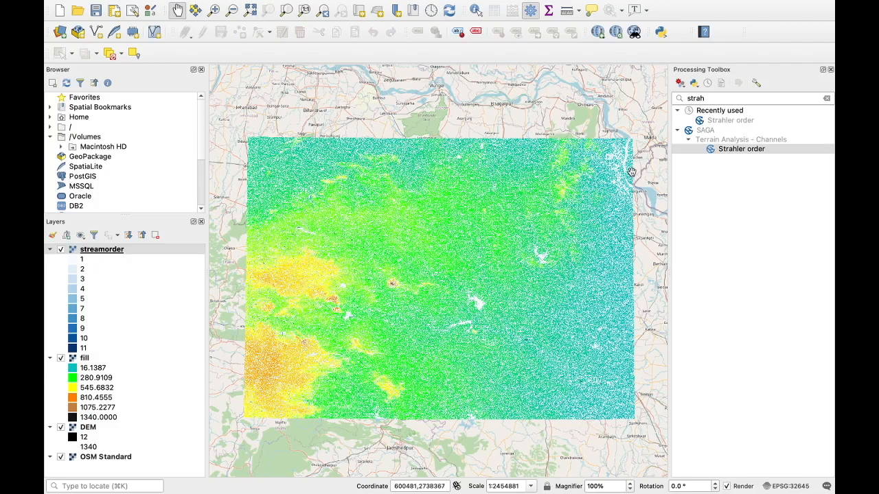
{"action": "mouse_move", "coordinate": [618, 173]}
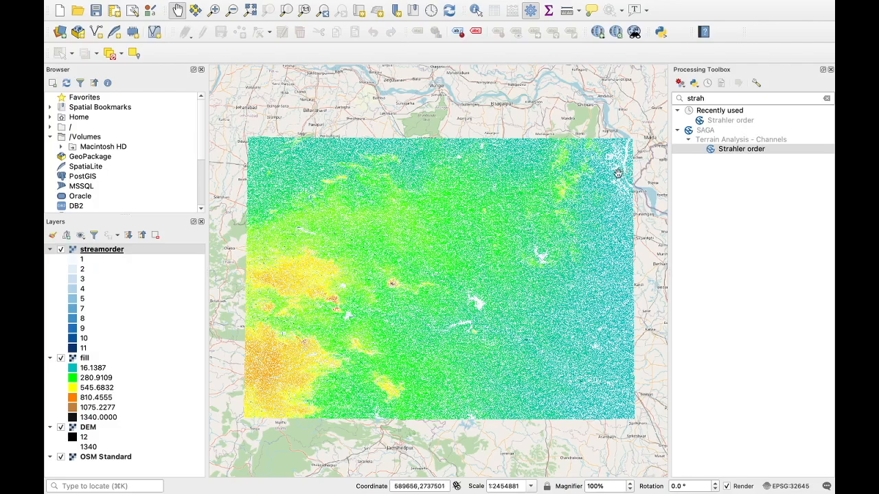
{"action": "mouse_move", "coordinate": [477, 151]}
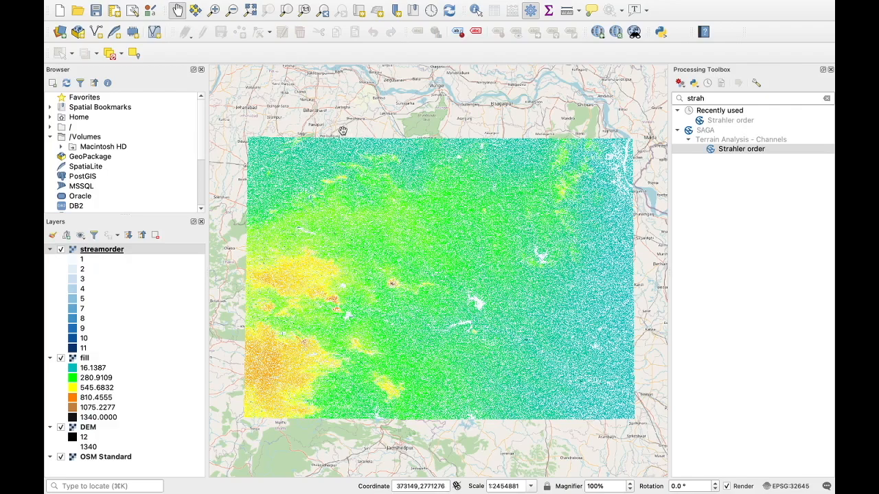
{"action": "mouse_move", "coordinate": [346, 137]}
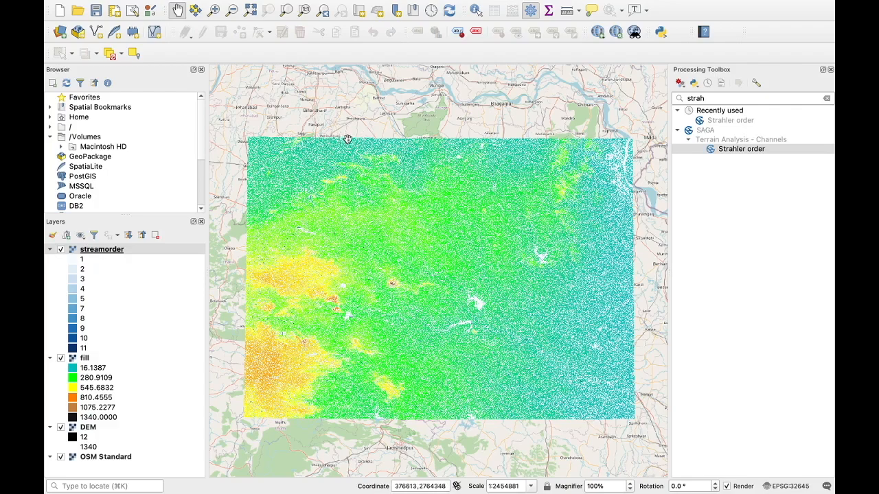